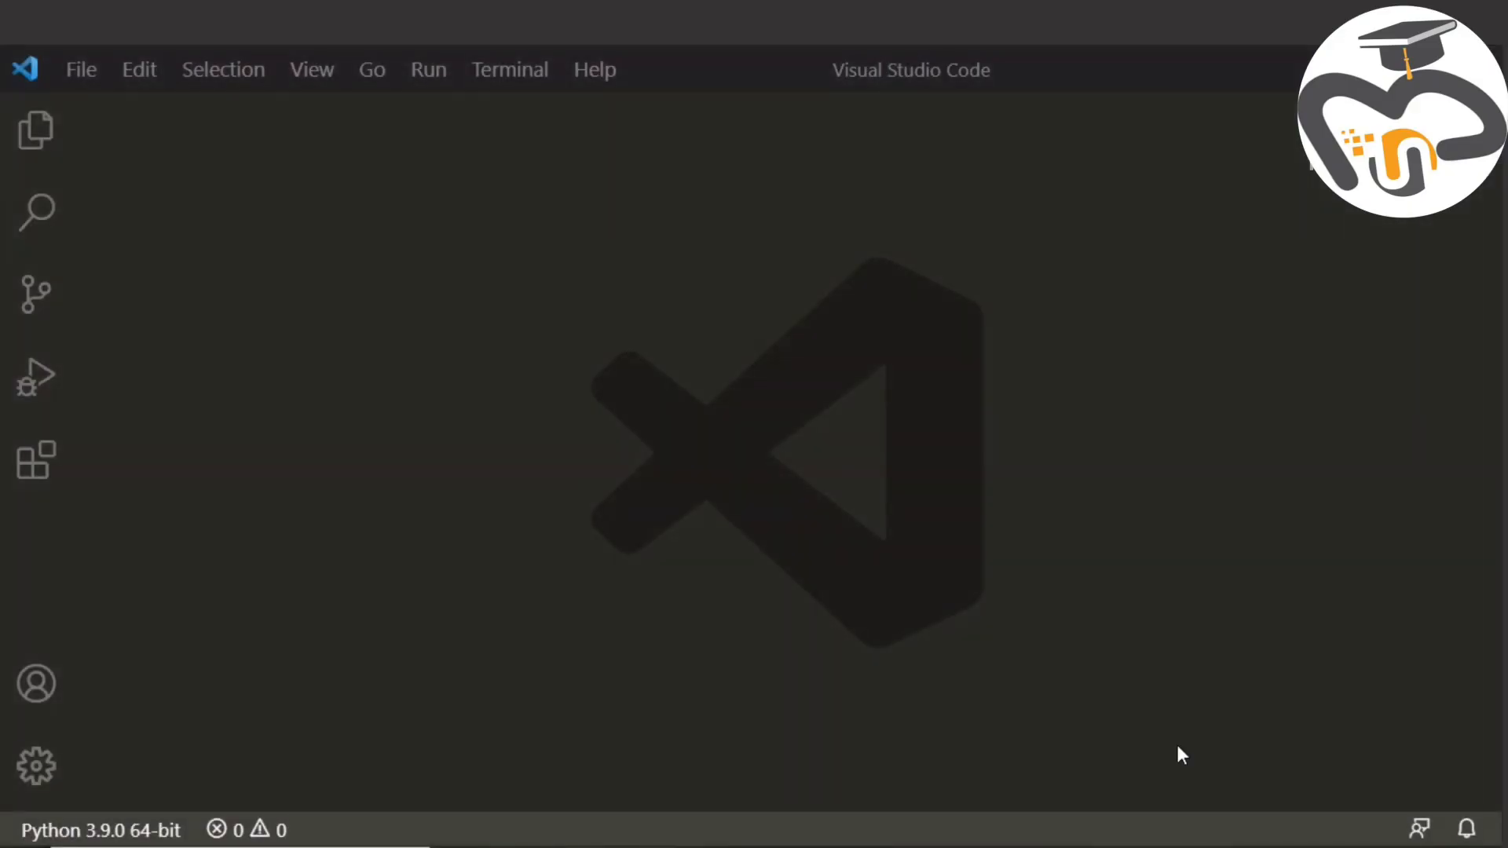
{"action": "mouse_move", "coordinate": [672, 398]}
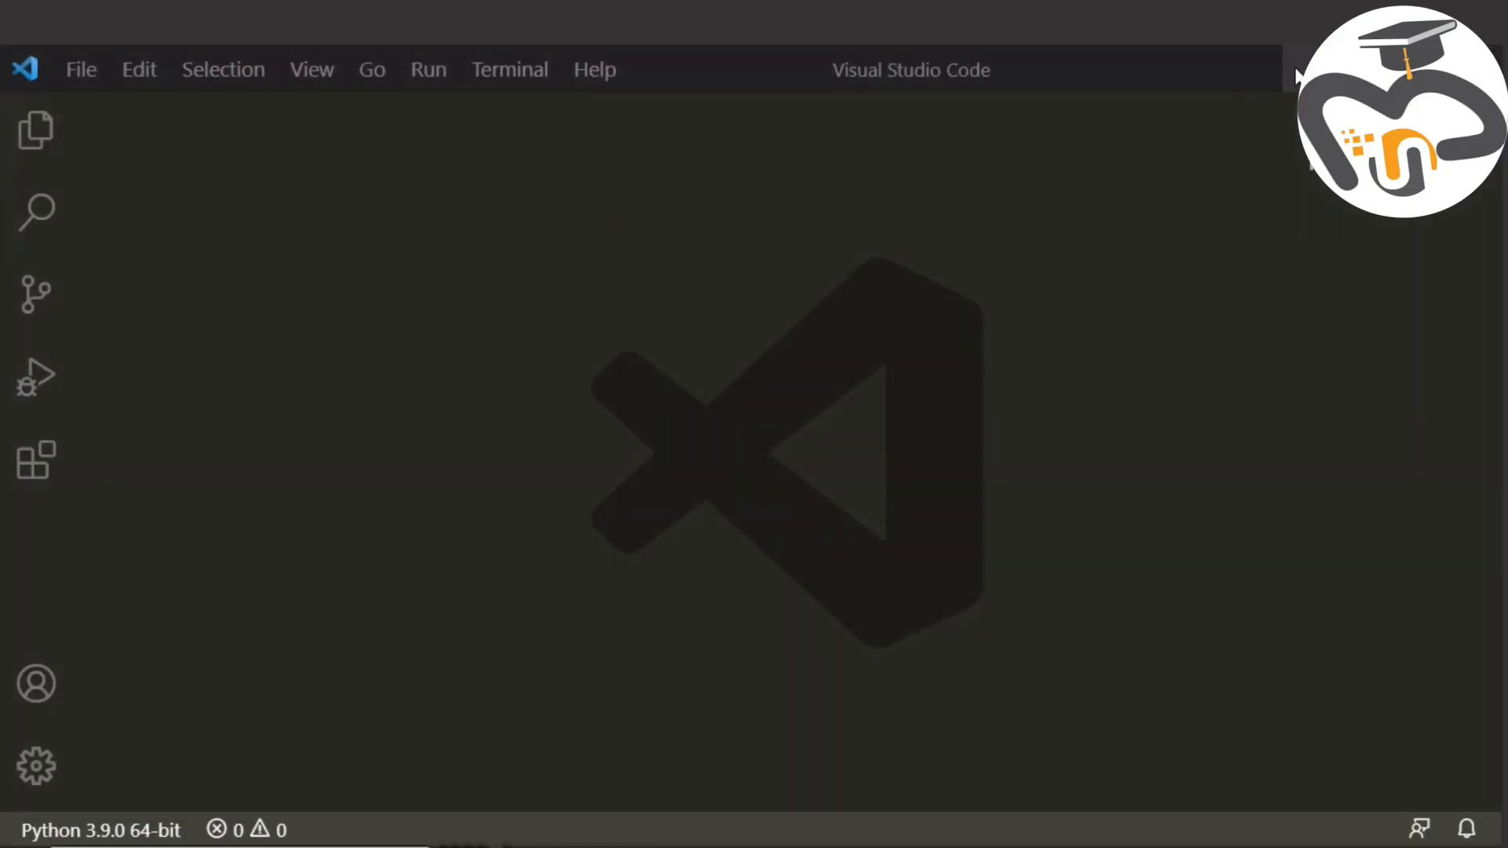
Minimize the empty Visual Studio Code window so the desktop shows.
{"action": "left_click", "coordinate": [81, 69]}
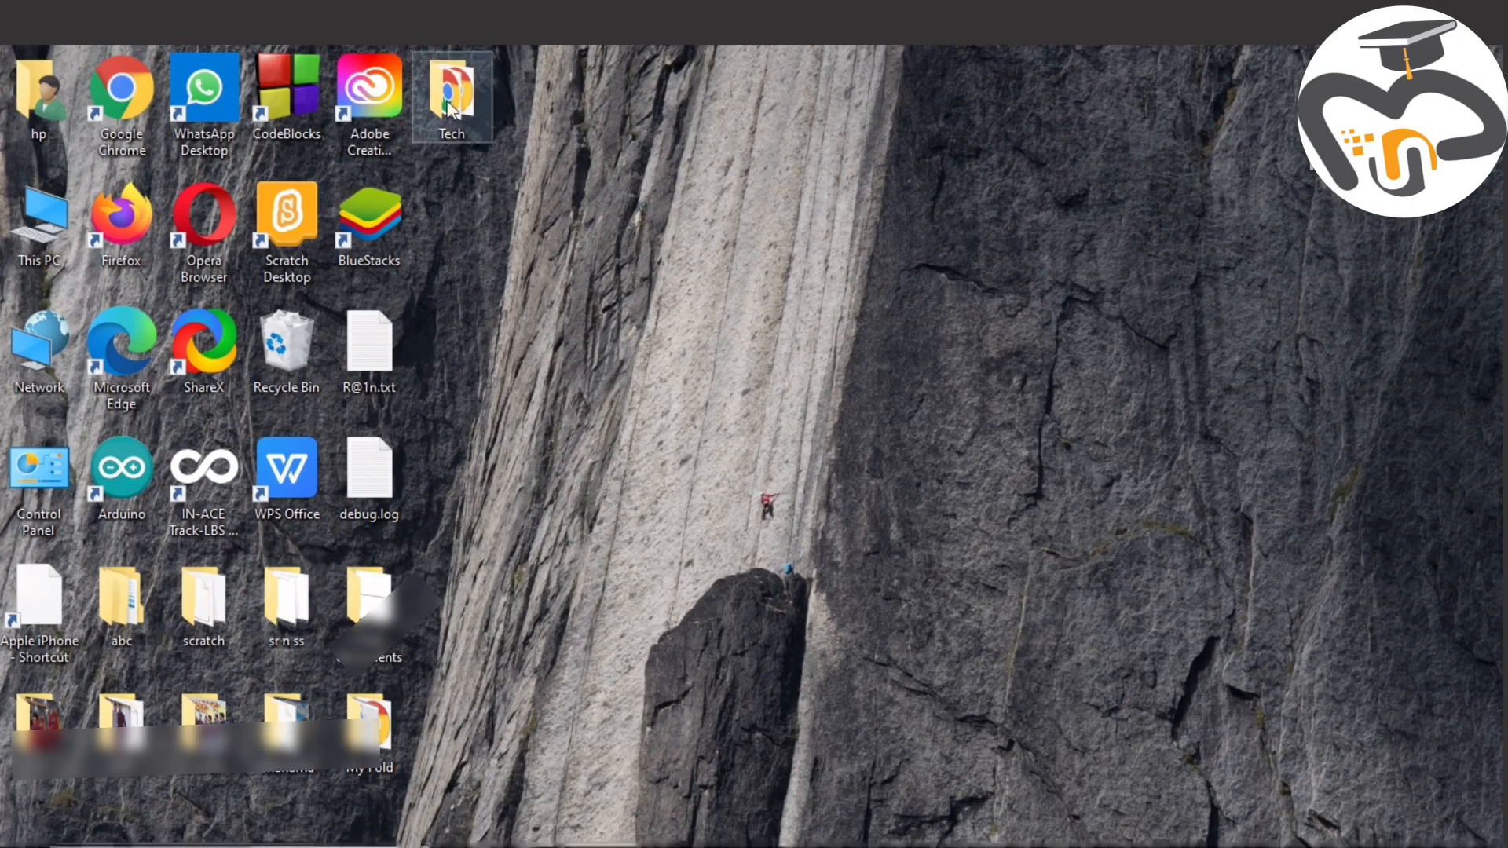
Browse from the desktop's Tech folder into Coding, revealing its C, Html, Java and Python folders.
{"action": "double_click", "coordinate": [450, 87]}
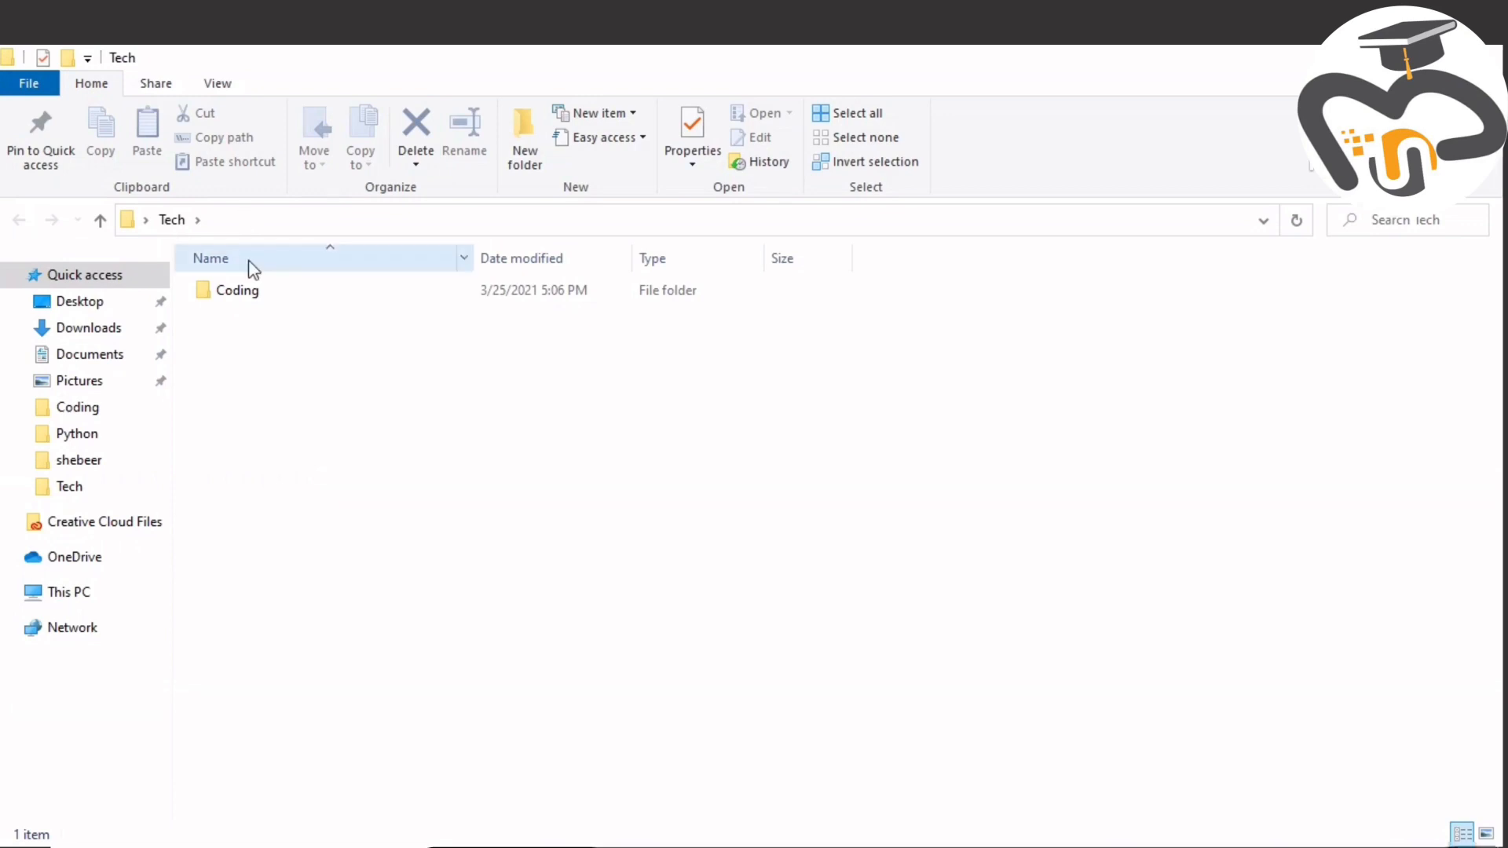
{"action": "mouse_move", "coordinate": [272, 300]}
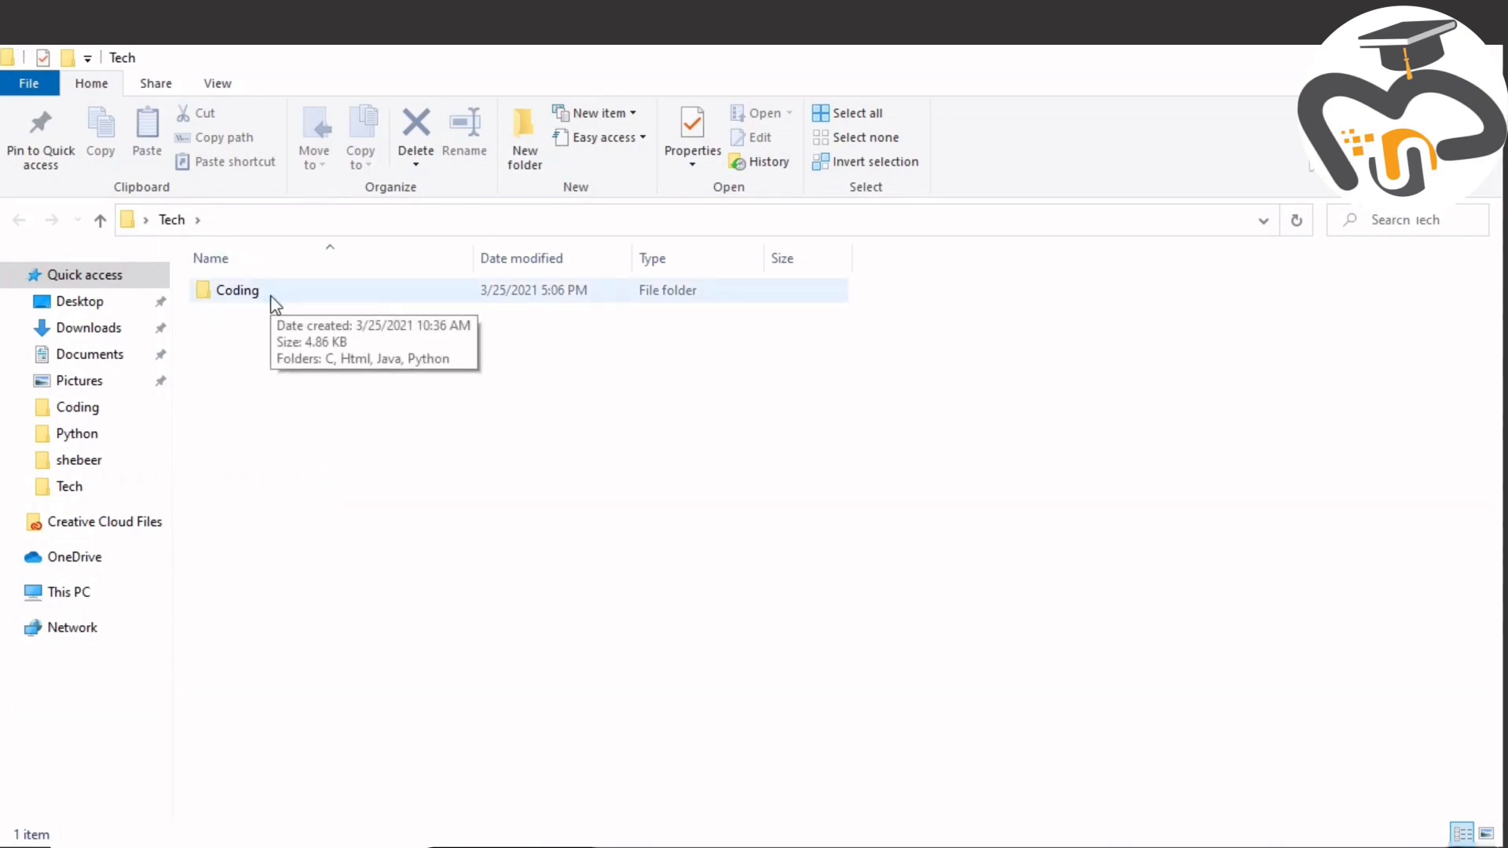
{"action": "left_click", "coordinate": [236, 290]}
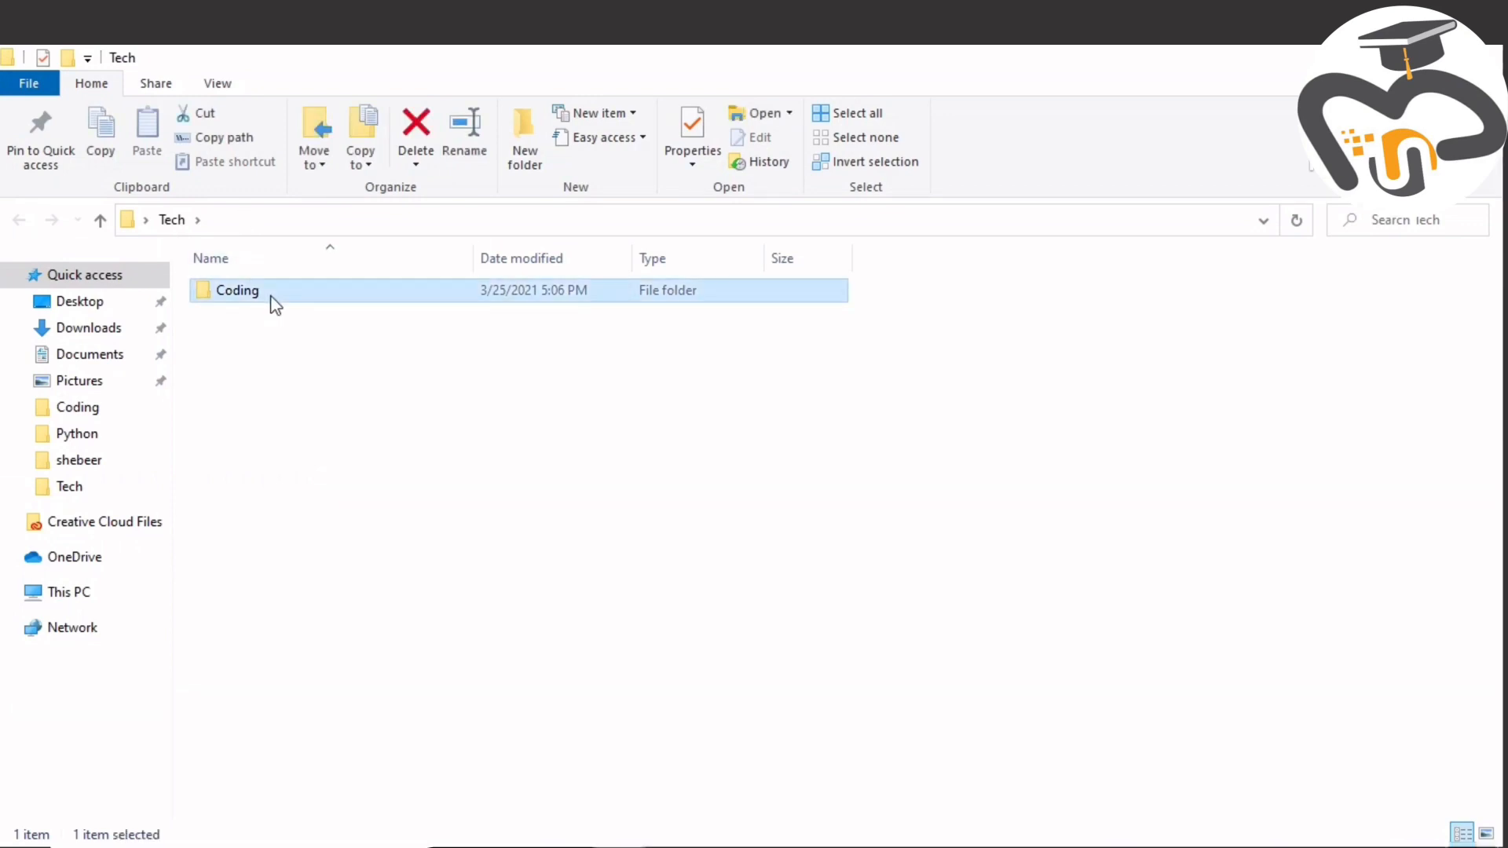
{"action": "double_click", "coordinate": [236, 290]}
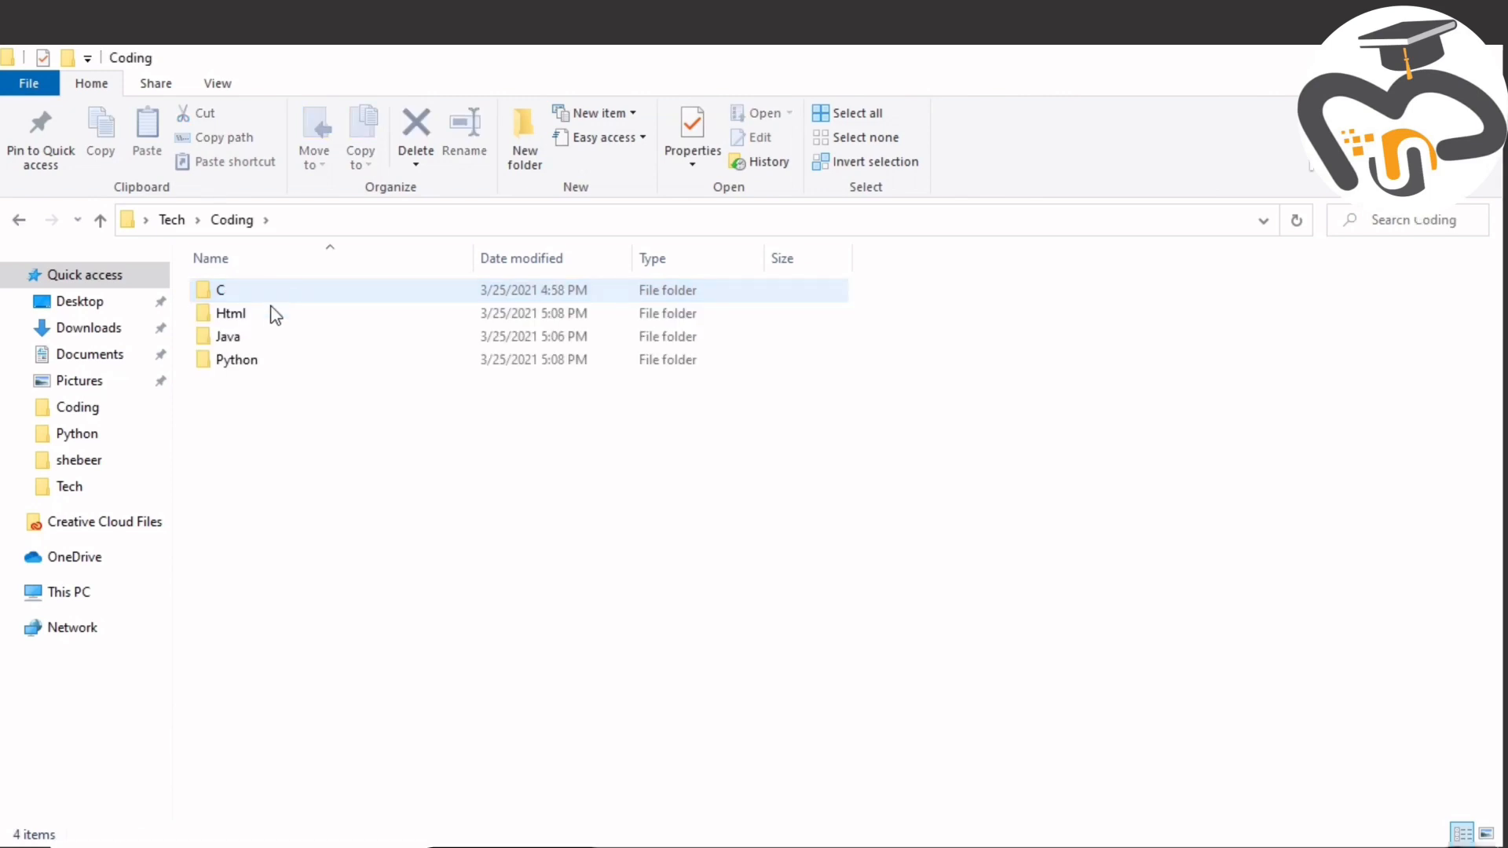
{"action": "left_click", "coordinate": [231, 313]}
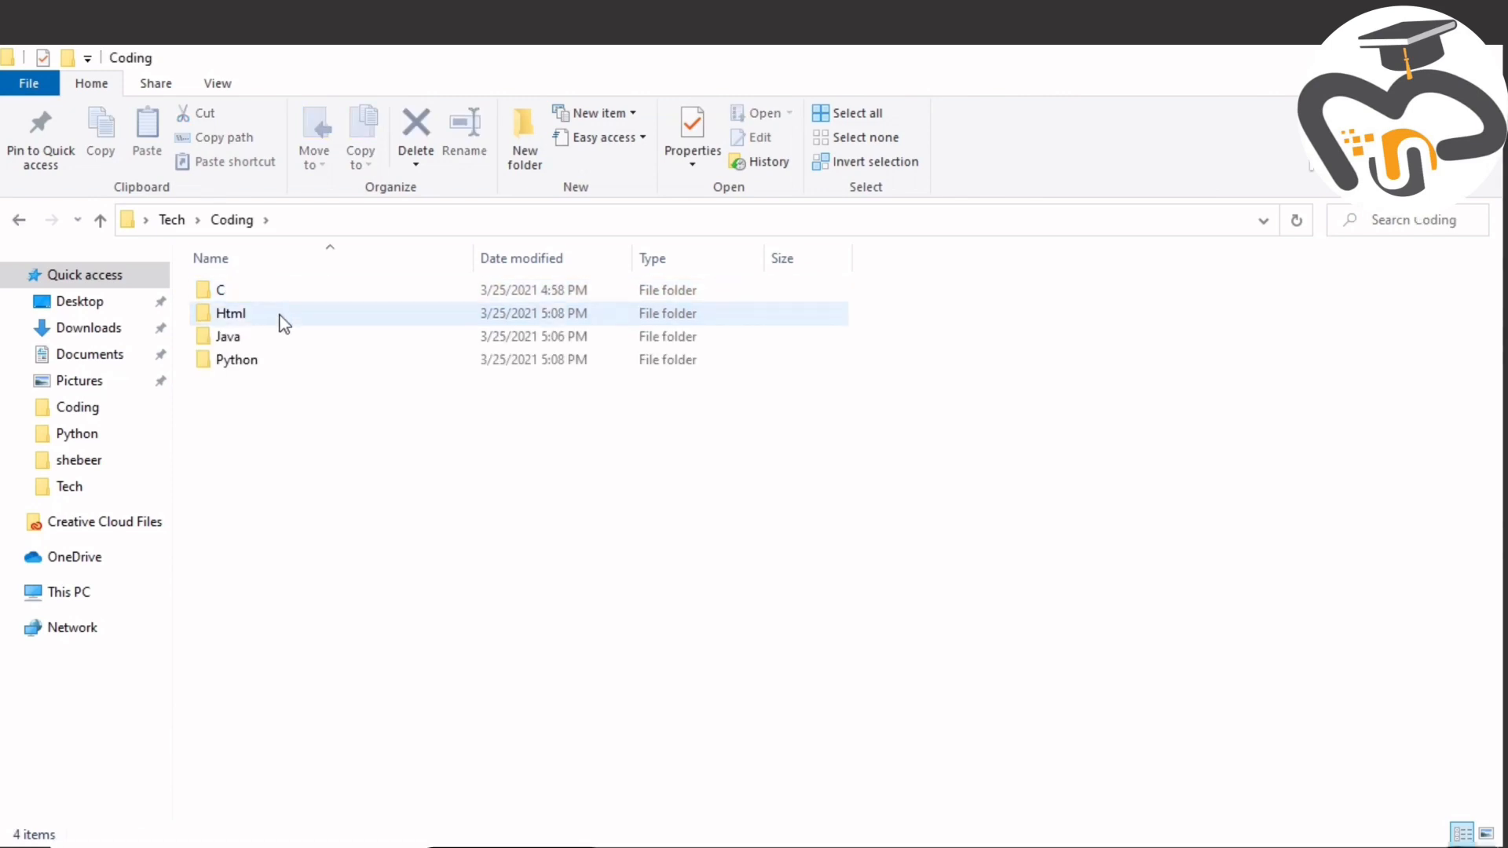
{"action": "left_click", "coordinate": [236, 359]}
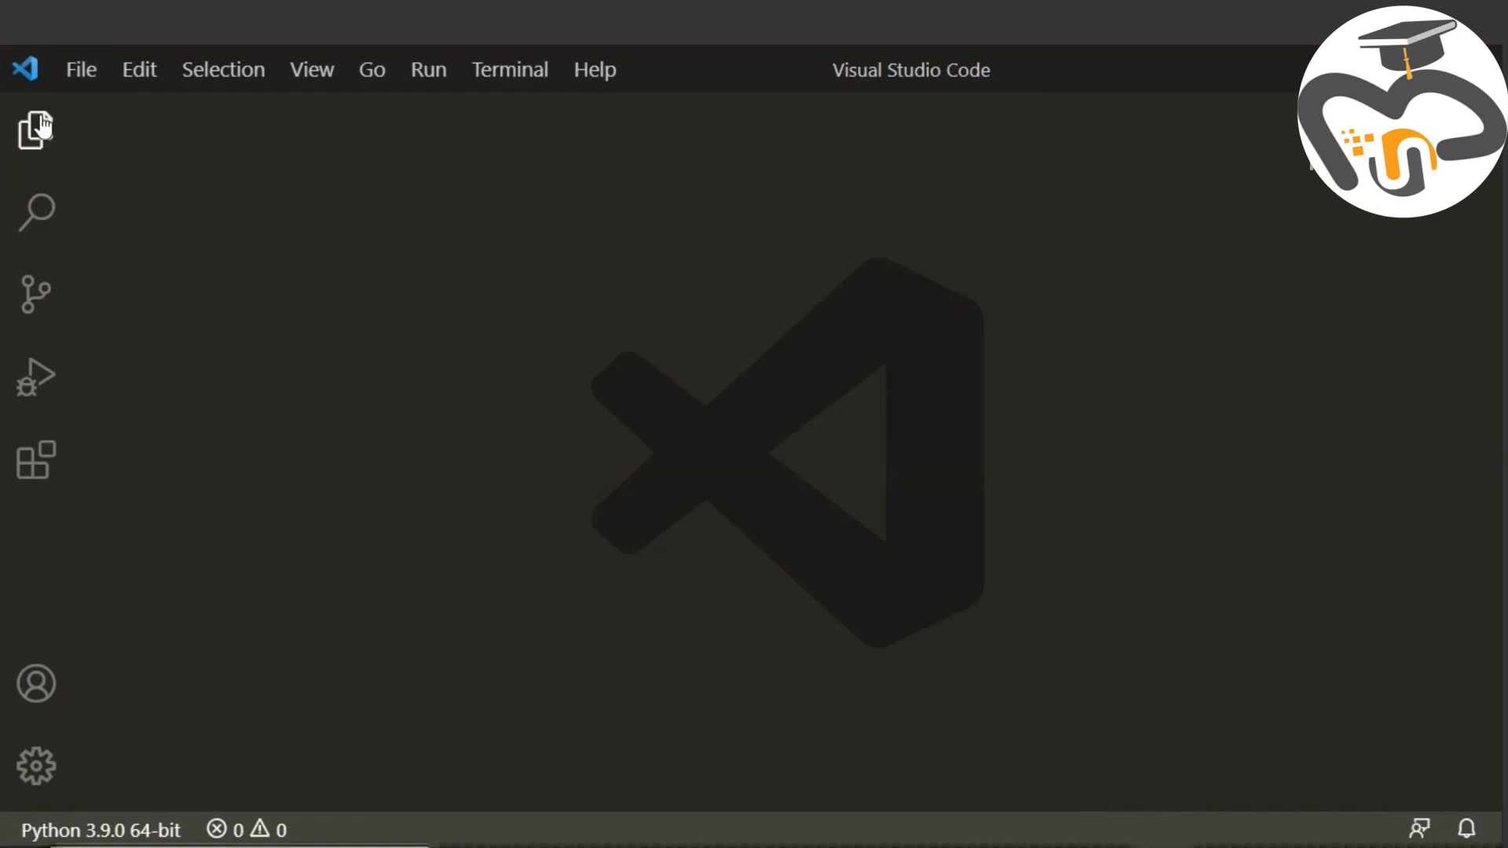
Choose Desktop > Tech as the workspace folder and confirm it.
{"action": "left_click", "coordinate": [35, 128]}
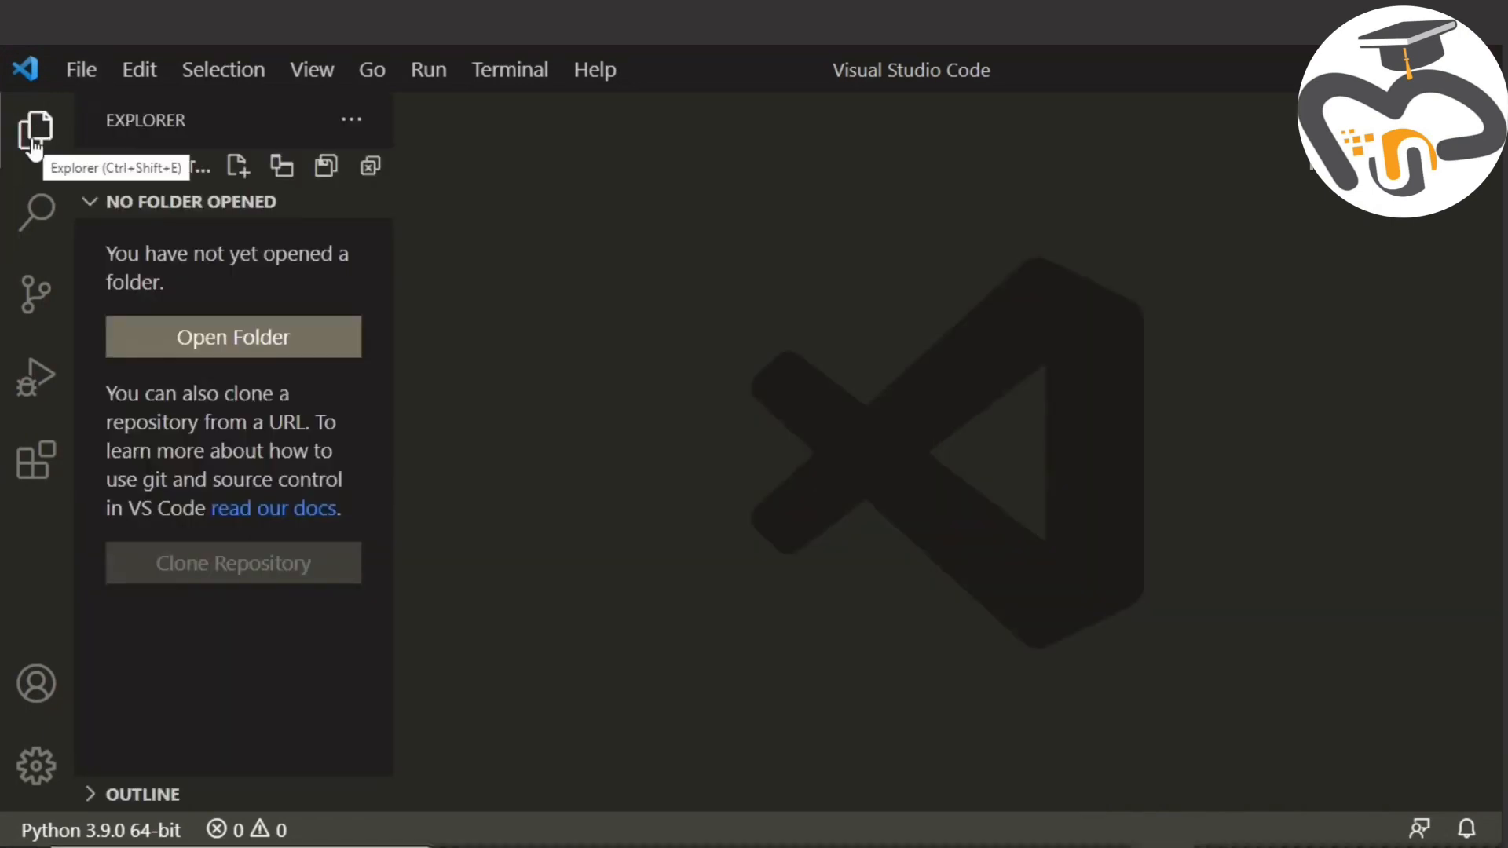
{"action": "left_click", "coordinate": [233, 337]}
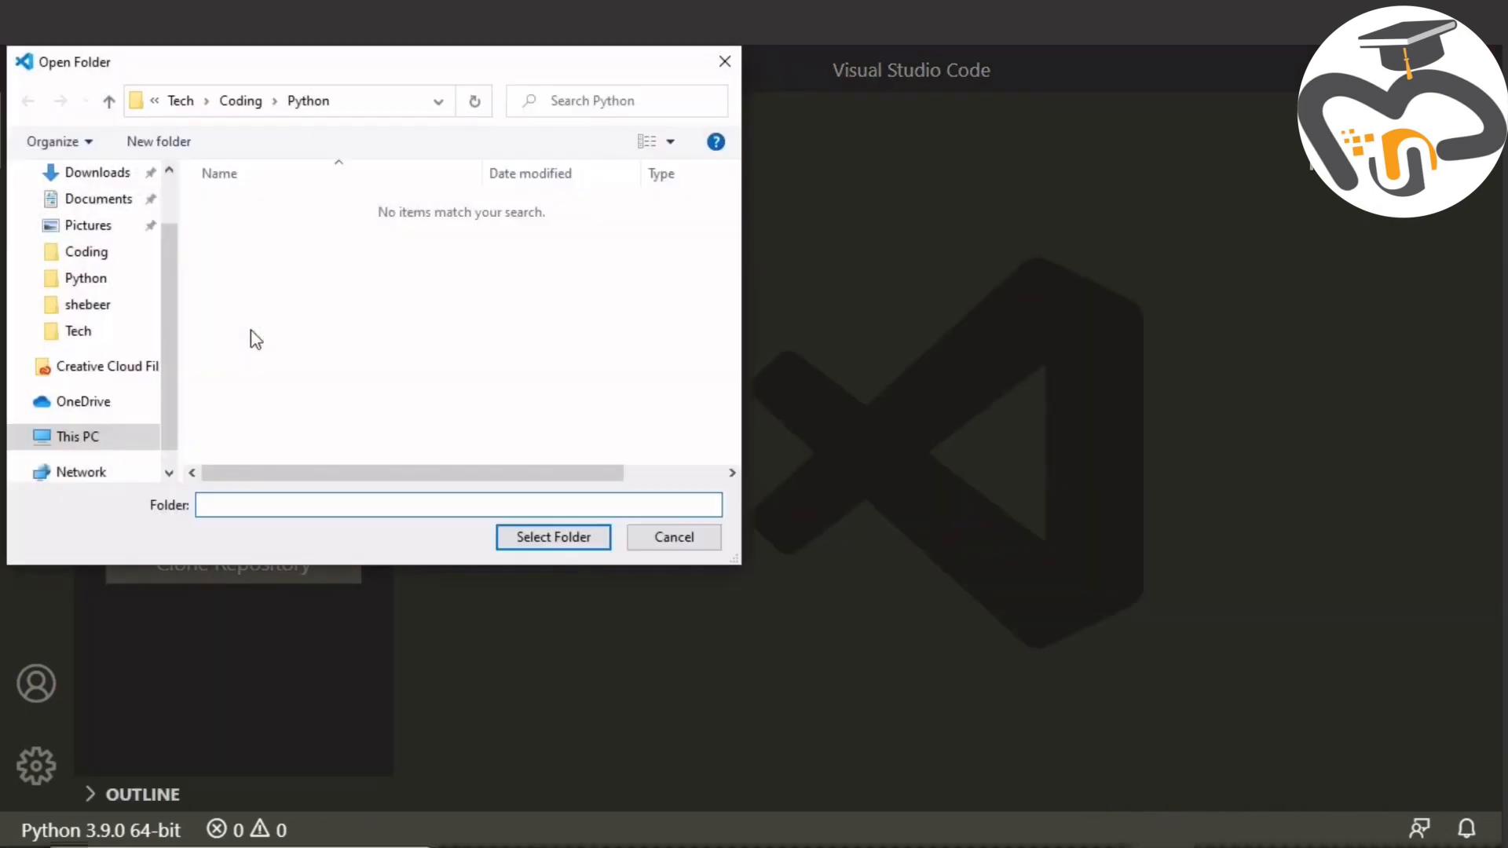
{"action": "left_click", "coordinate": [77, 331]}
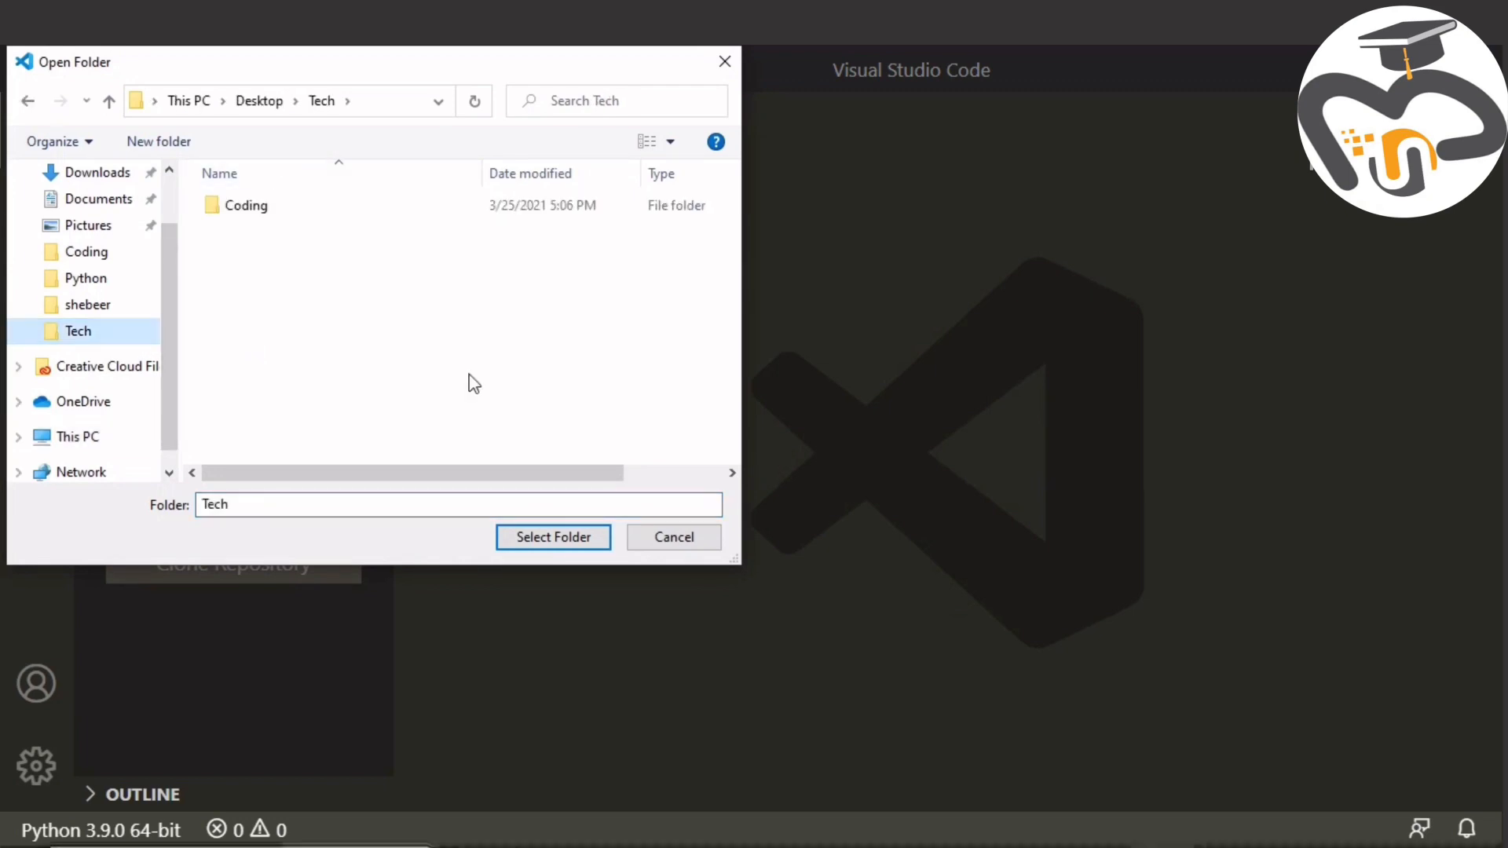
{"action": "left_click", "coordinate": [552, 537]}
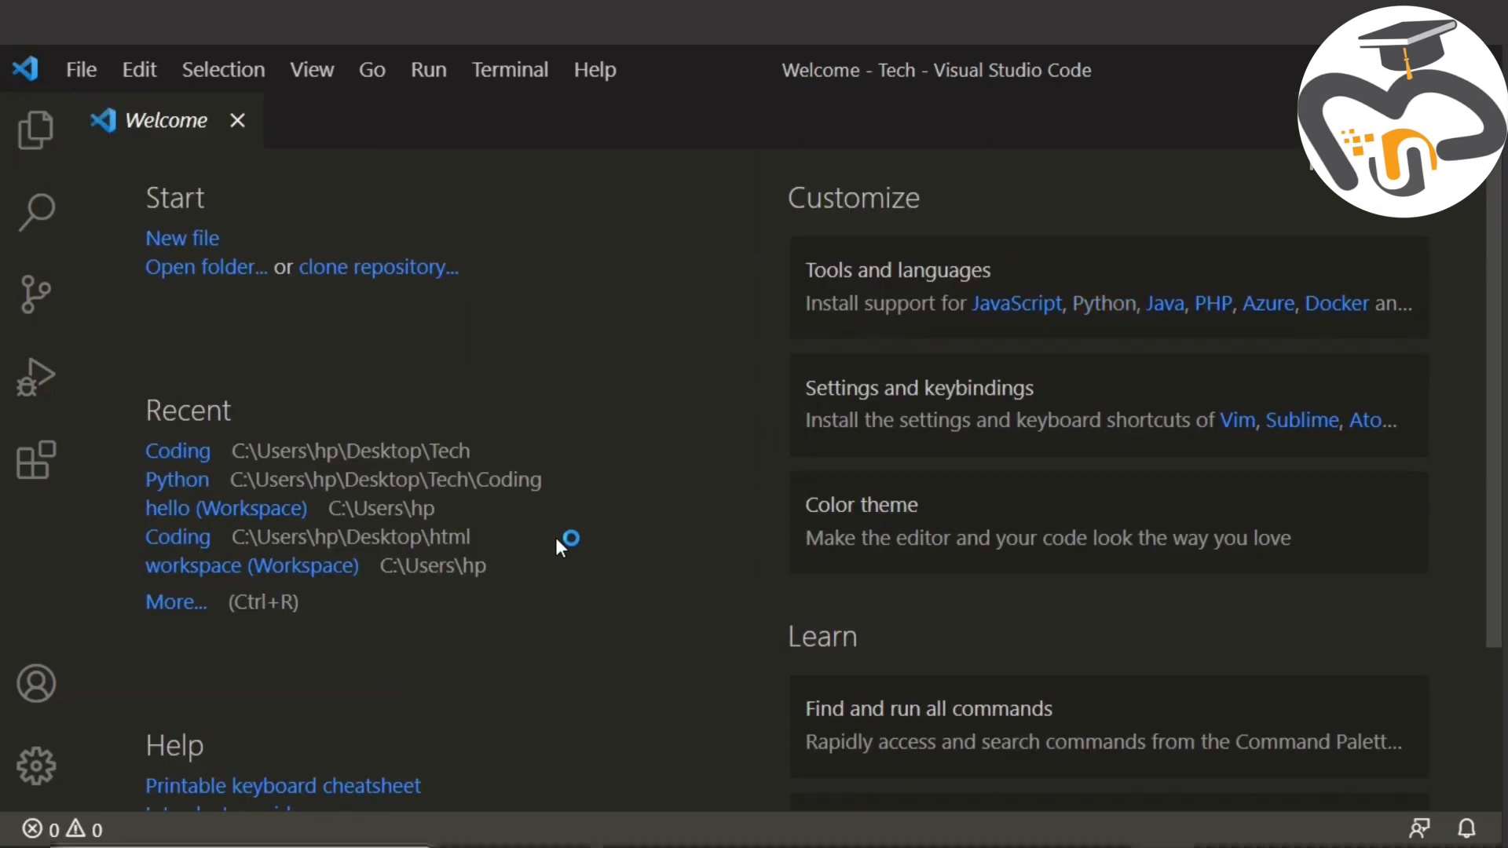
{"action": "mouse_move", "coordinate": [287, 123]}
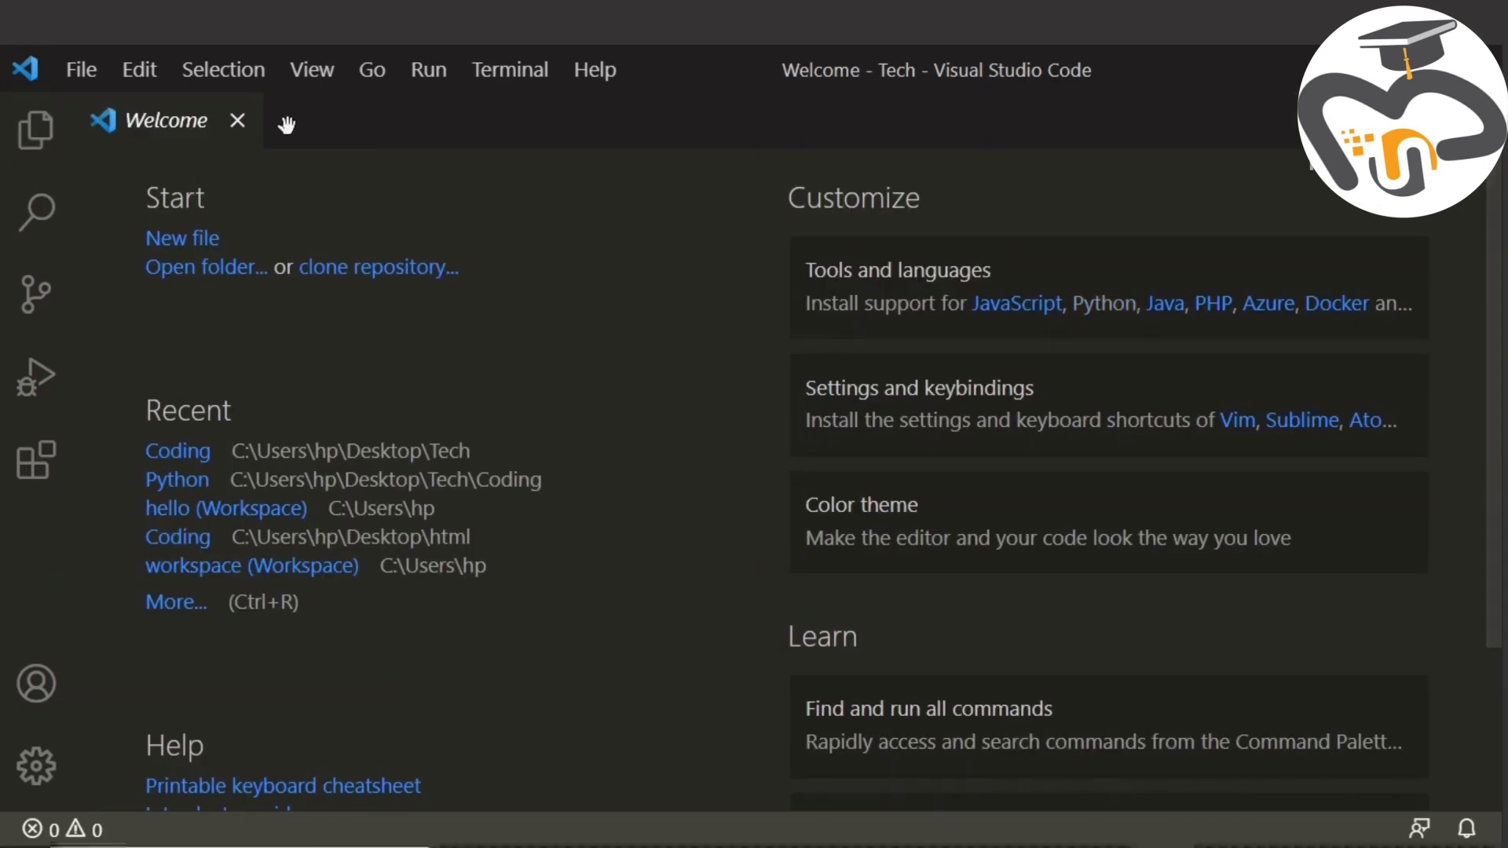
{"action": "mouse_move", "coordinate": [27, 94]}
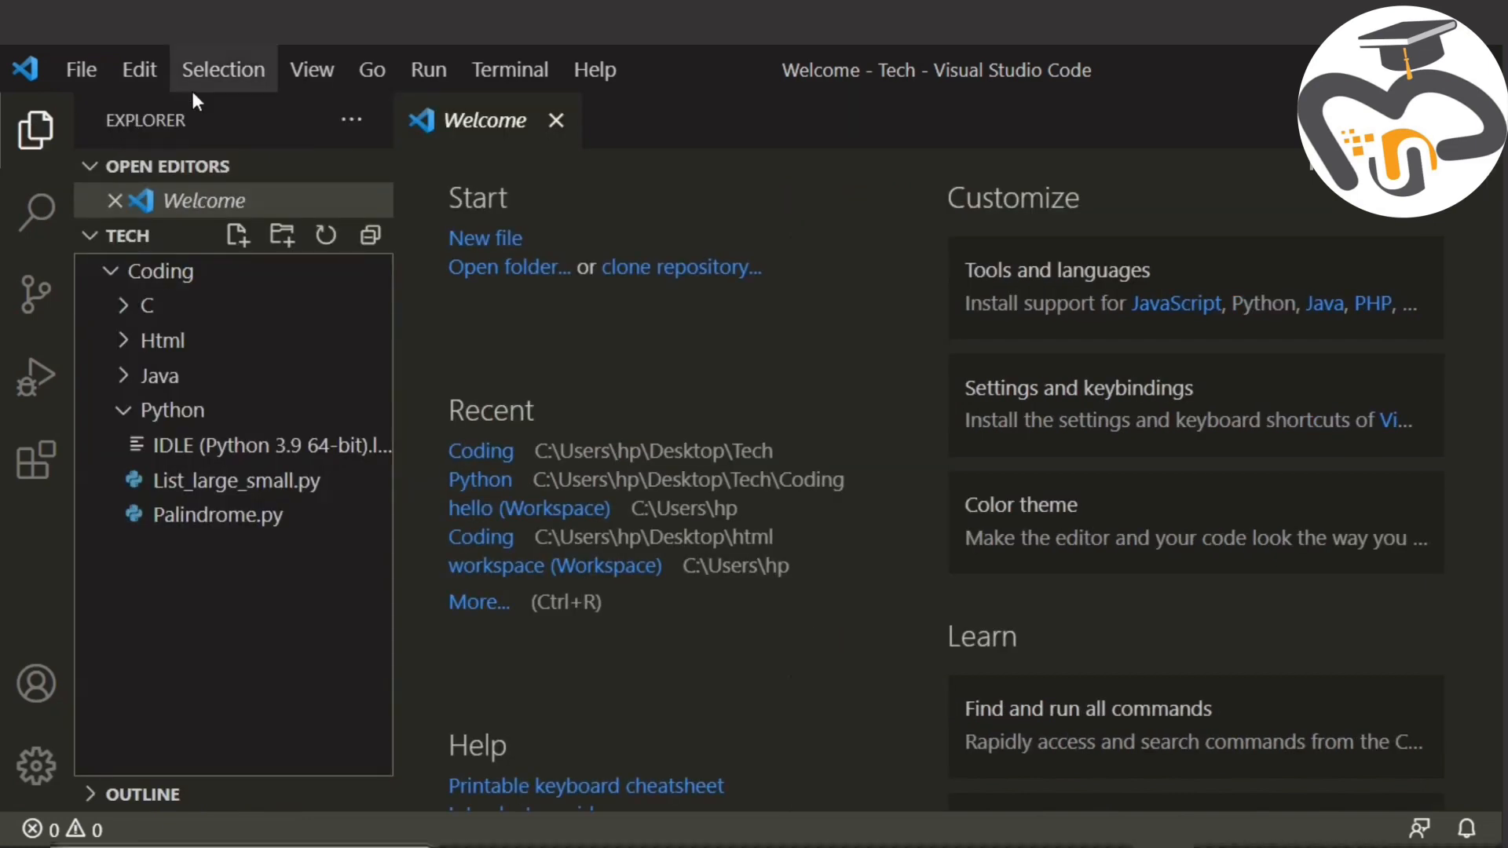
Close the Welcome page and browse the Tech tree toward the Coding folder.
{"action": "left_click", "coordinate": [555, 120]}
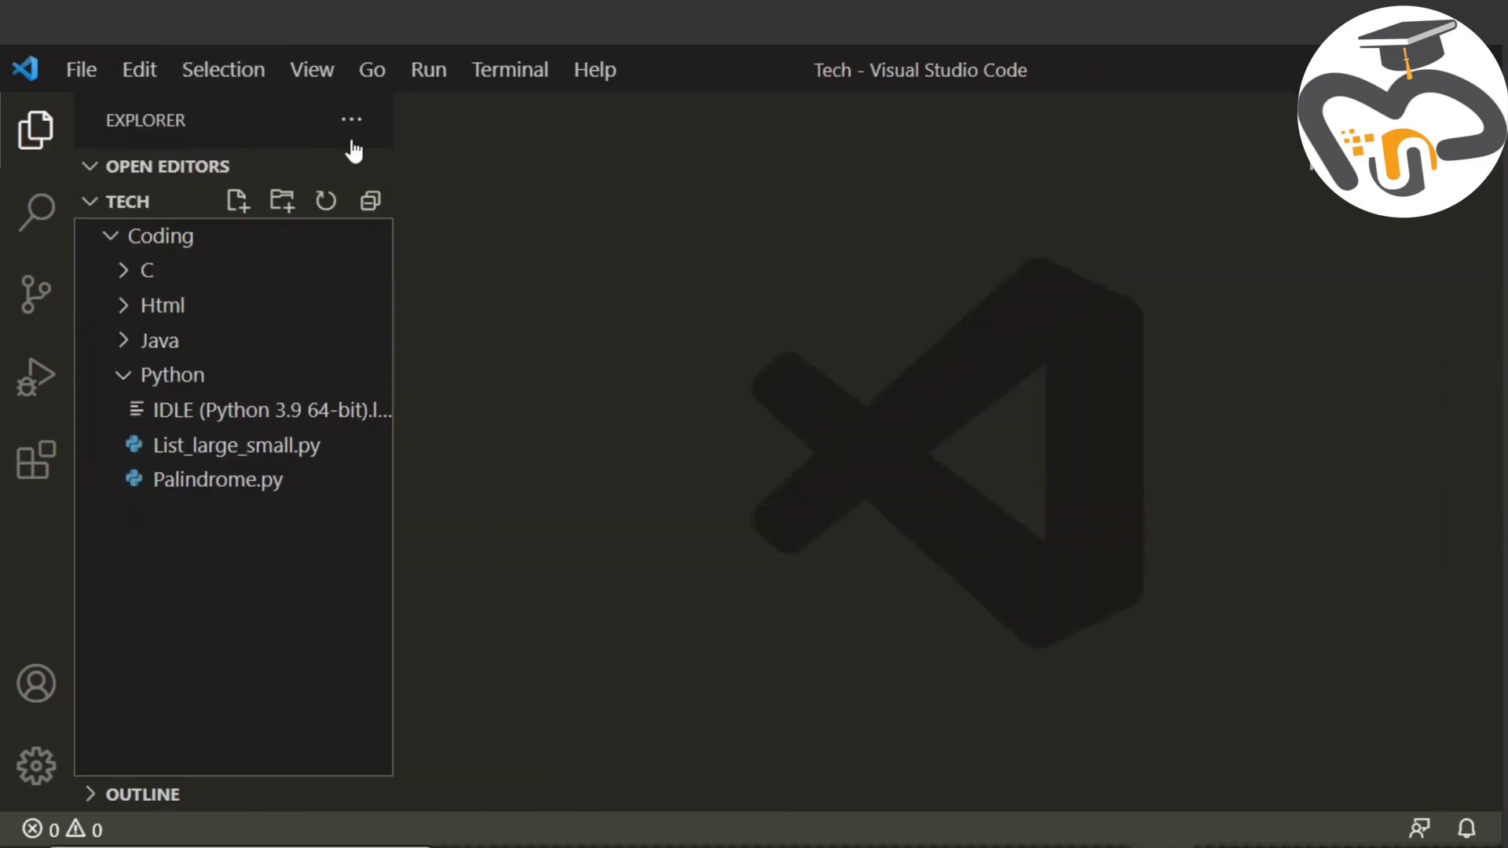
{"action": "left_click", "coordinate": [162, 236]}
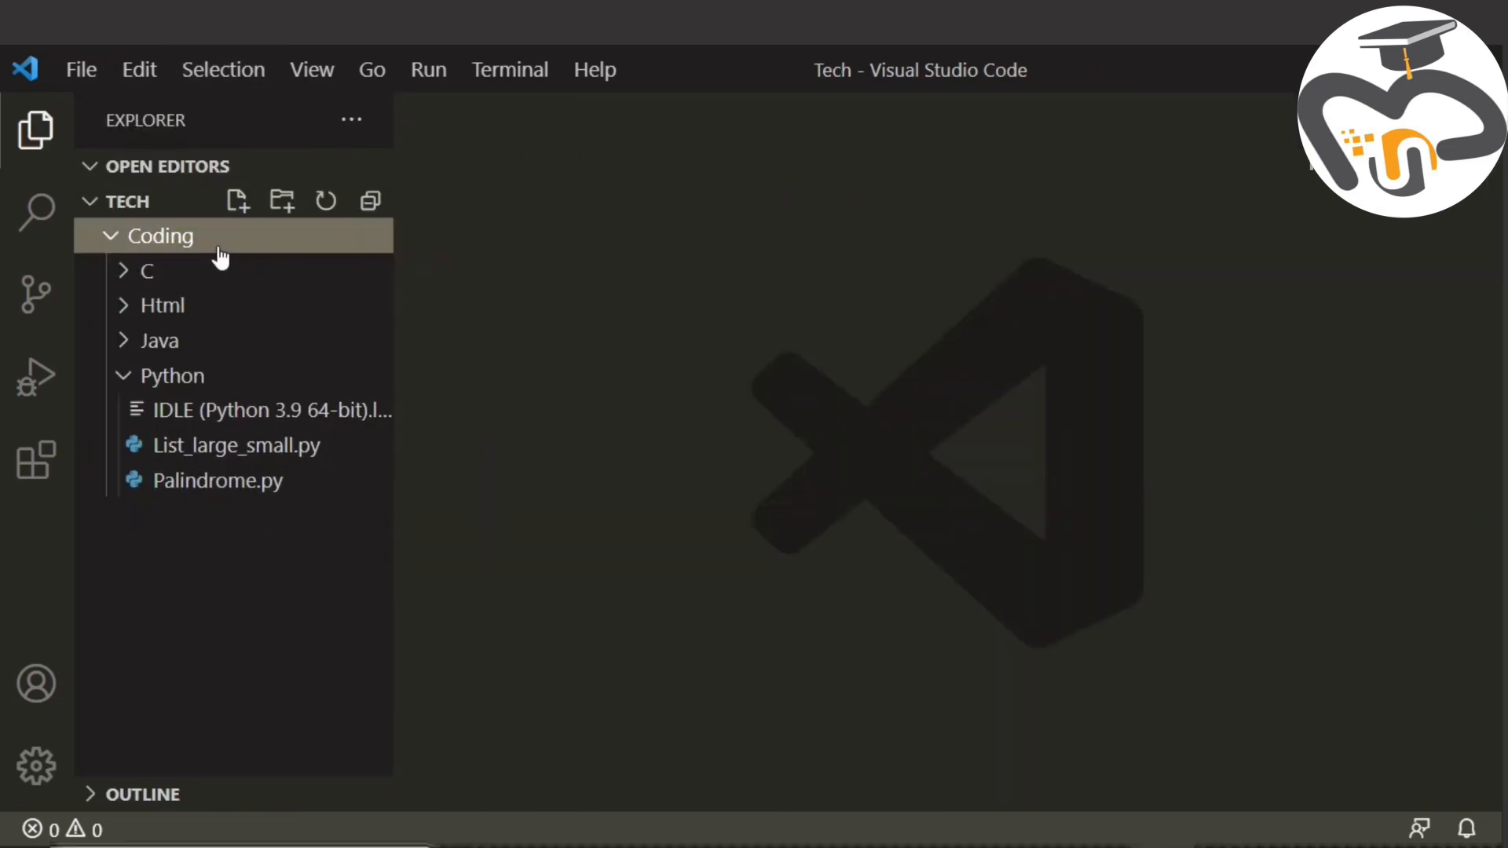
{"action": "left_click", "coordinate": [125, 201]}
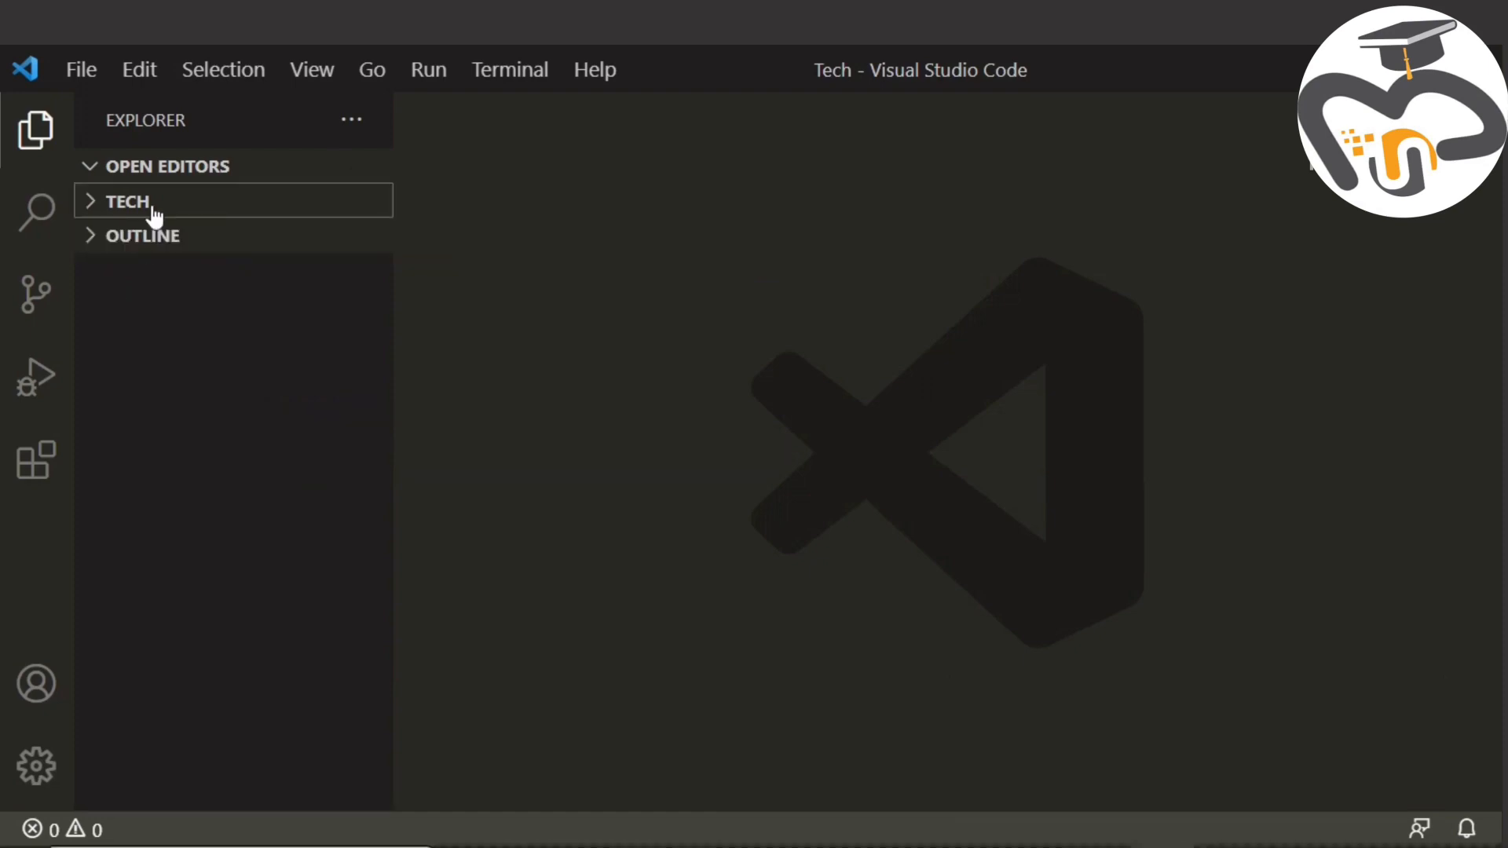
{"action": "left_click", "coordinate": [125, 201]}
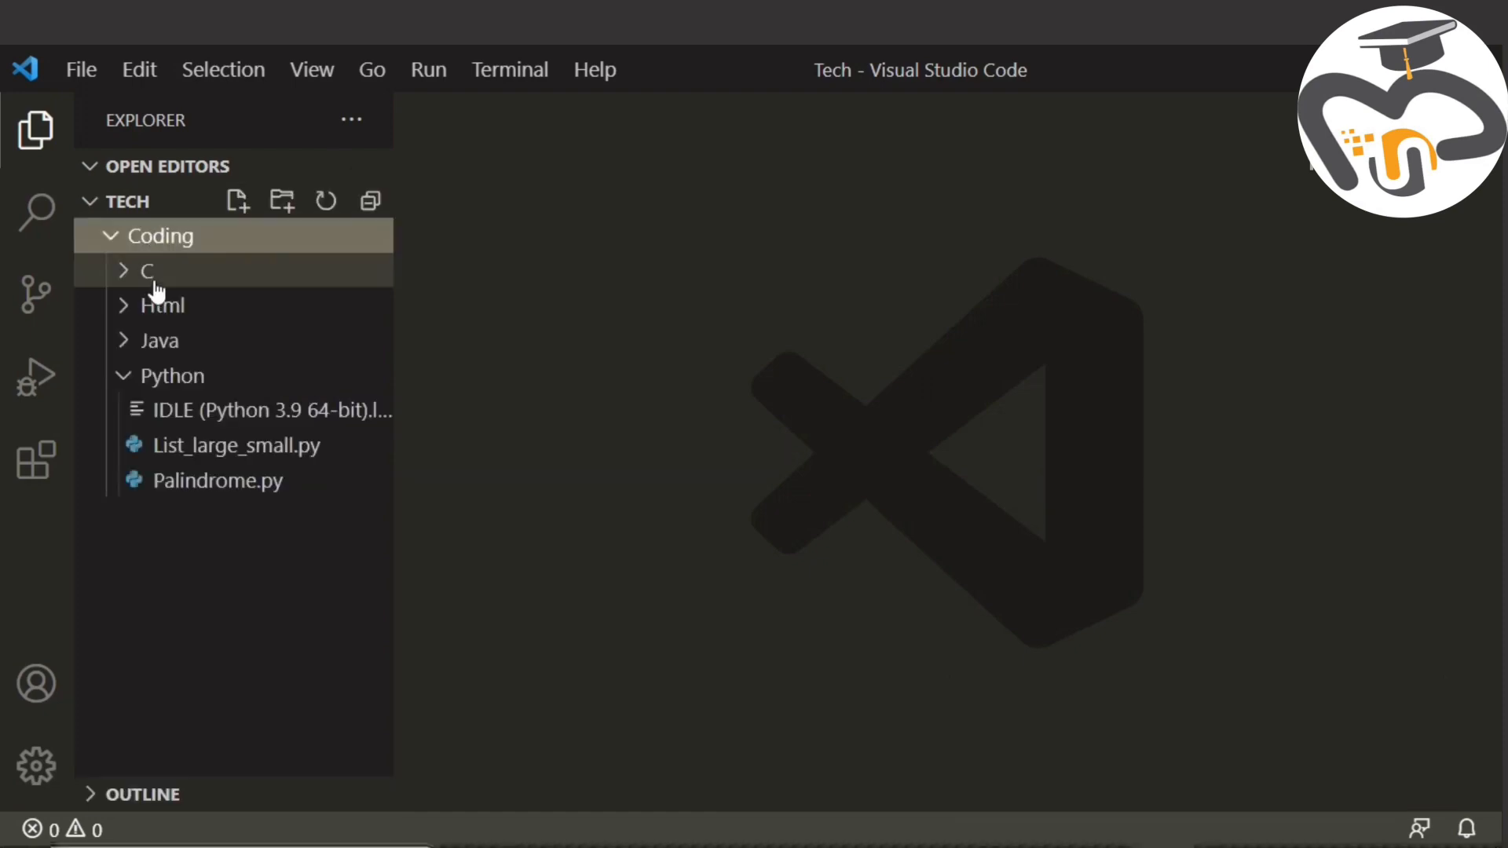
{"action": "mouse_move", "coordinate": [162, 305]}
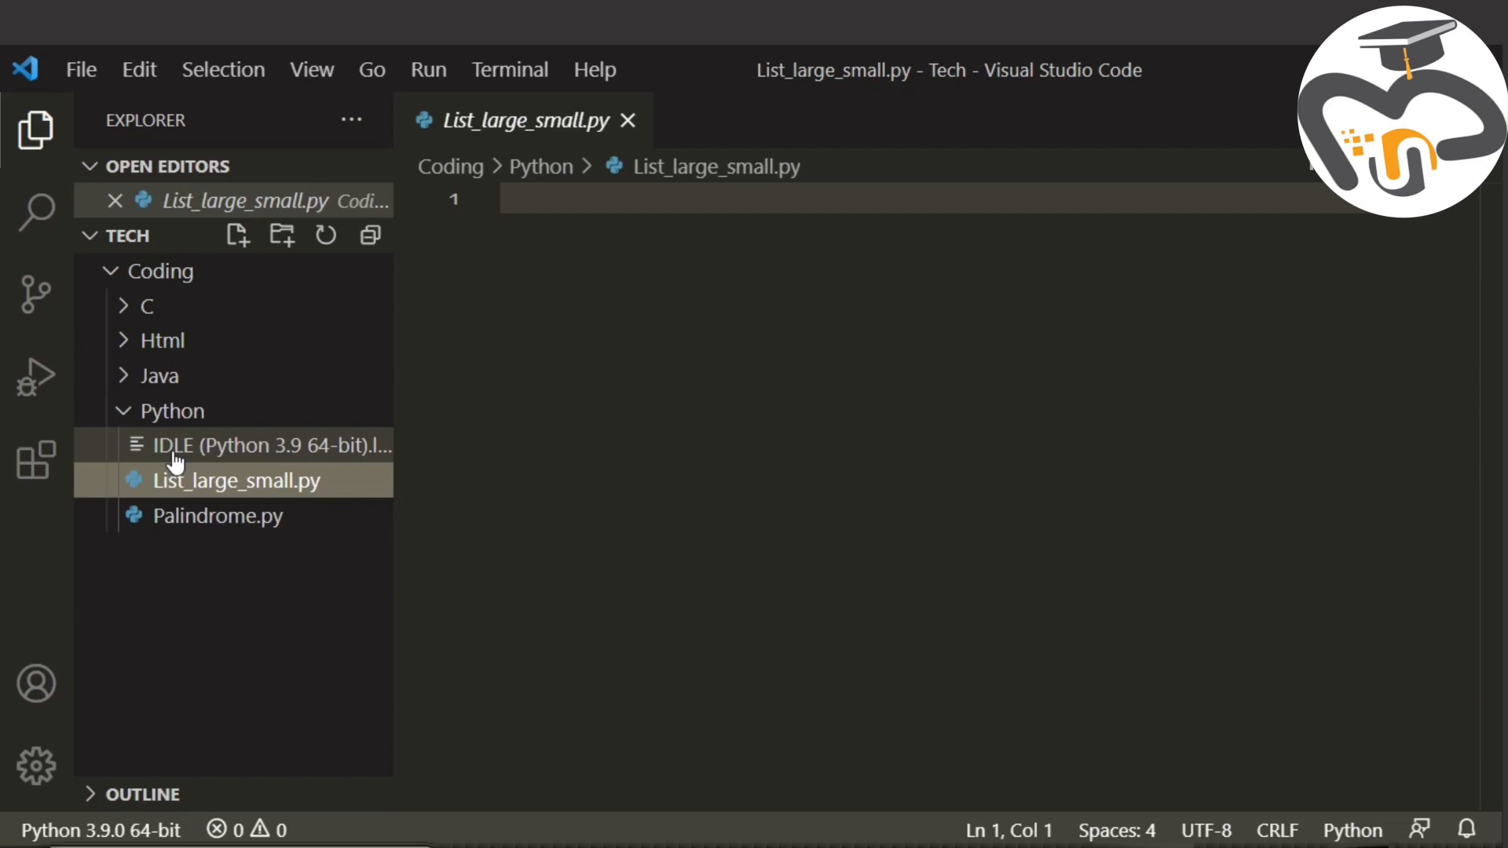
{"action": "mouse_move", "coordinate": [540, 183]}
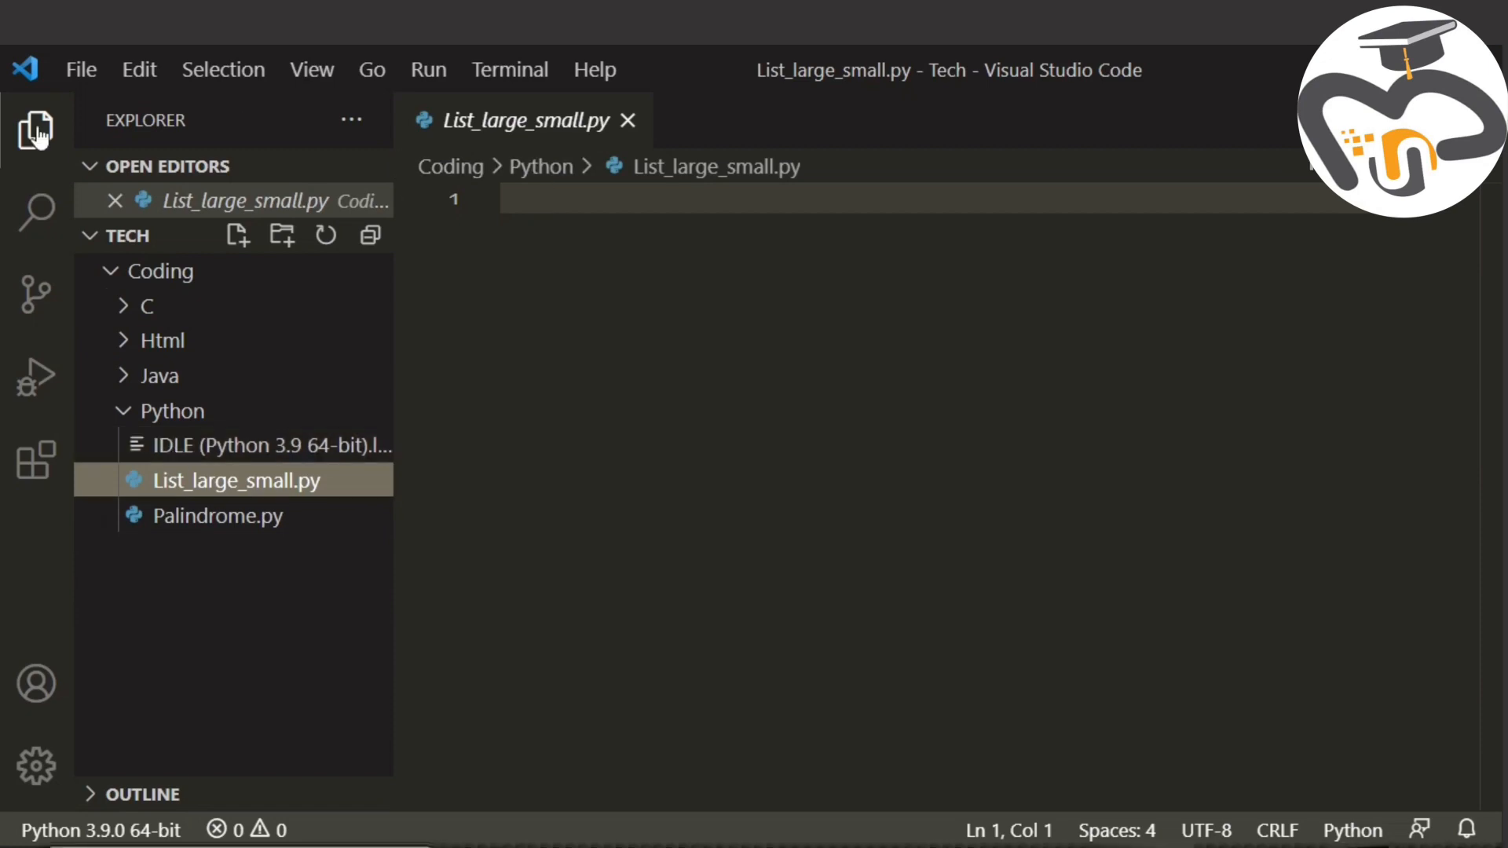
Write line 1 as Numbers = [10,48,567,34,25] in List_large_small.py.
{"action": "left_click", "coordinate": [36, 129]}
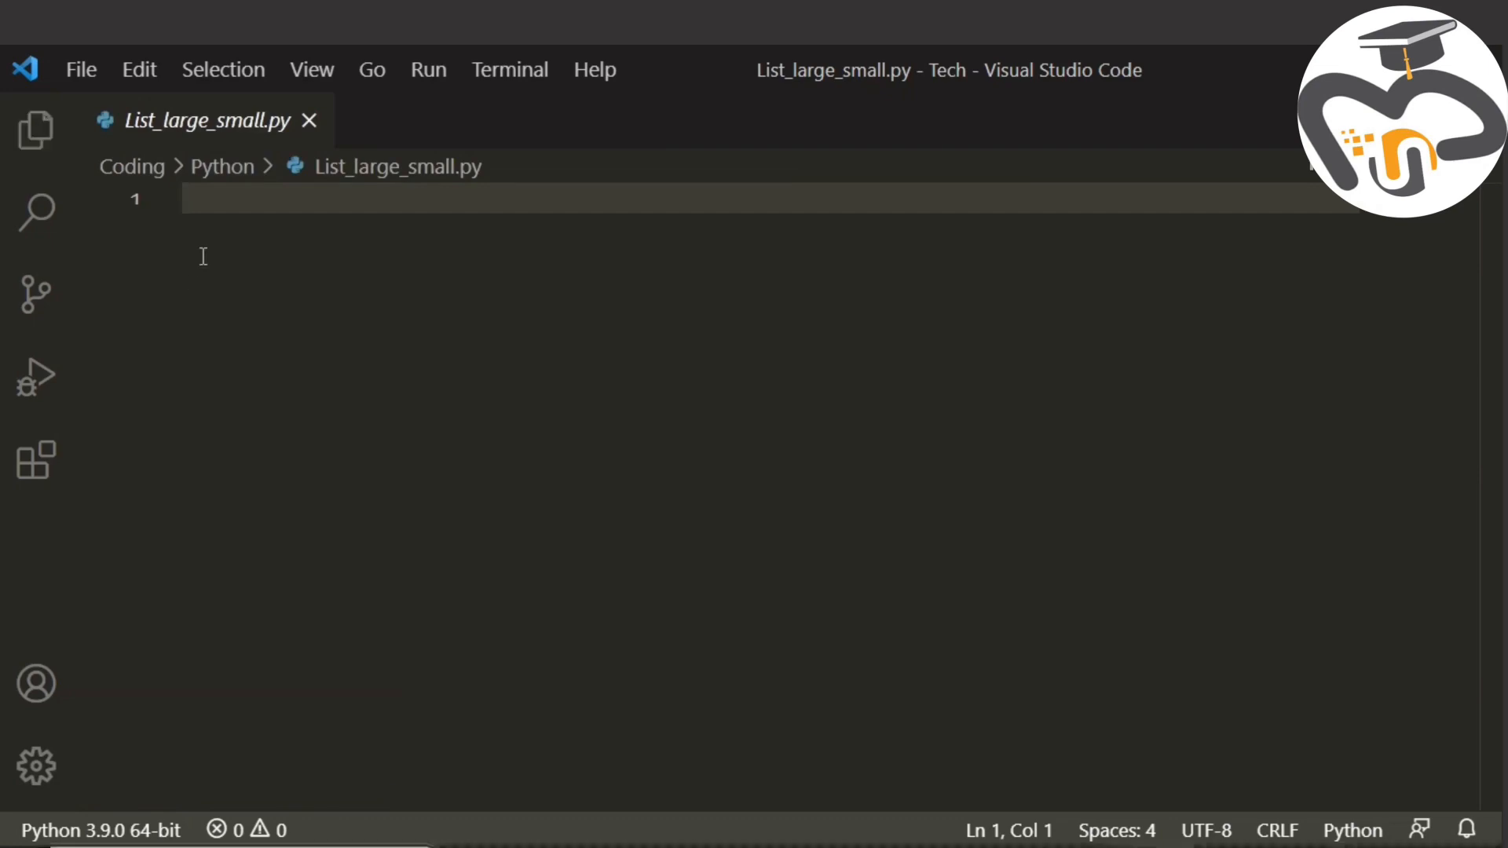
{"action": "type", "text": "Nu"}
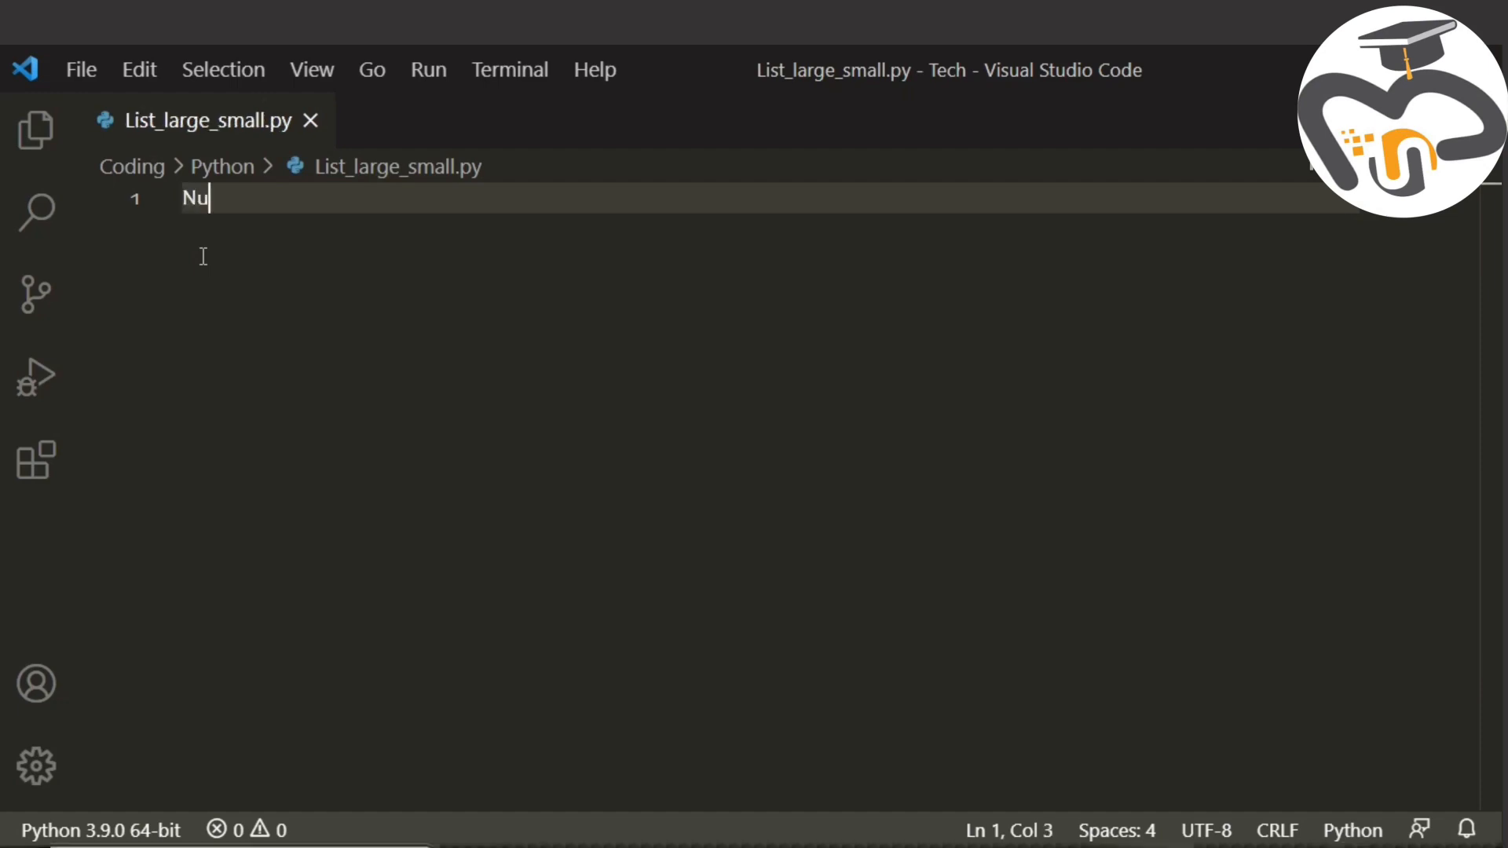
{"action": "type", "text": "mbers"}
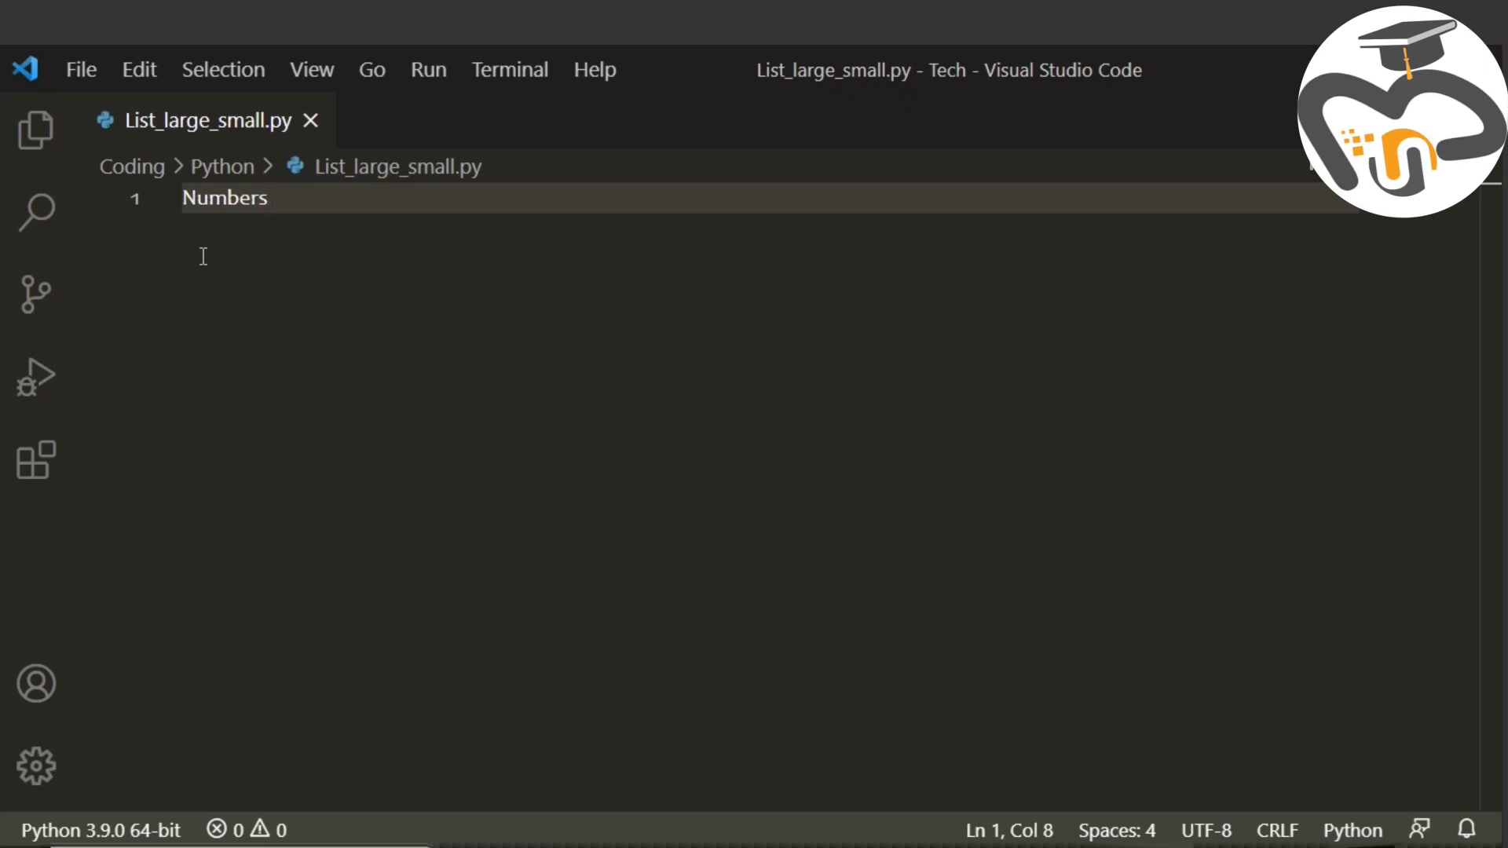
{"action": "type", "text": "= []"}
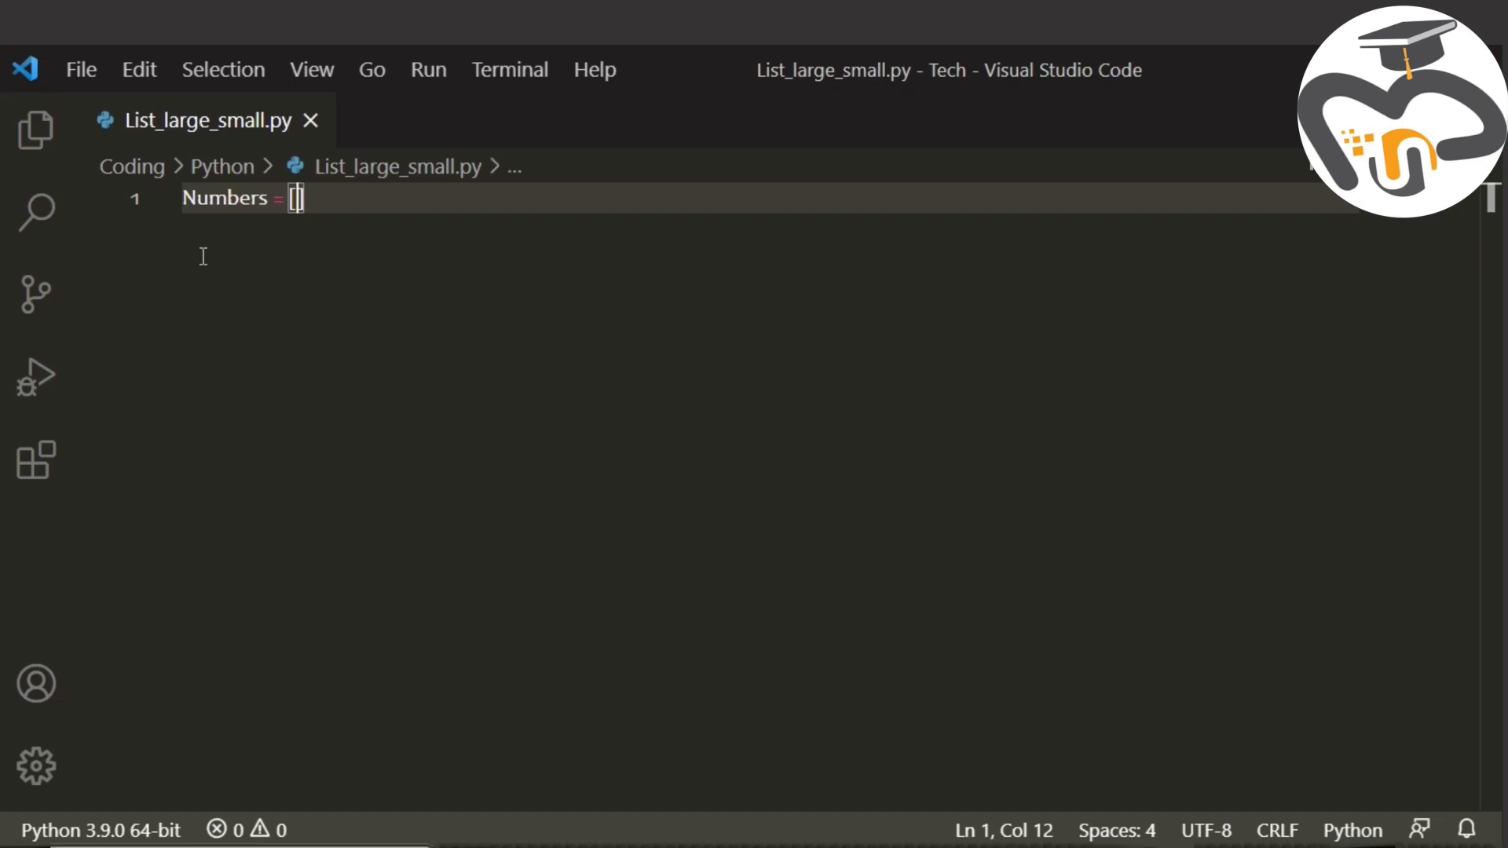
{"action": "type", "text": "10,48"}
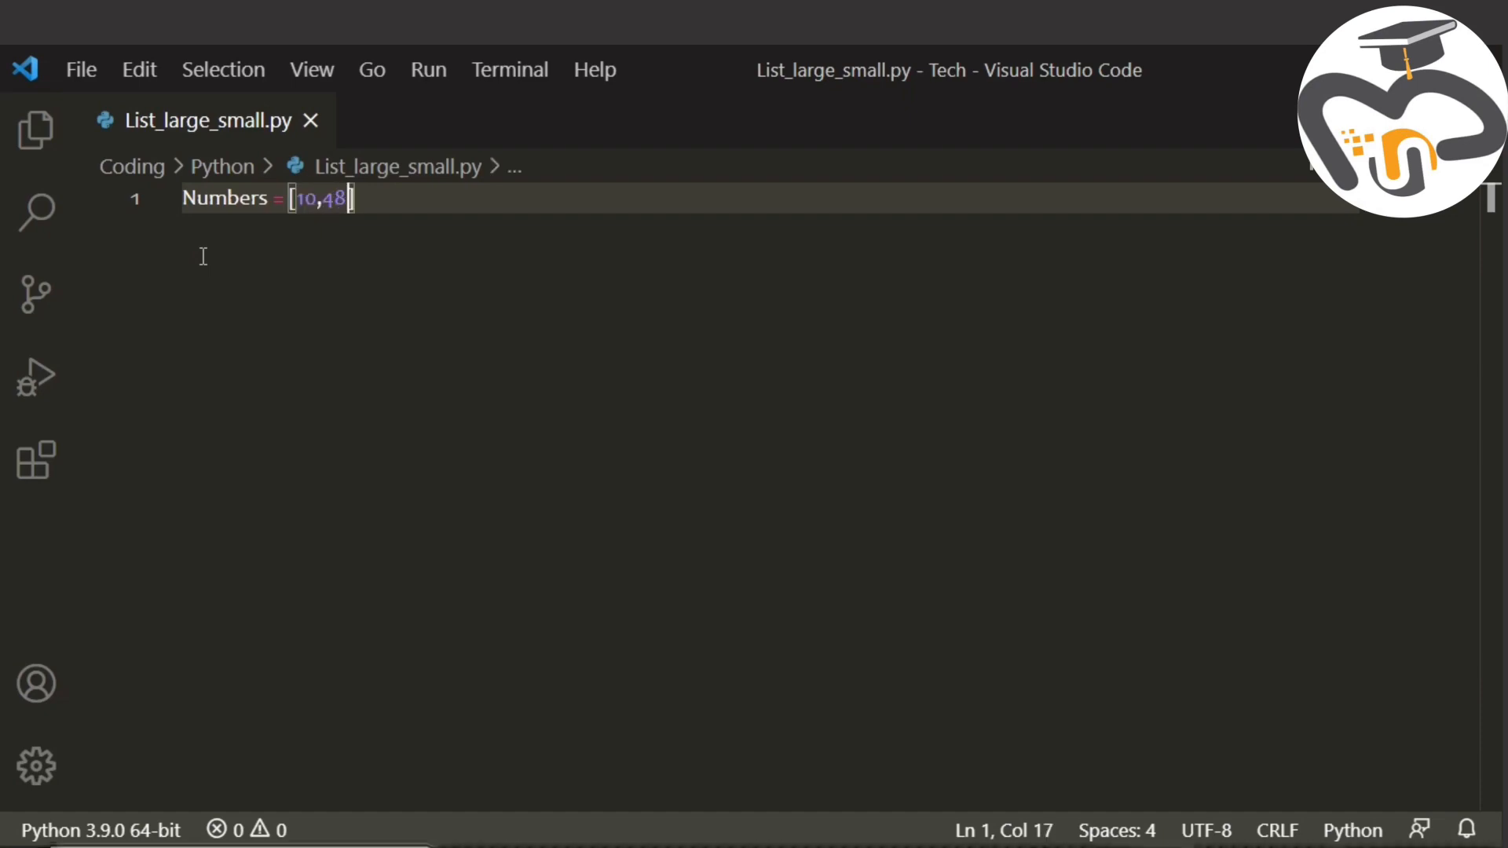
{"action": "type", "text": "567,"}
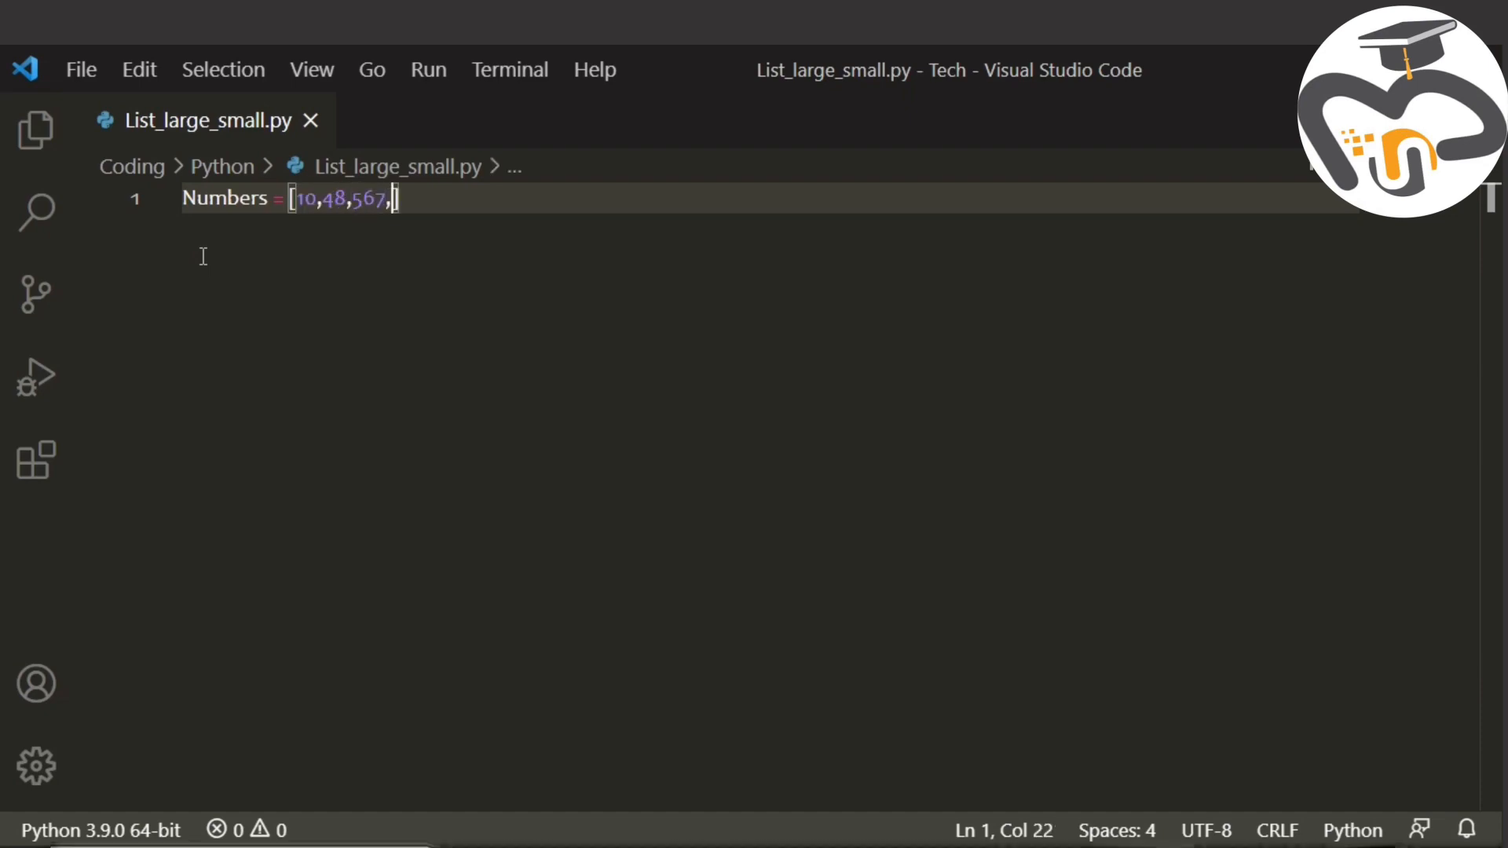
{"action": "type", "text": "34"}
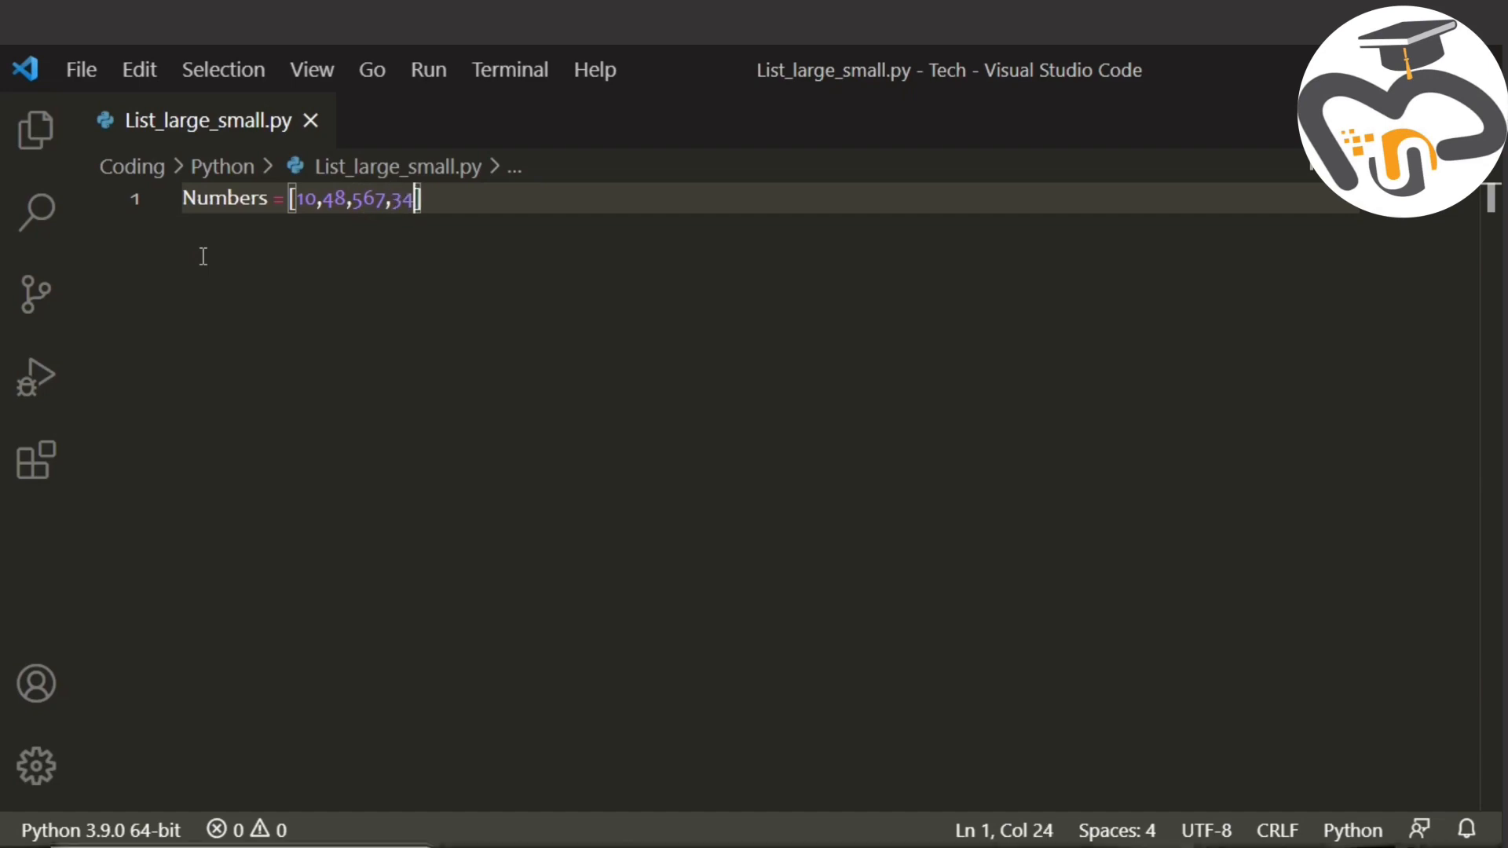
{"action": "type", "text": ",25"}
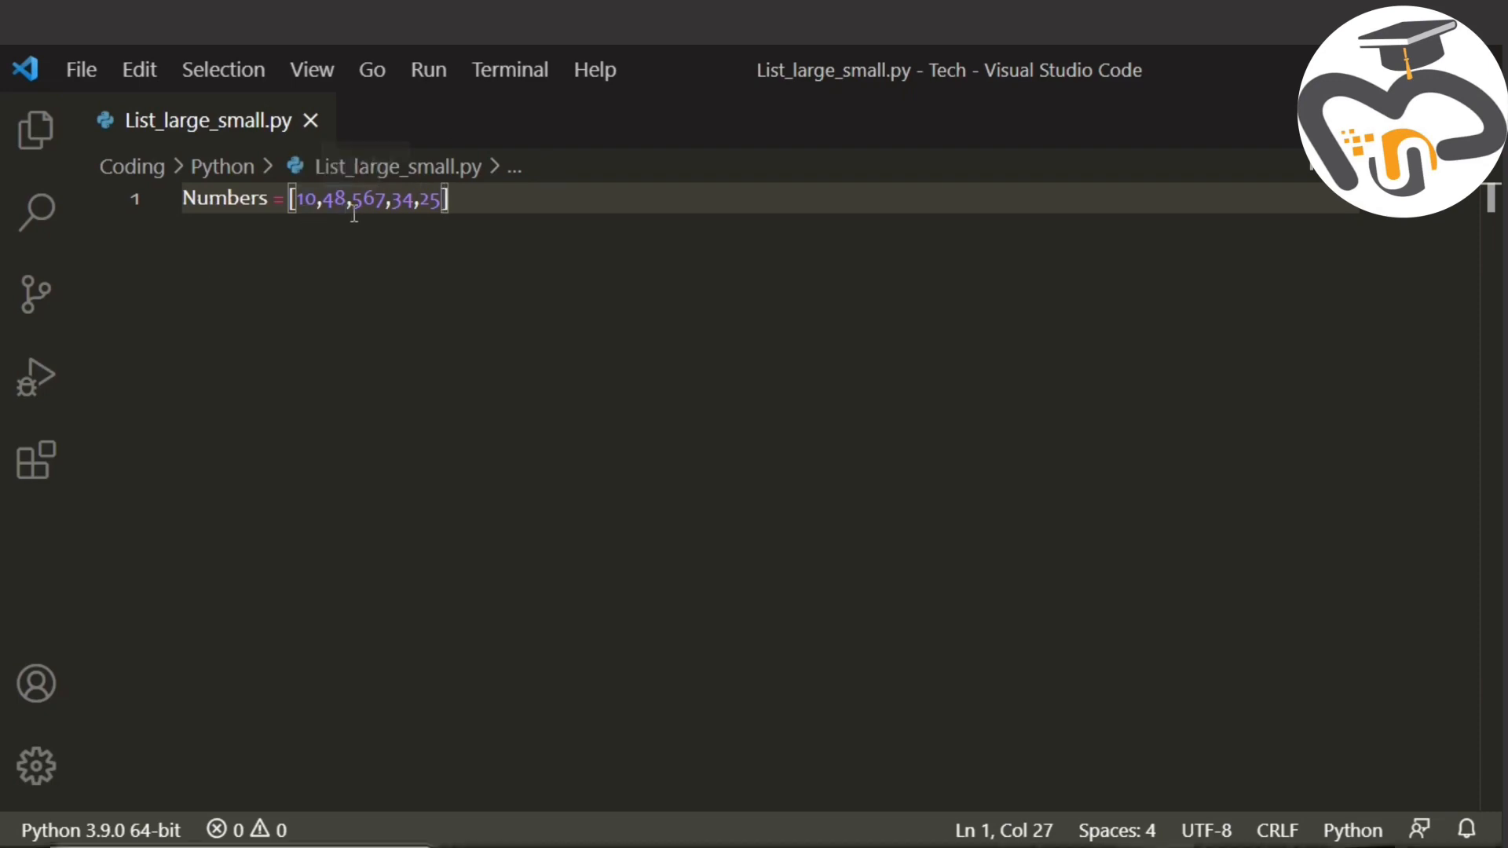
{"action": "mouse_move", "coordinate": [369, 199]}
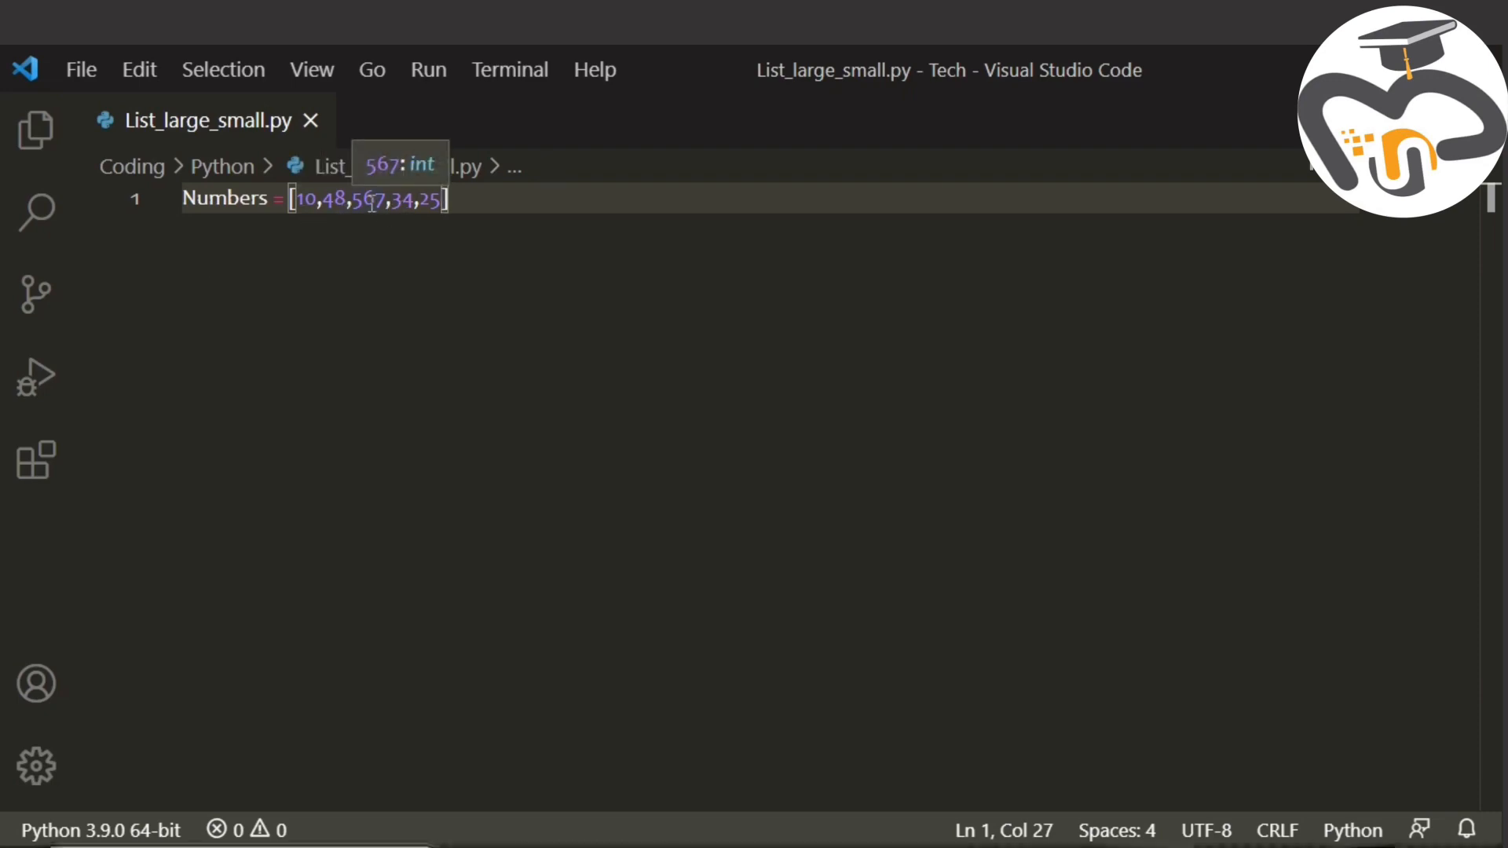
{"action": "mouse_move", "coordinate": [430, 181]}
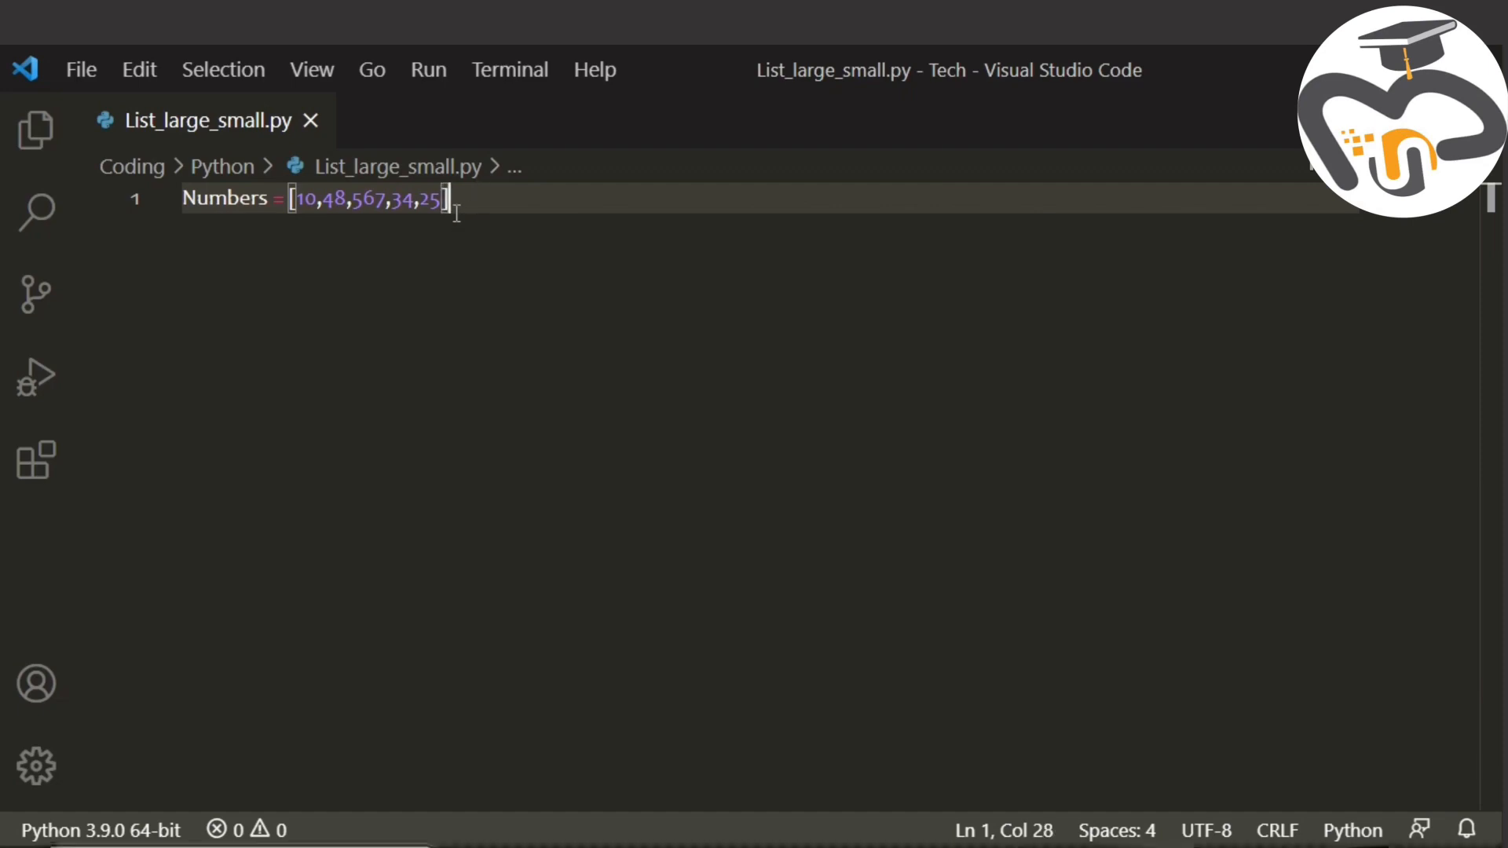
Add the line smallest = min(Numbers) below the list.
{"action": "key", "text": "enter"}
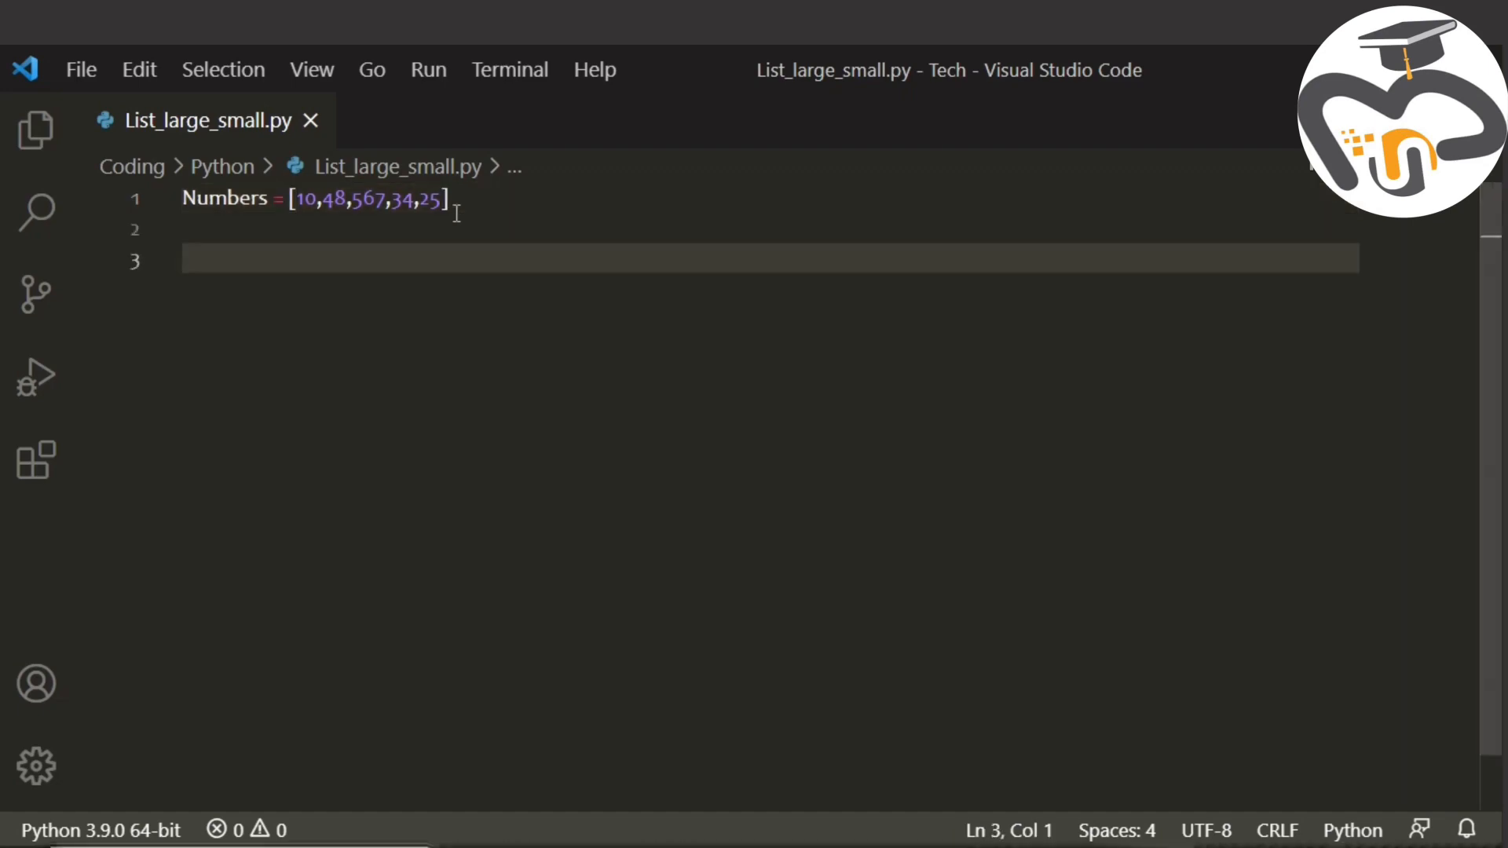
{"action": "type", "text": "sm"}
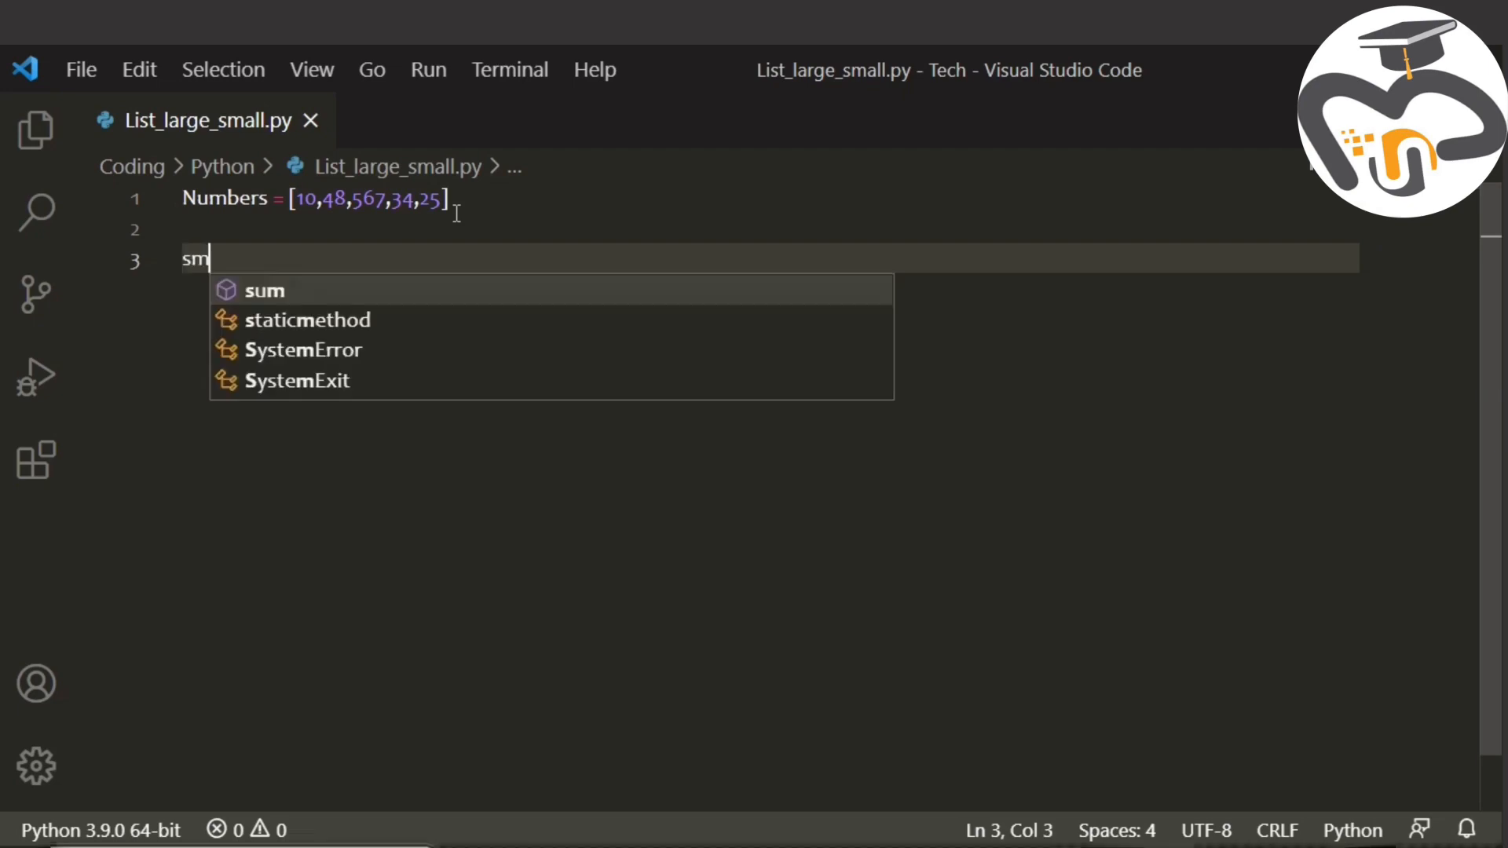
{"action": "type", "text": "allest"}
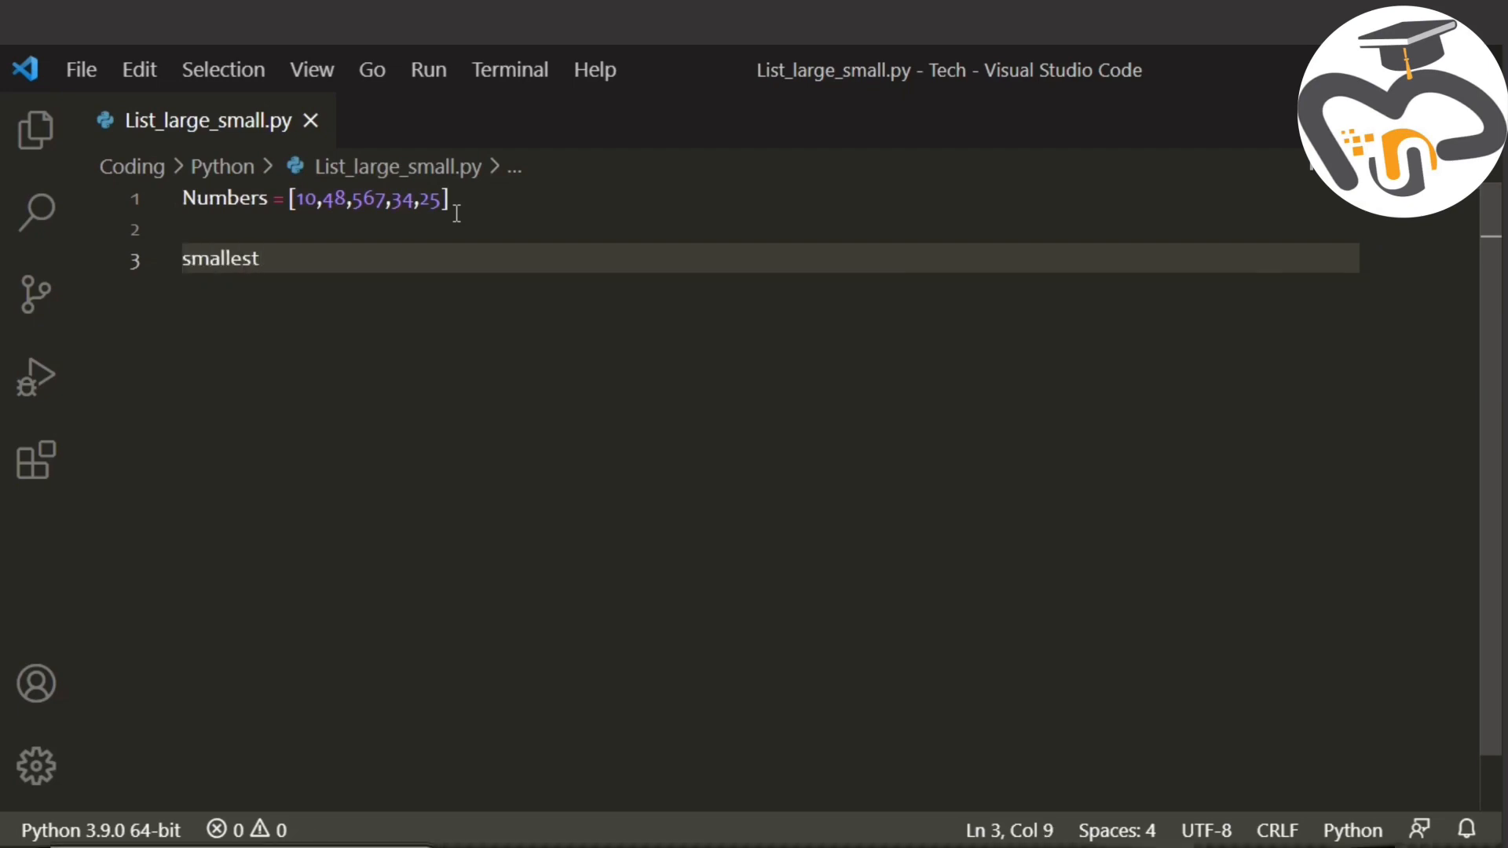
{"action": "type", "text": "="}
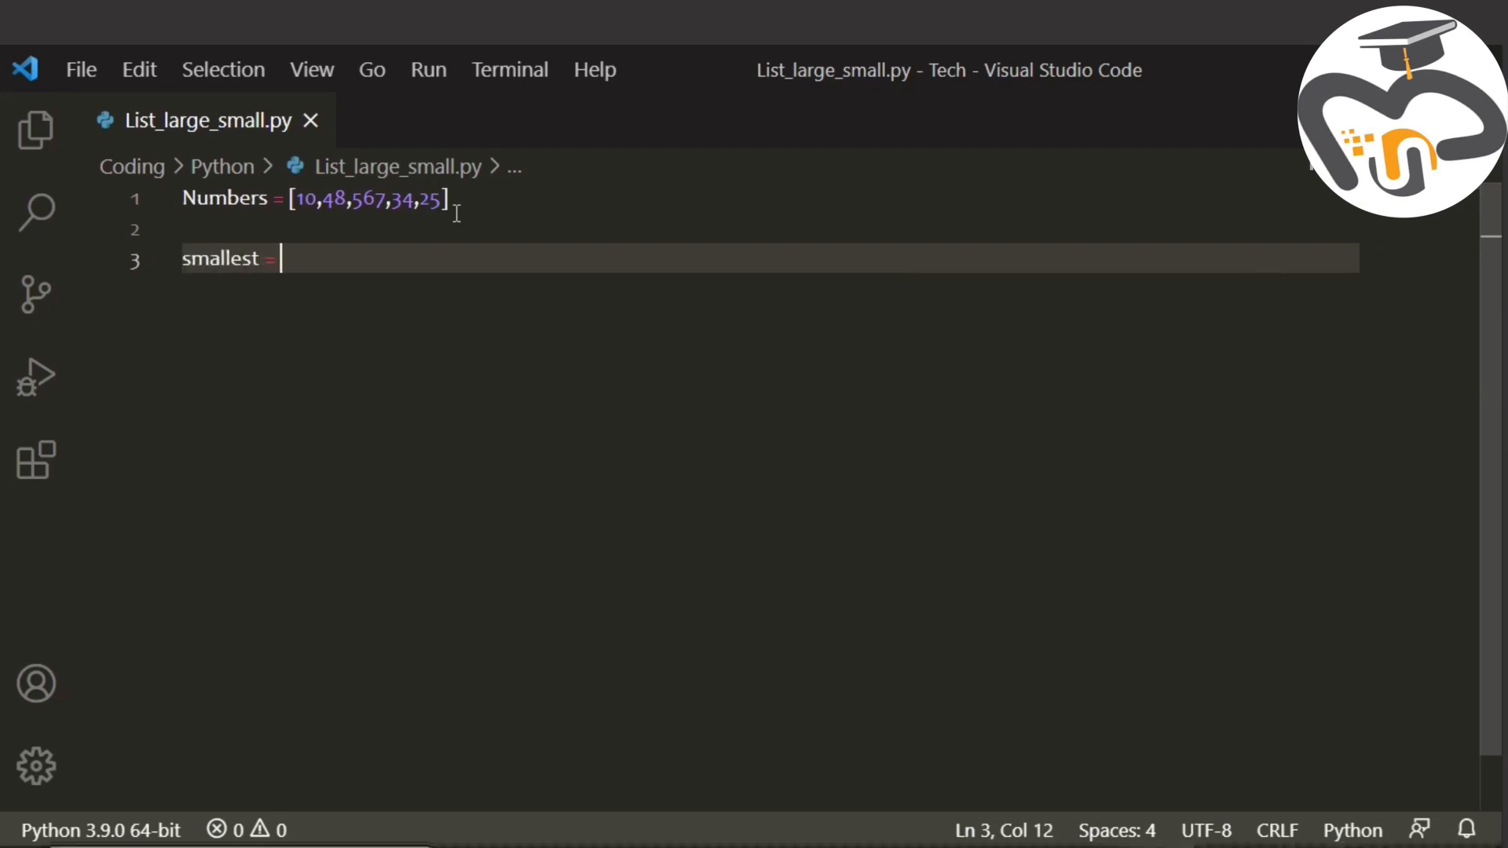
{"action": "type", "text": "min"}
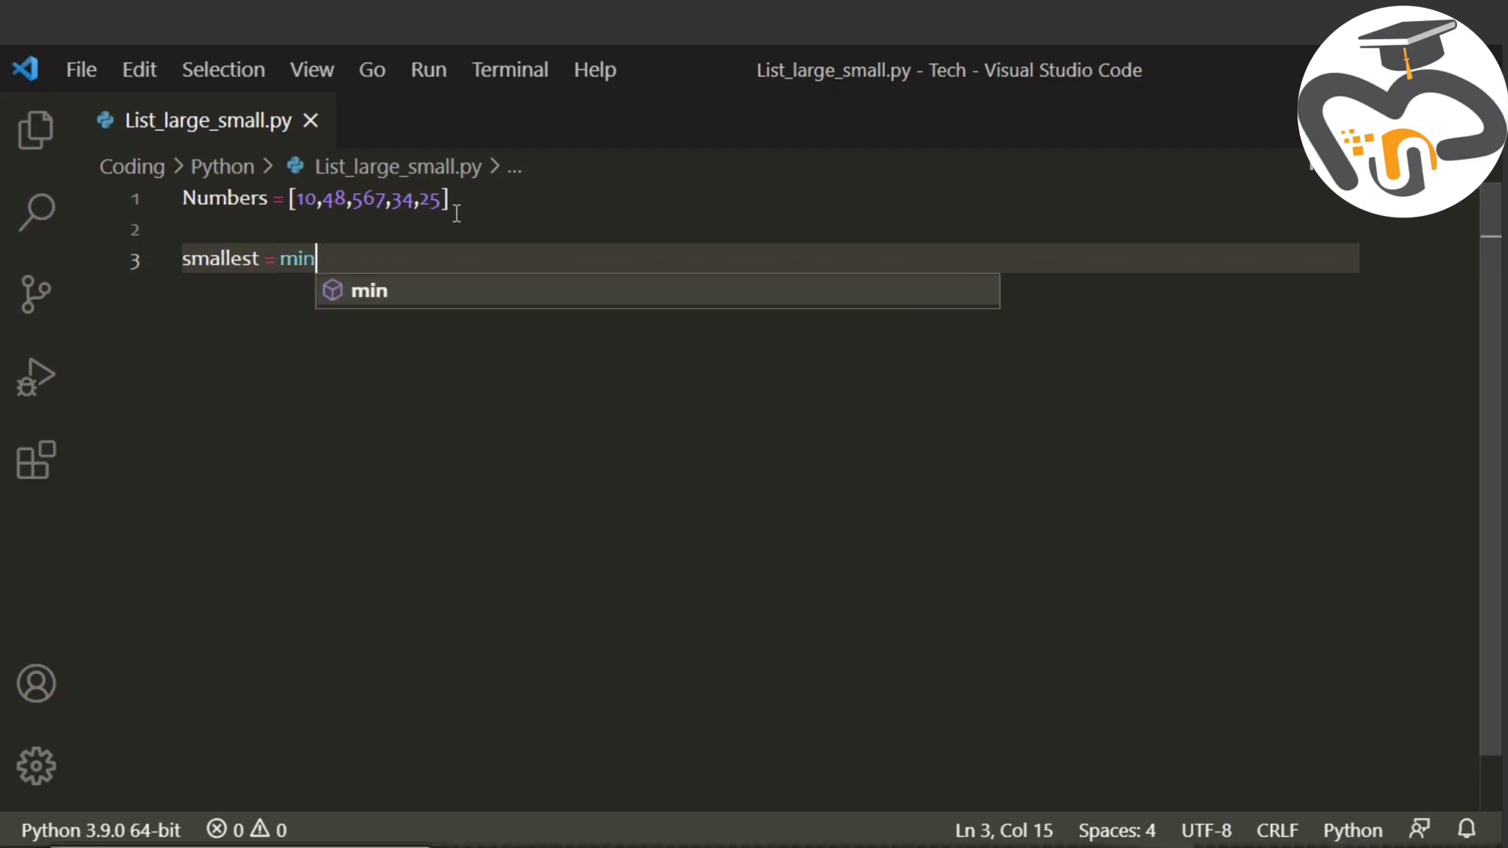
{"action": "type", "text": "(num)"}
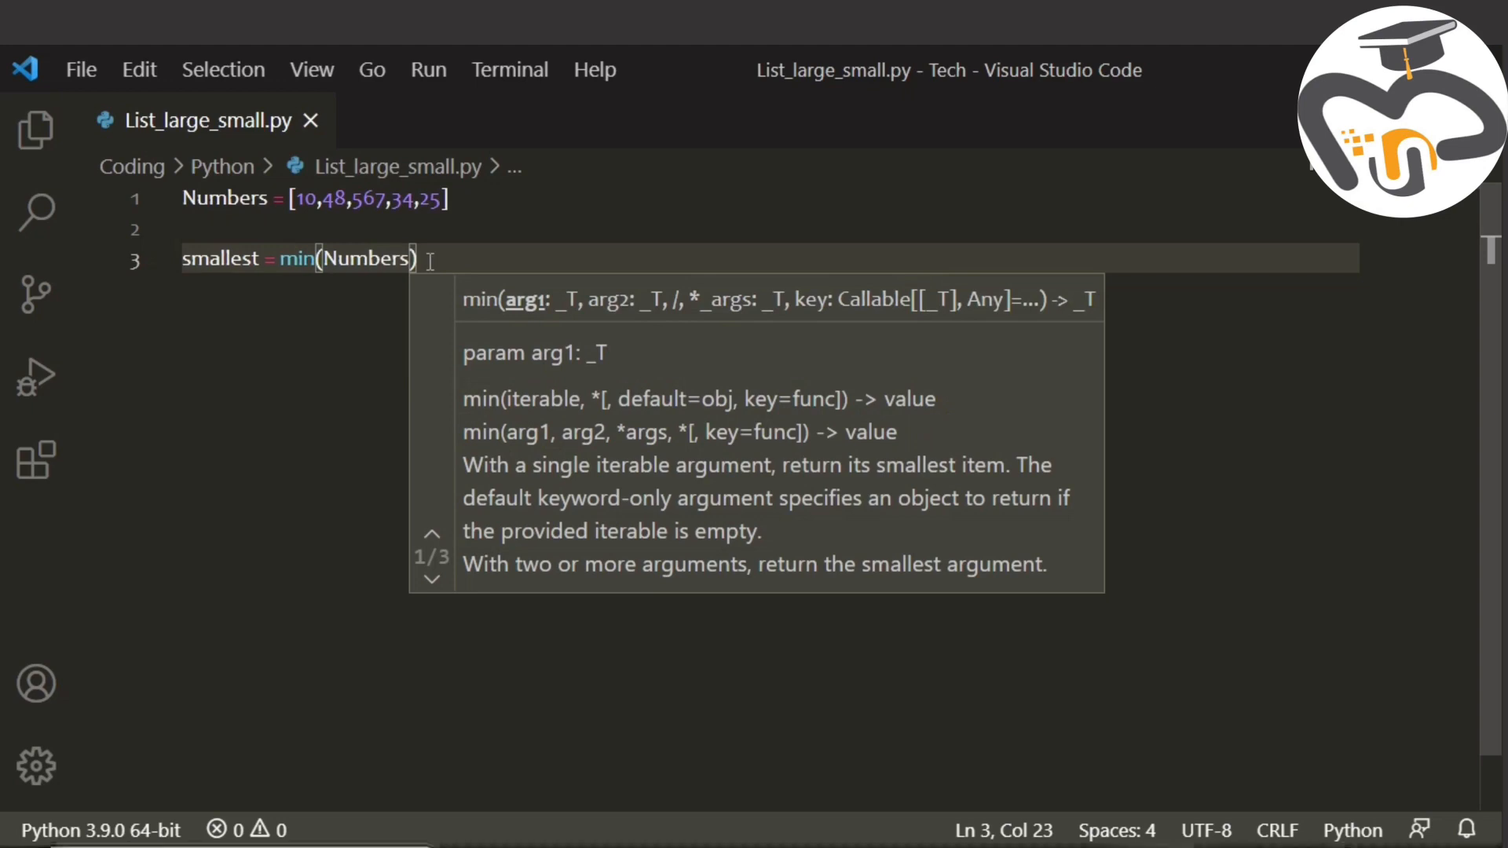
Add the line largest = max(Numbers) beneath it.
{"action": "key", "text": "enter"}
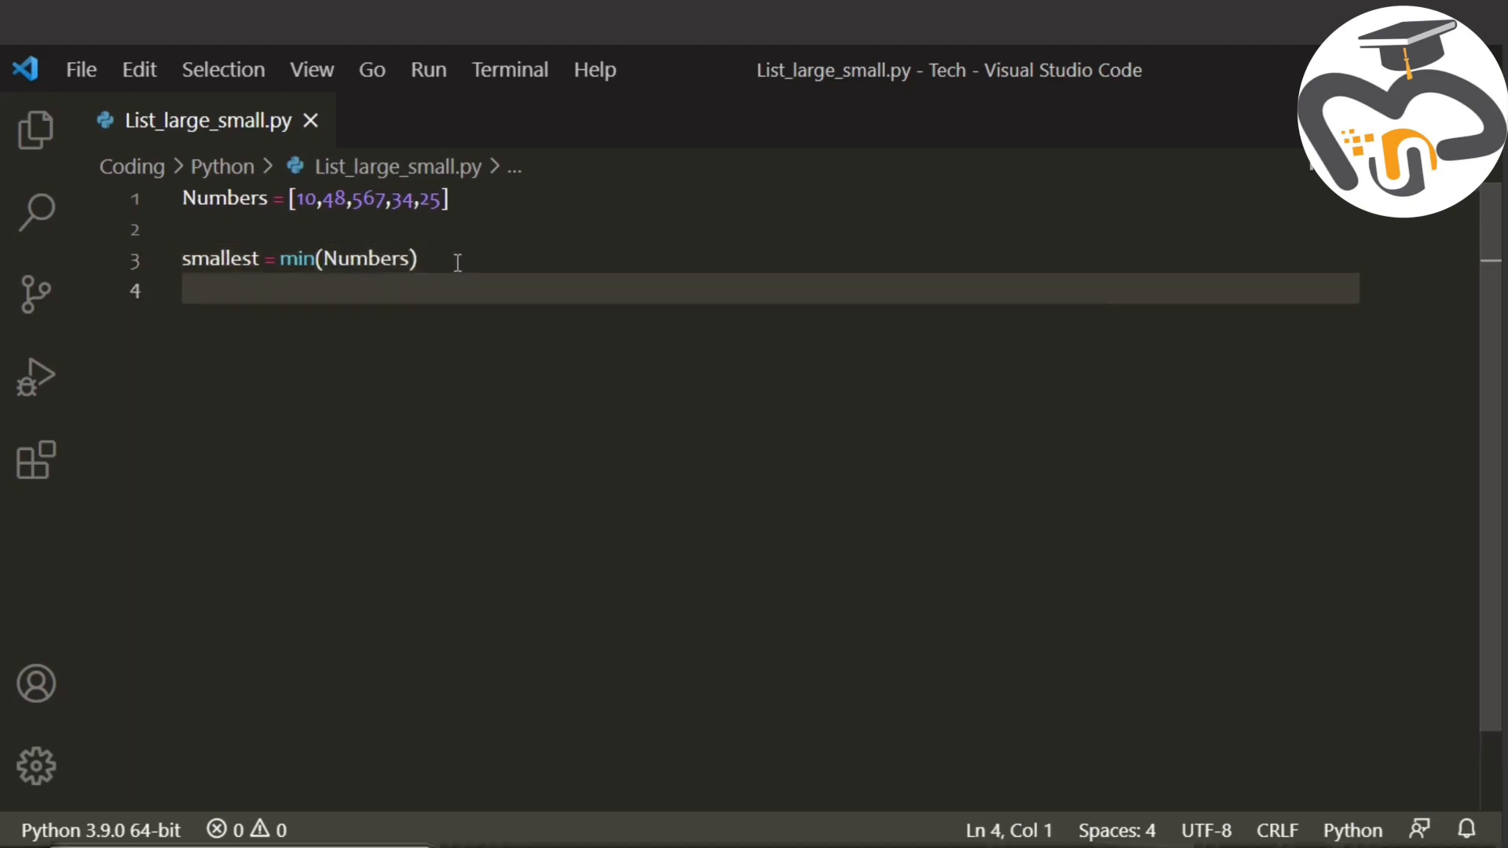
{"action": "type", "text": "largest ="}
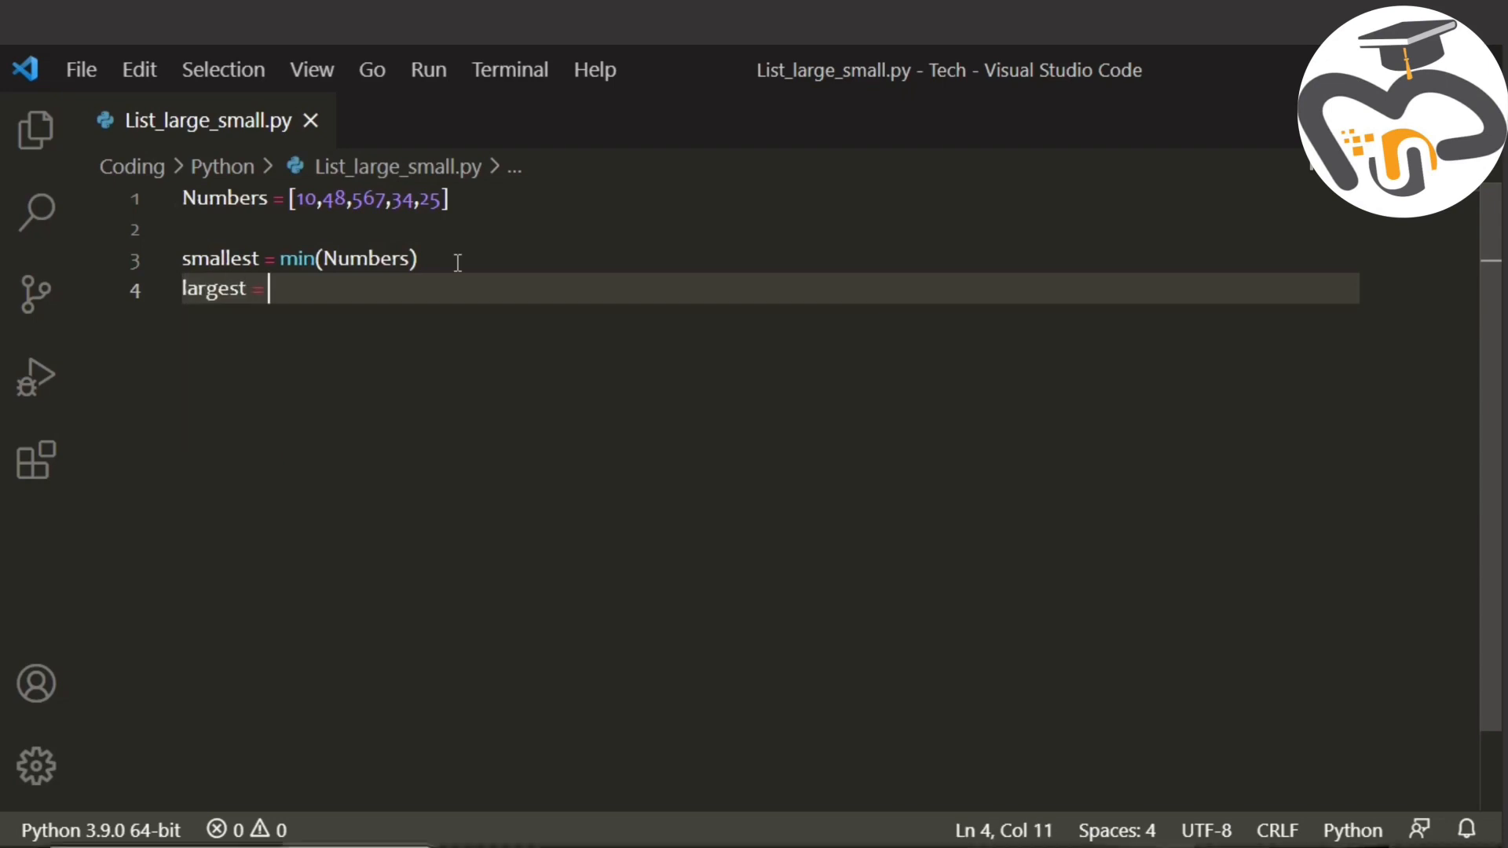
{"action": "type", "text": "max"}
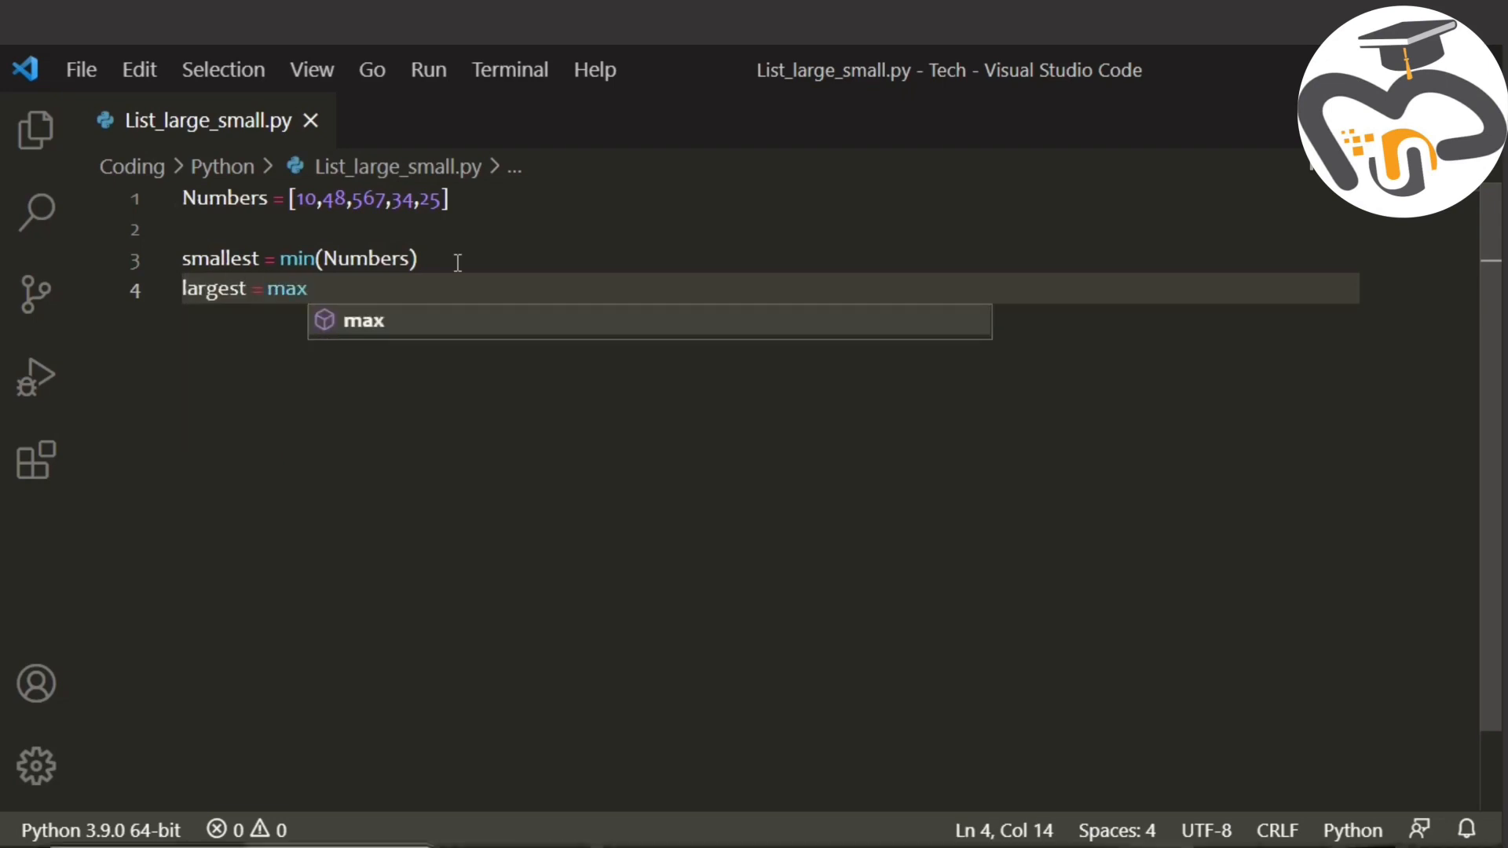
{"action": "key", "text": "Escape"}
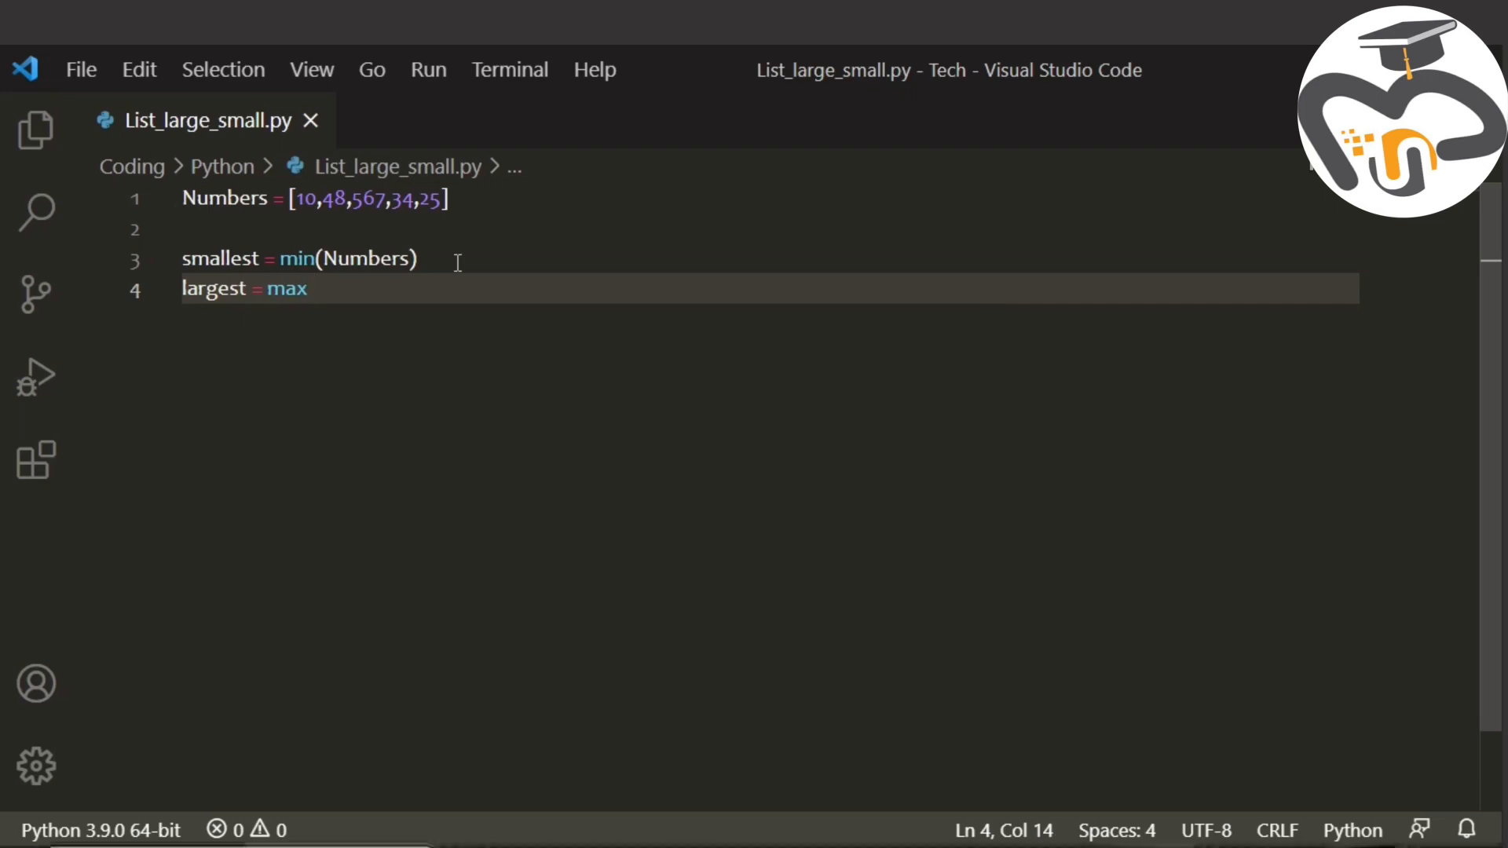
{"action": "type", "text": "("}
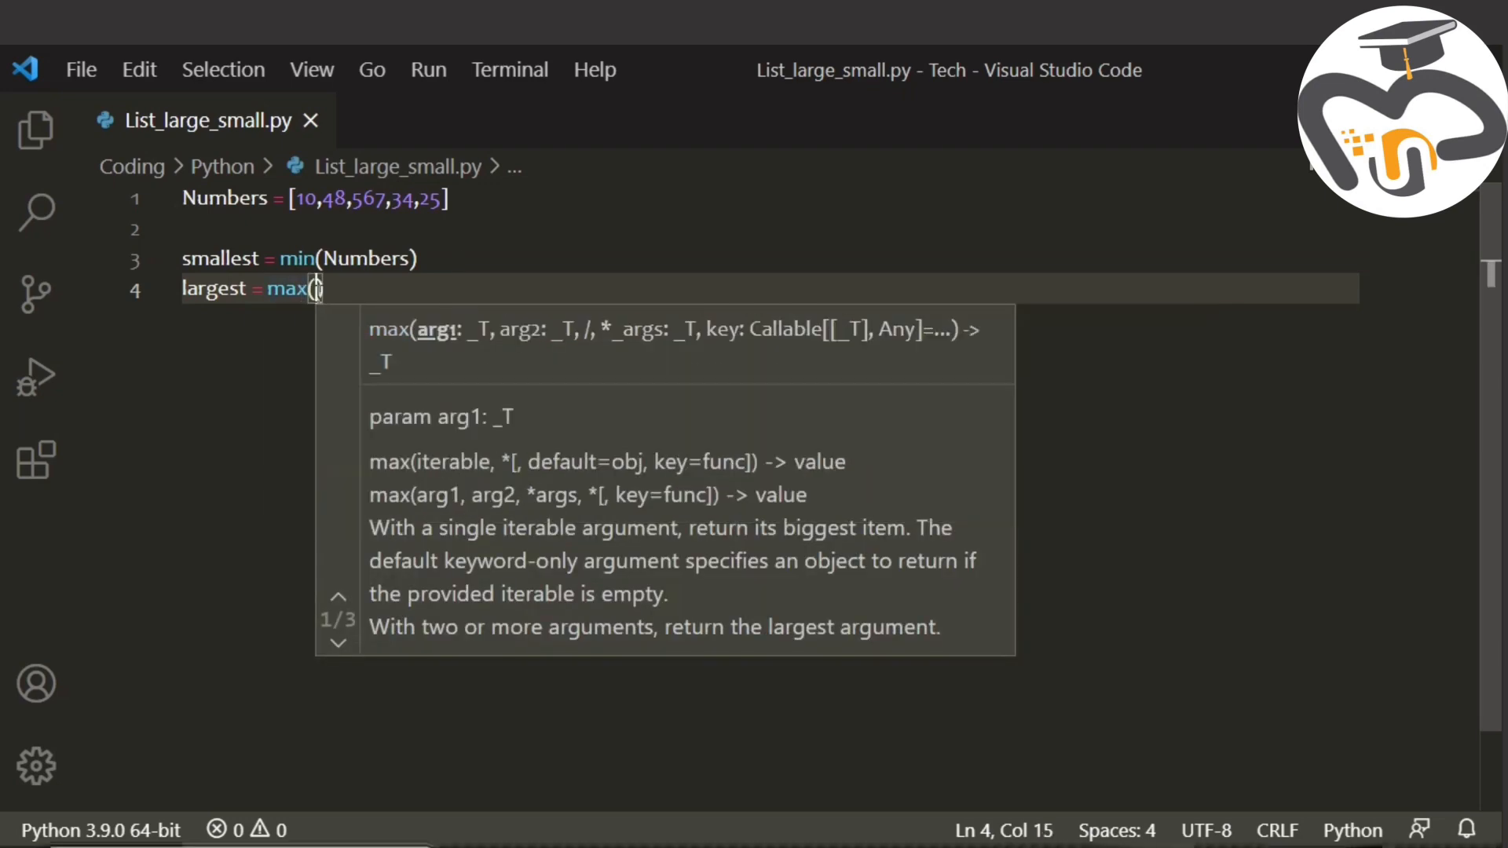
{"action": "type", "text": "Numbers"}
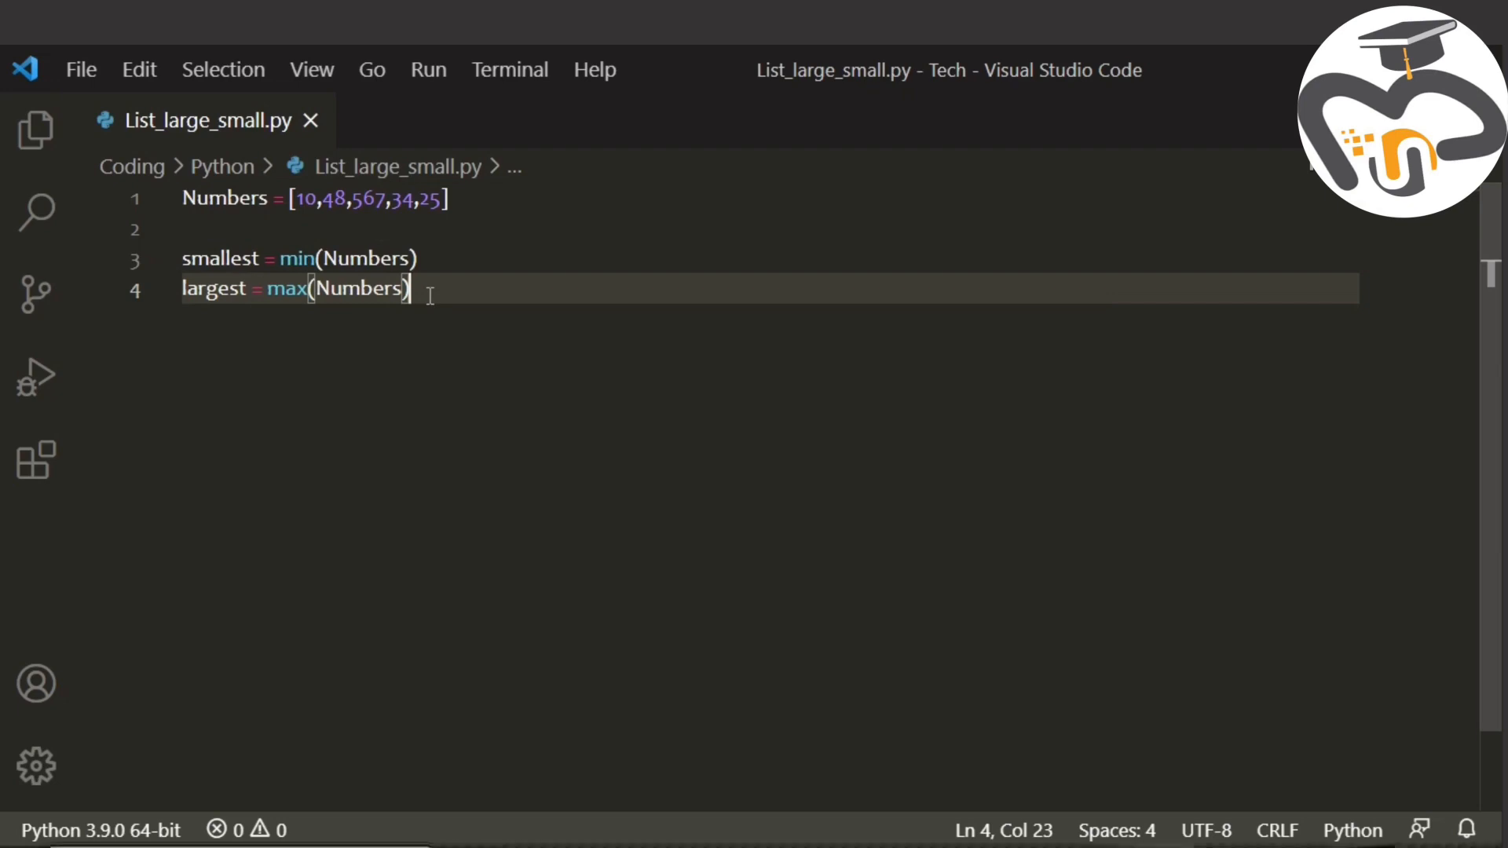
Start line 6 with print(f"the largest number is:".
{"action": "key", "text": "enter"}
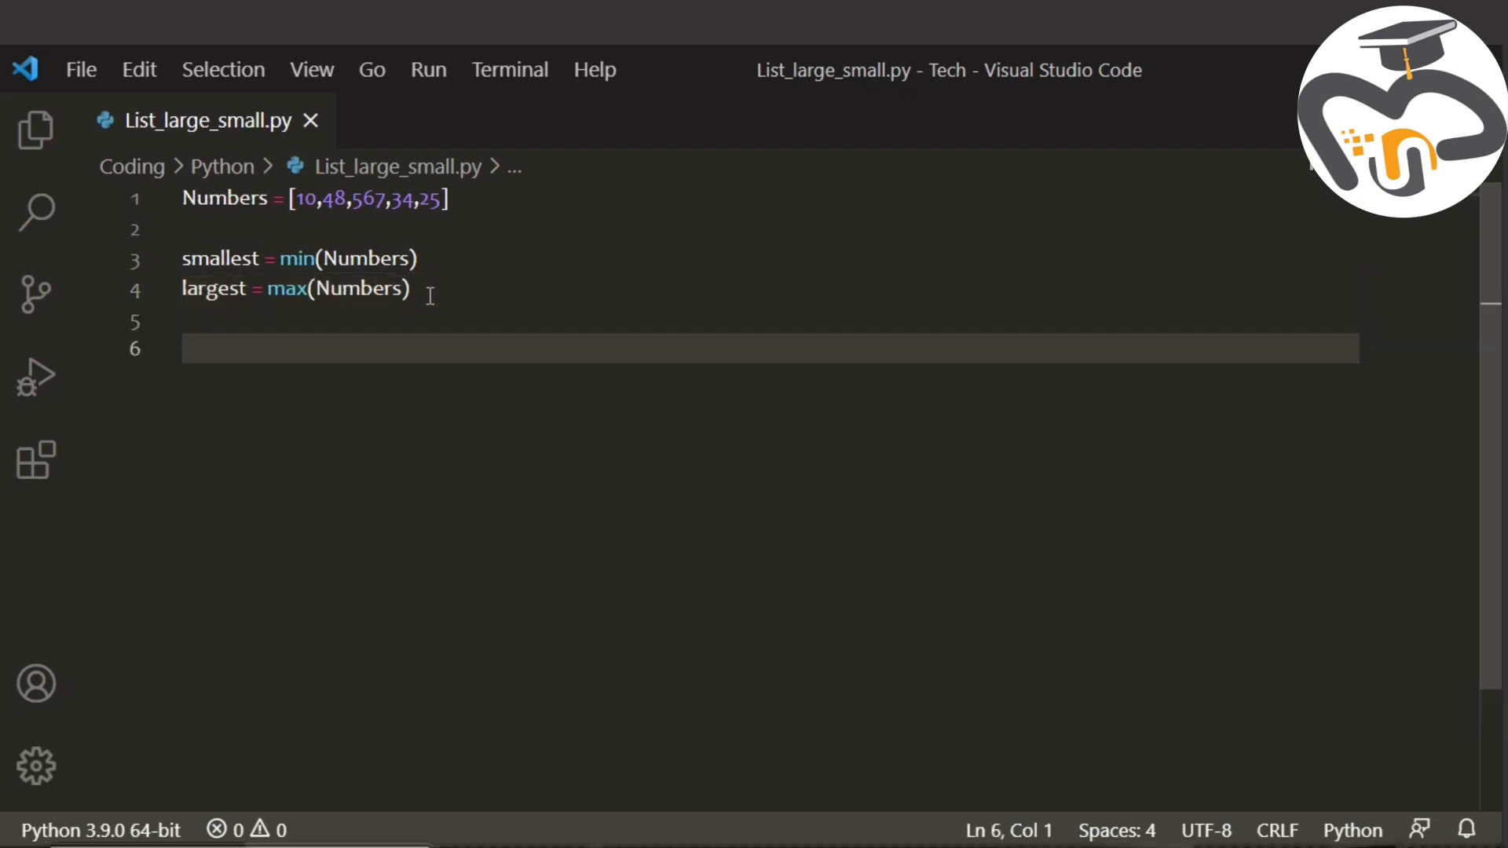
{"action": "type", "text": "print"}
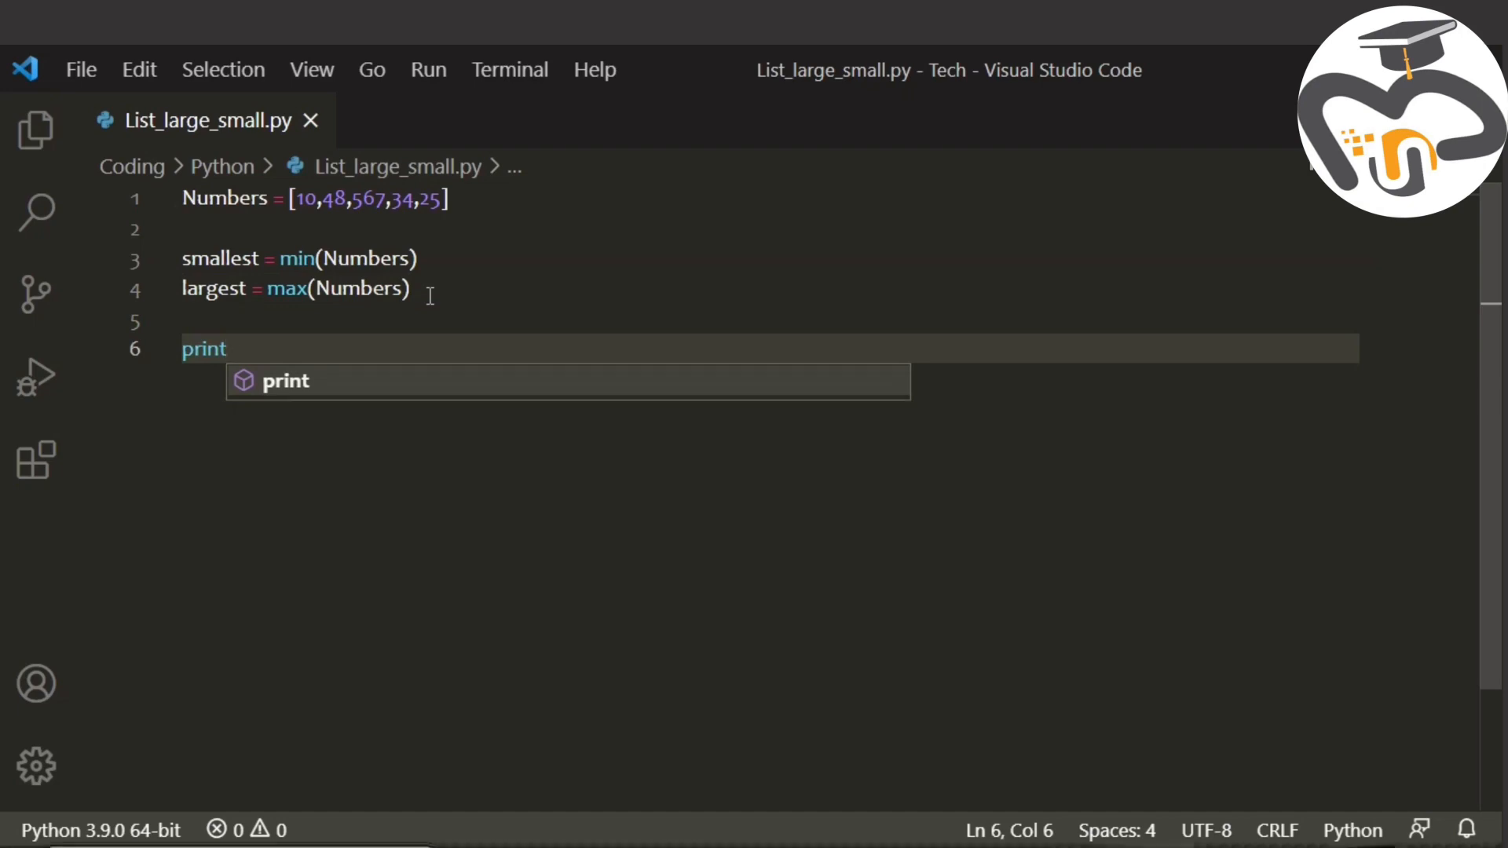
{"action": "type", "text": "(f"}
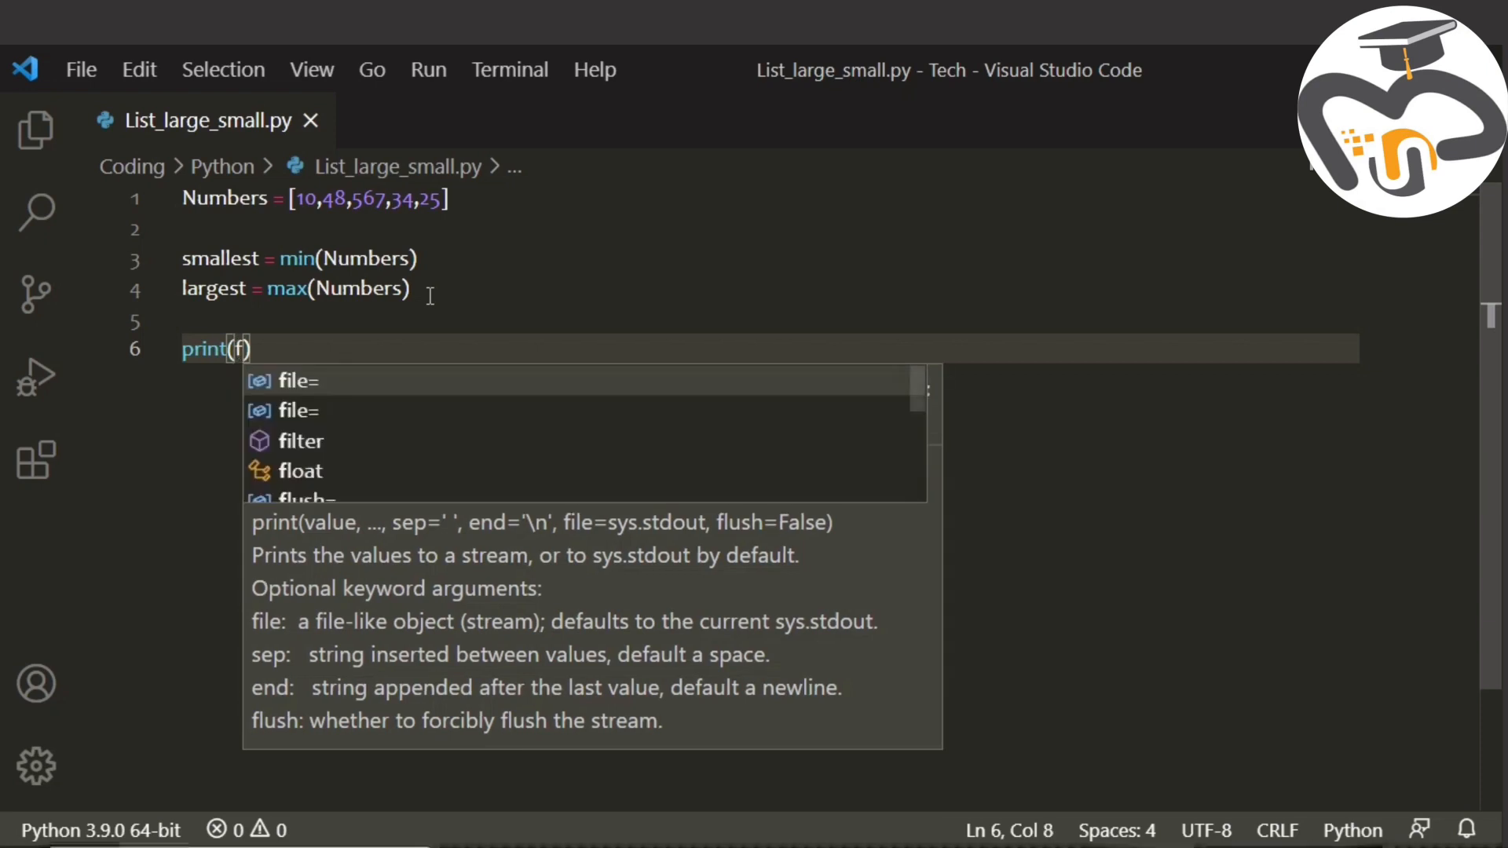
{"action": "type", "text": "\""}
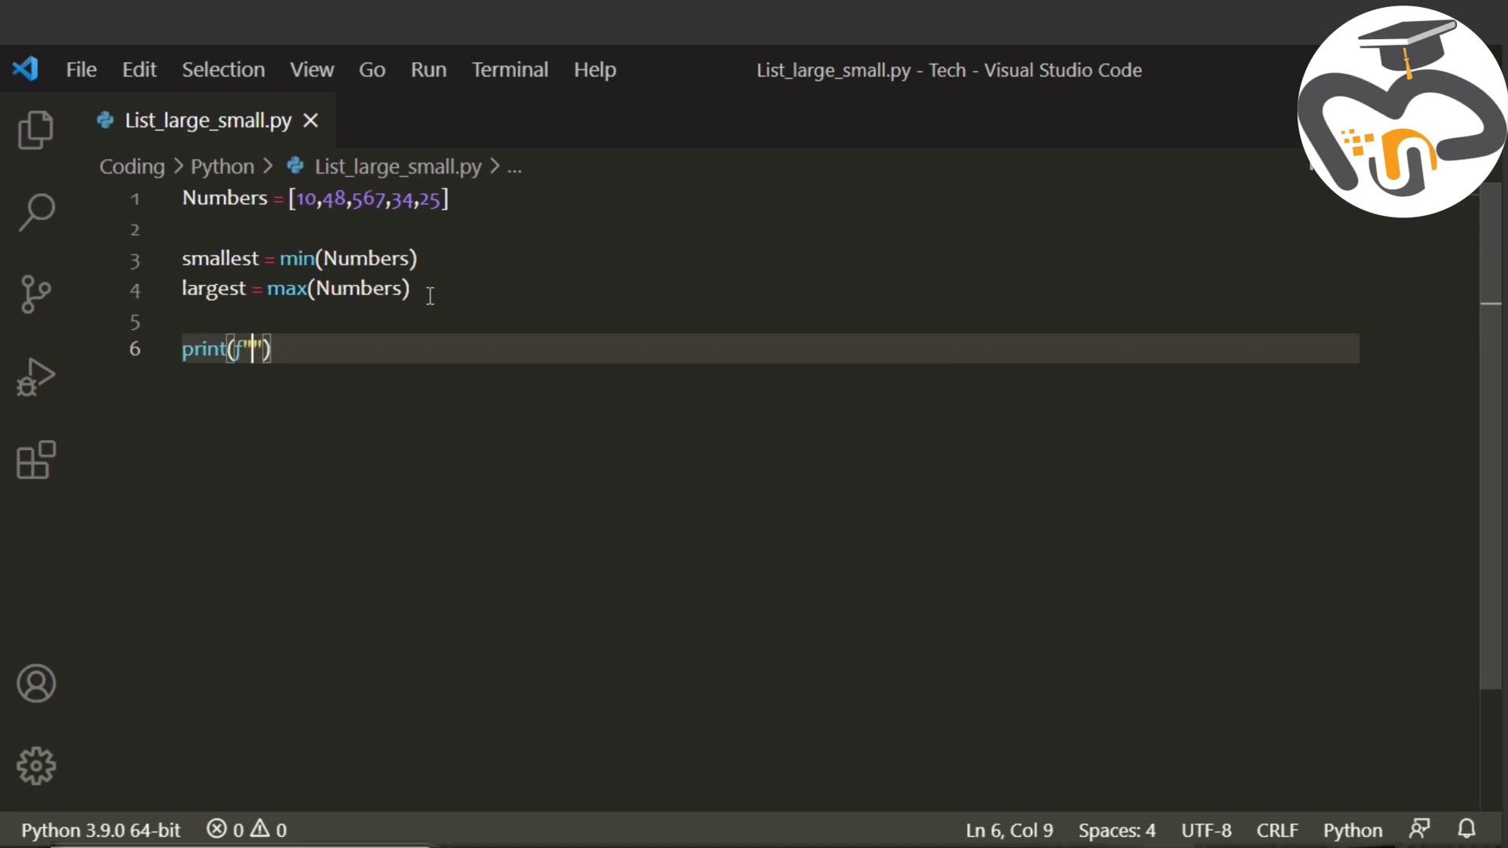
{"action": "type", "text": "the larges"}
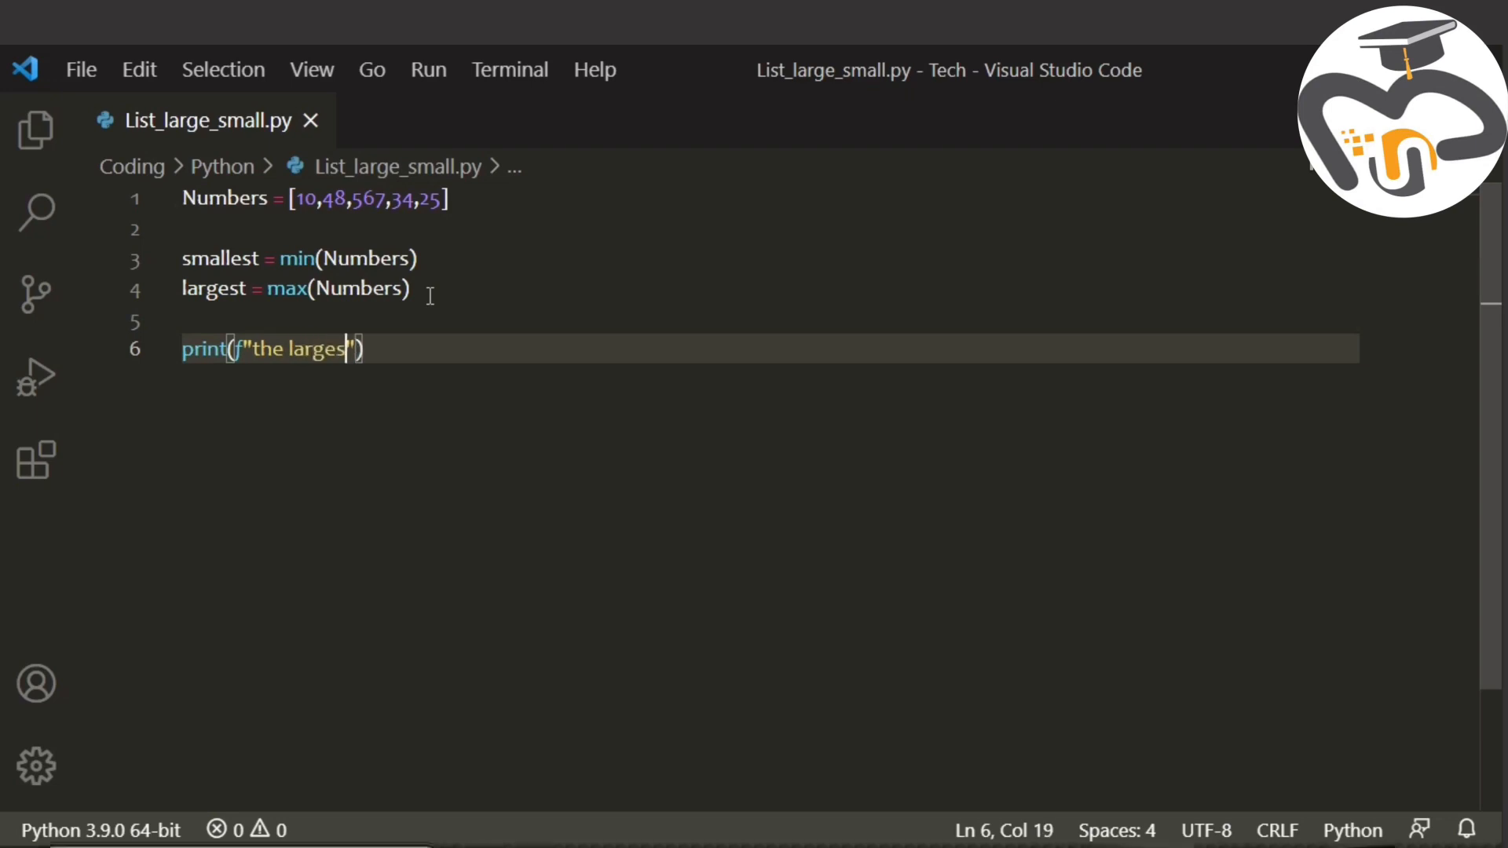
{"action": "type", "text": "number"}
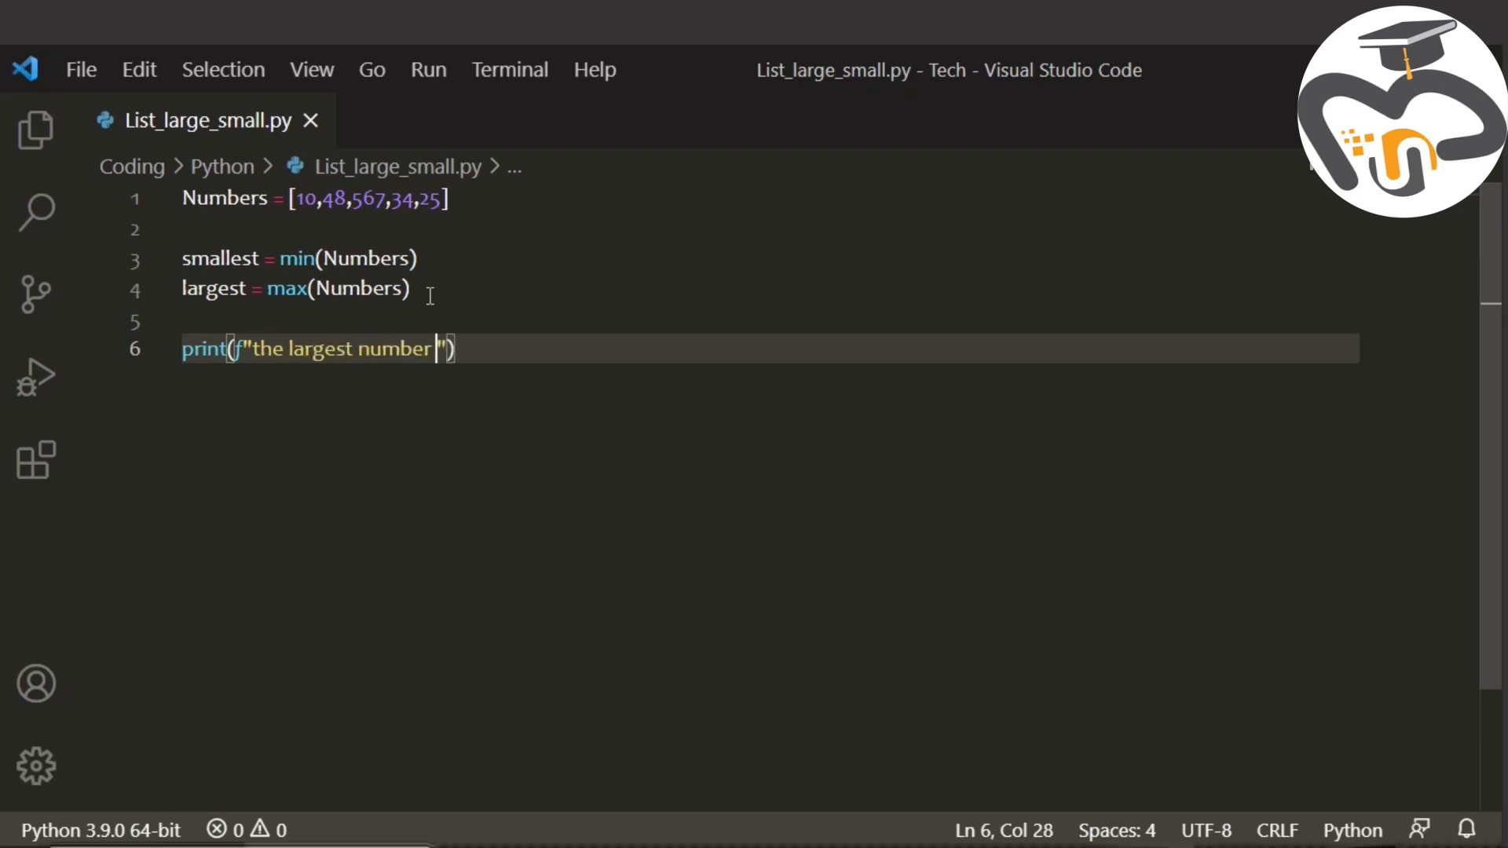
{"action": "type", "text": "is"}
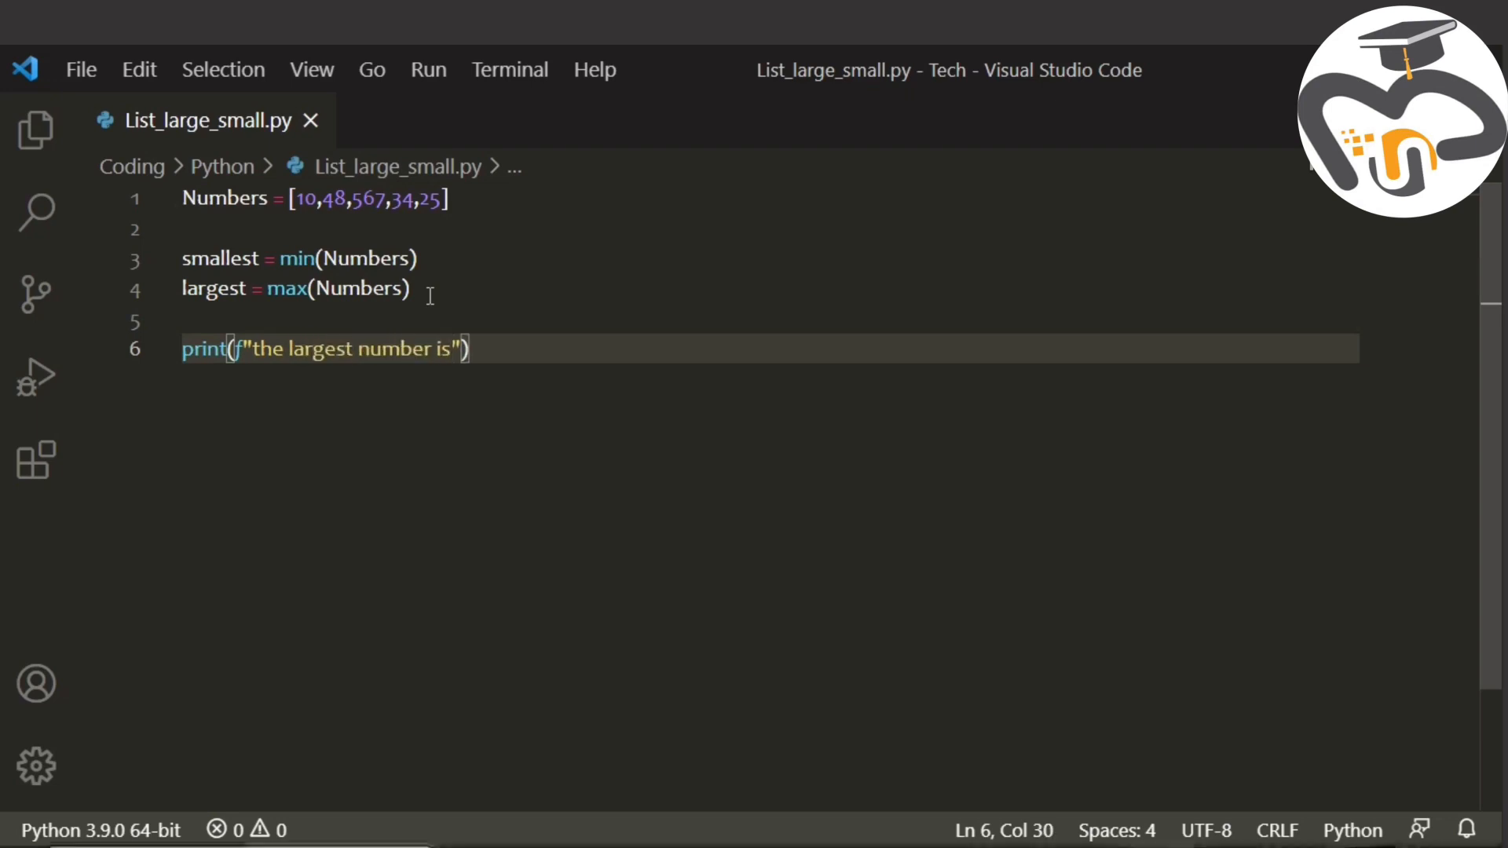
{"action": "type", "text": ":"}
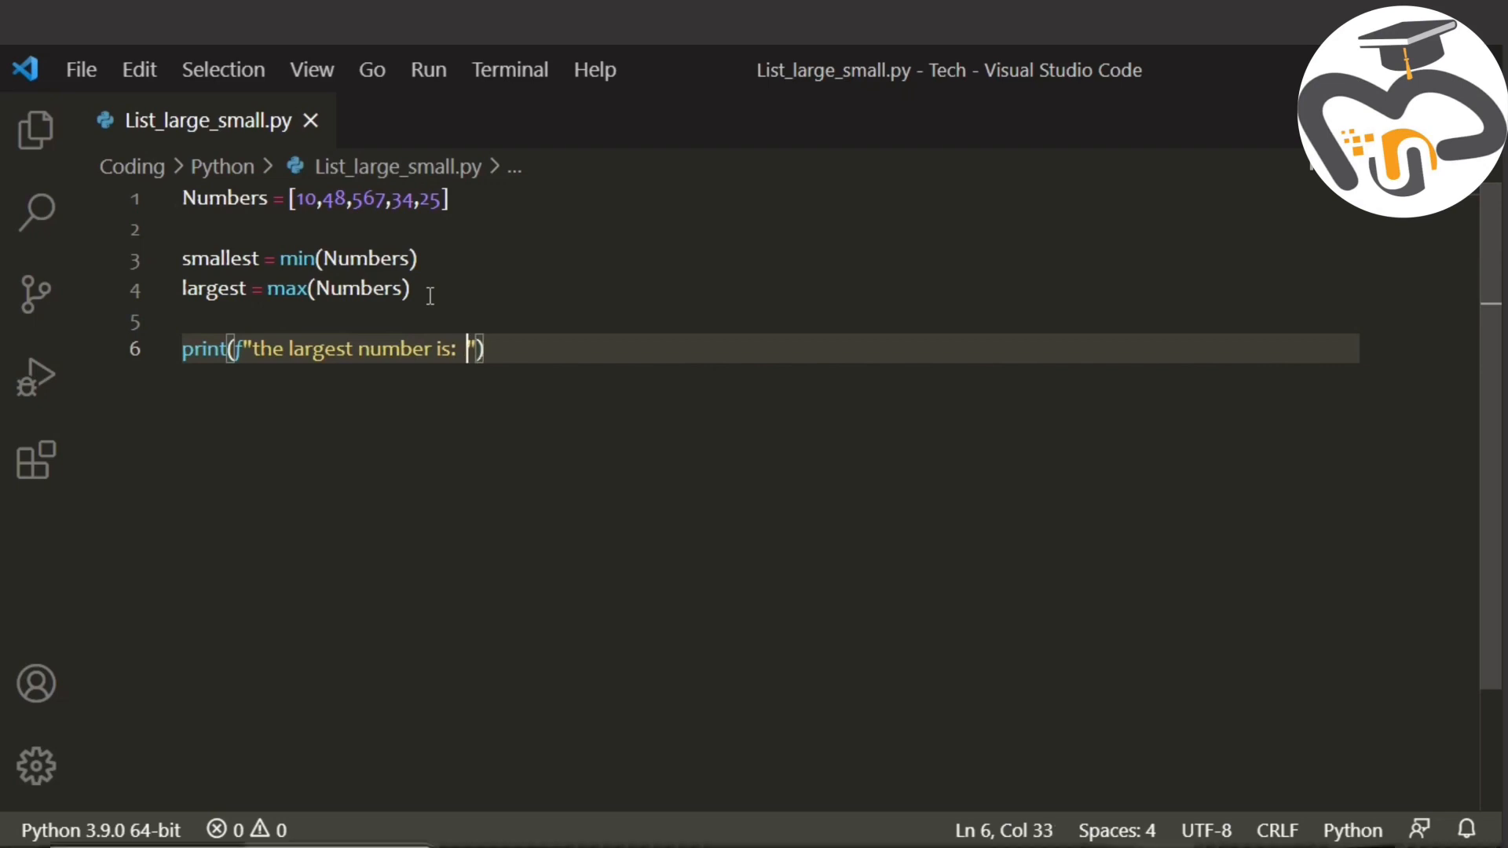
Insert {largest} into the f-string, completing the print statement, and begin line 7.
{"action": "type", "text": "{}"}
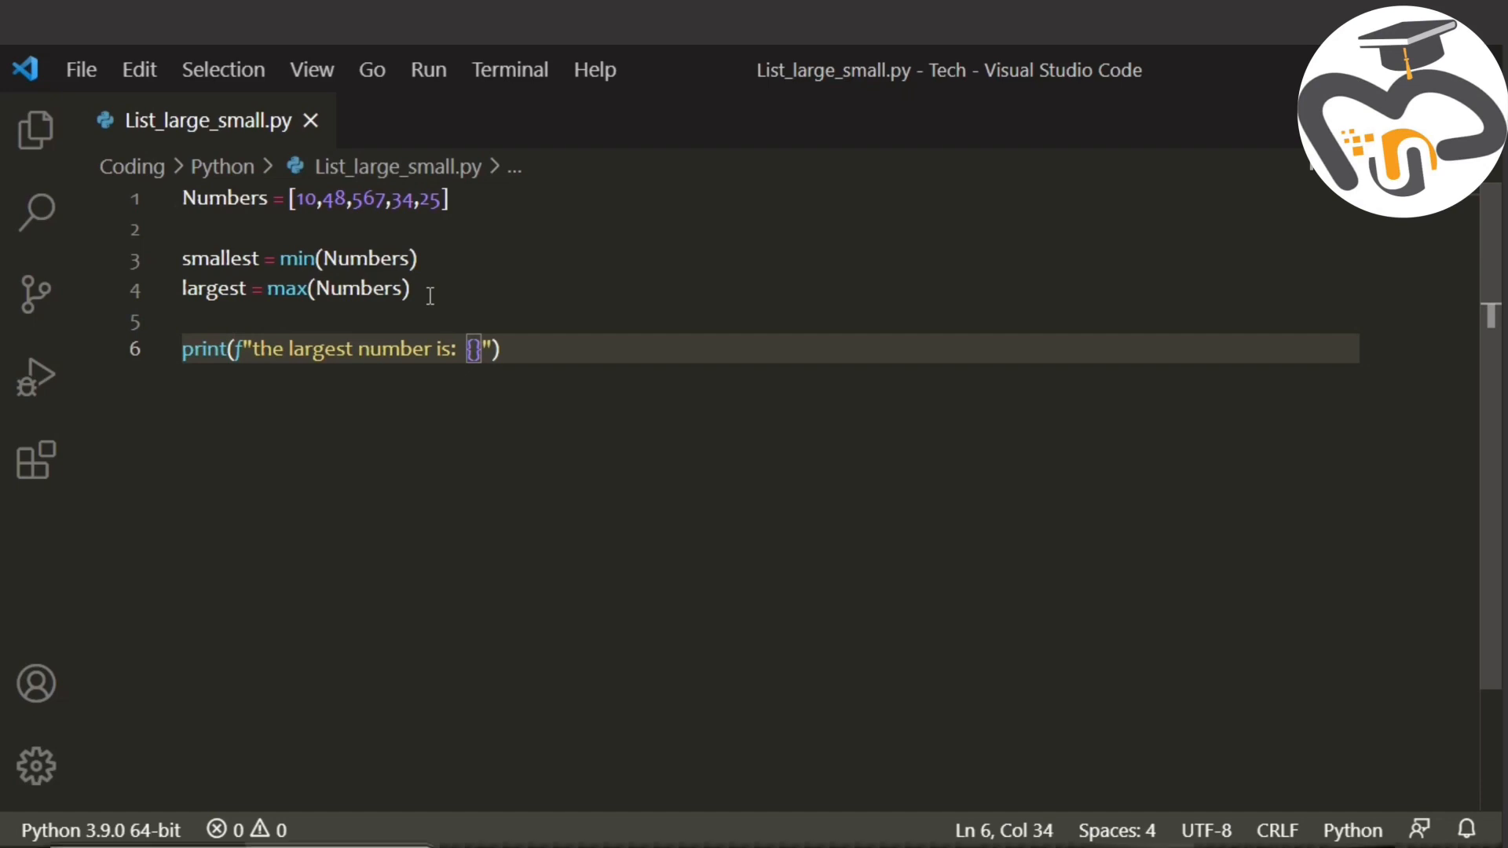
{"action": "type", "text": "larges"}
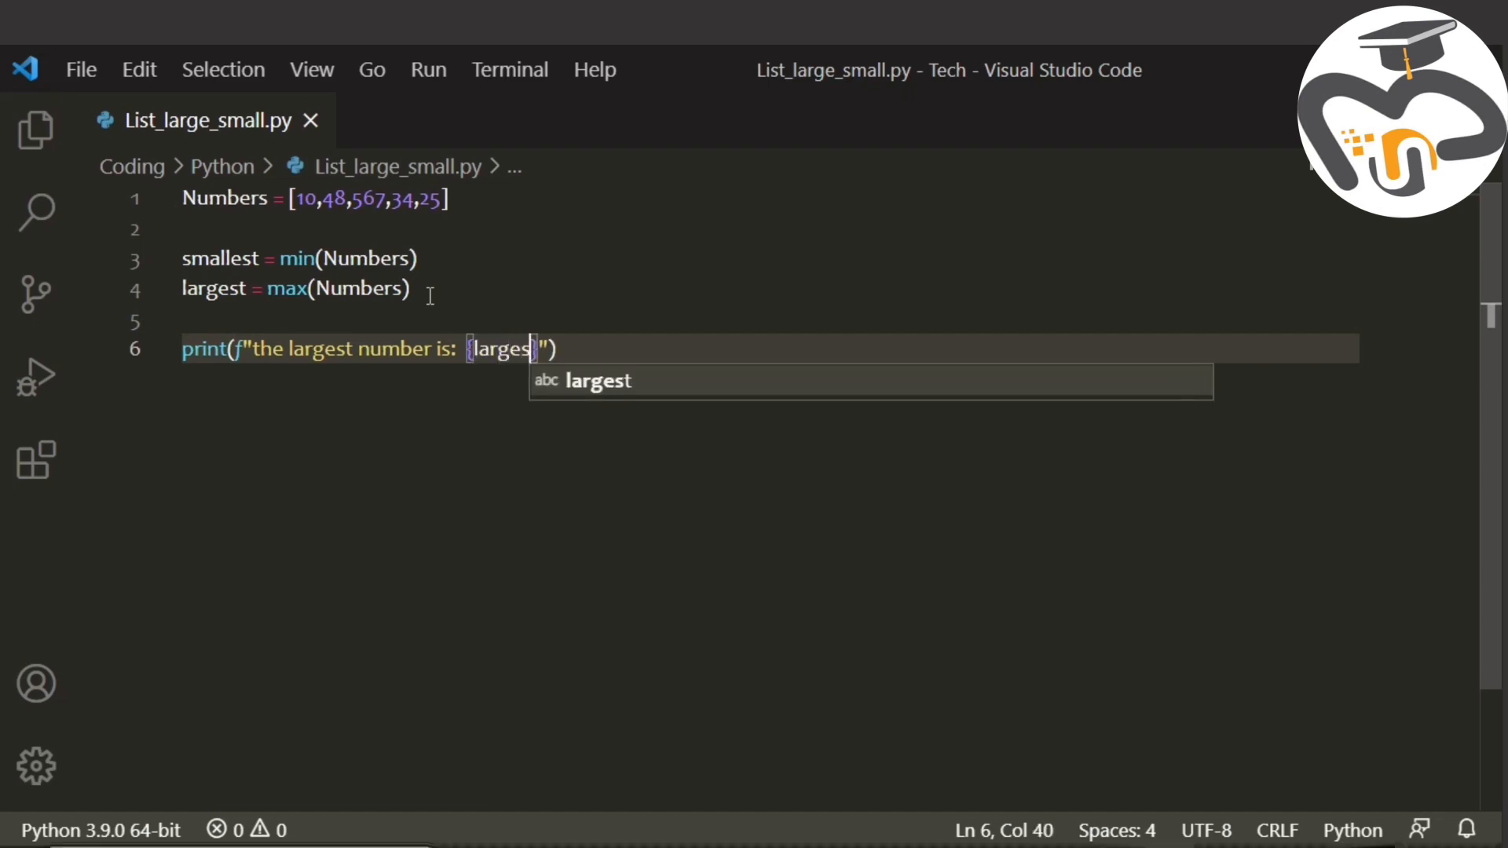
{"action": "type", "text": "t"}
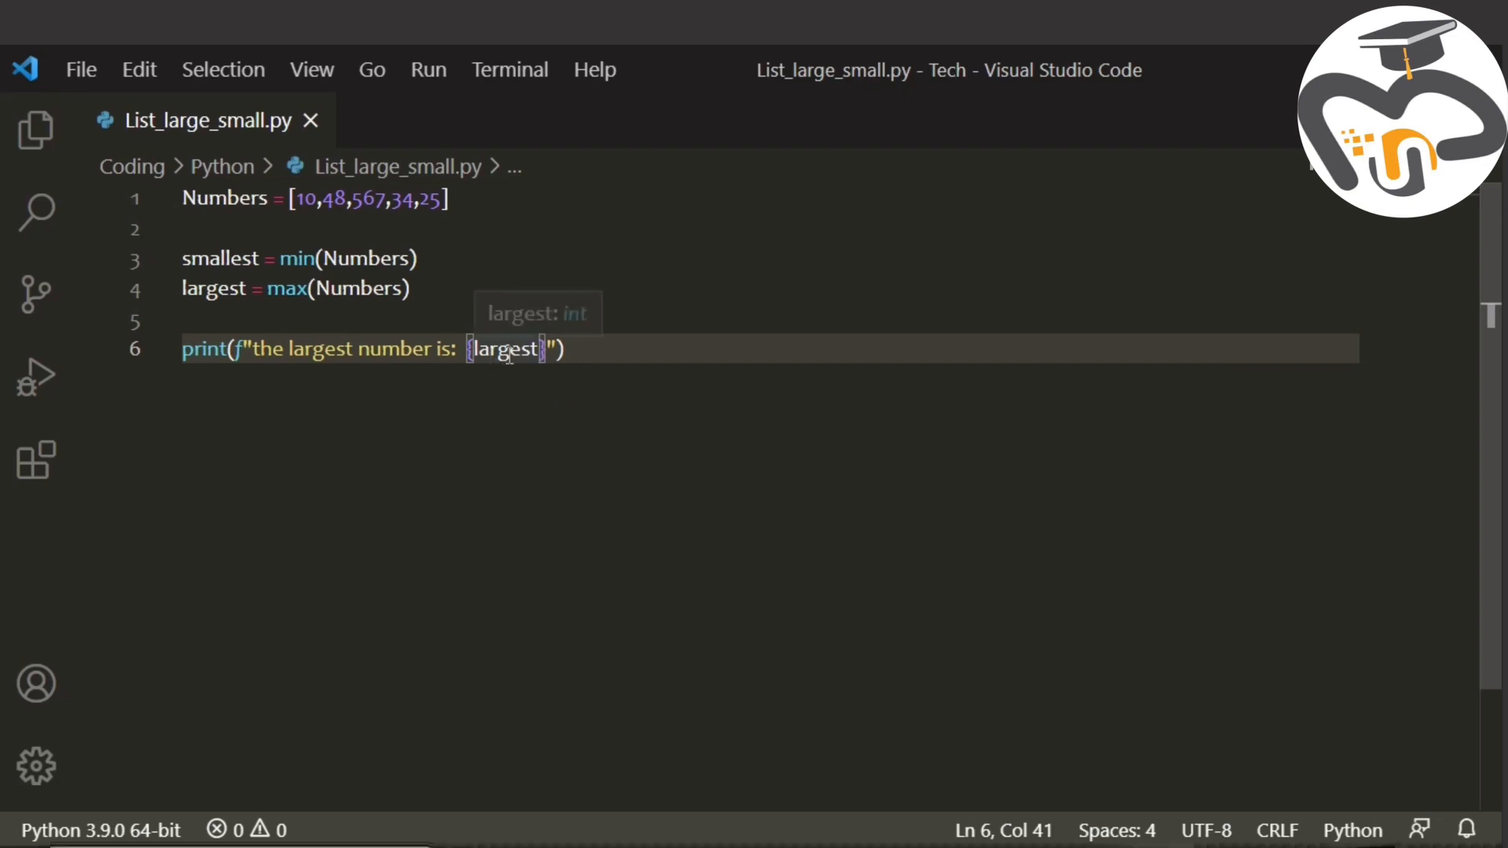
{"action": "mouse_move", "coordinate": [556, 373]}
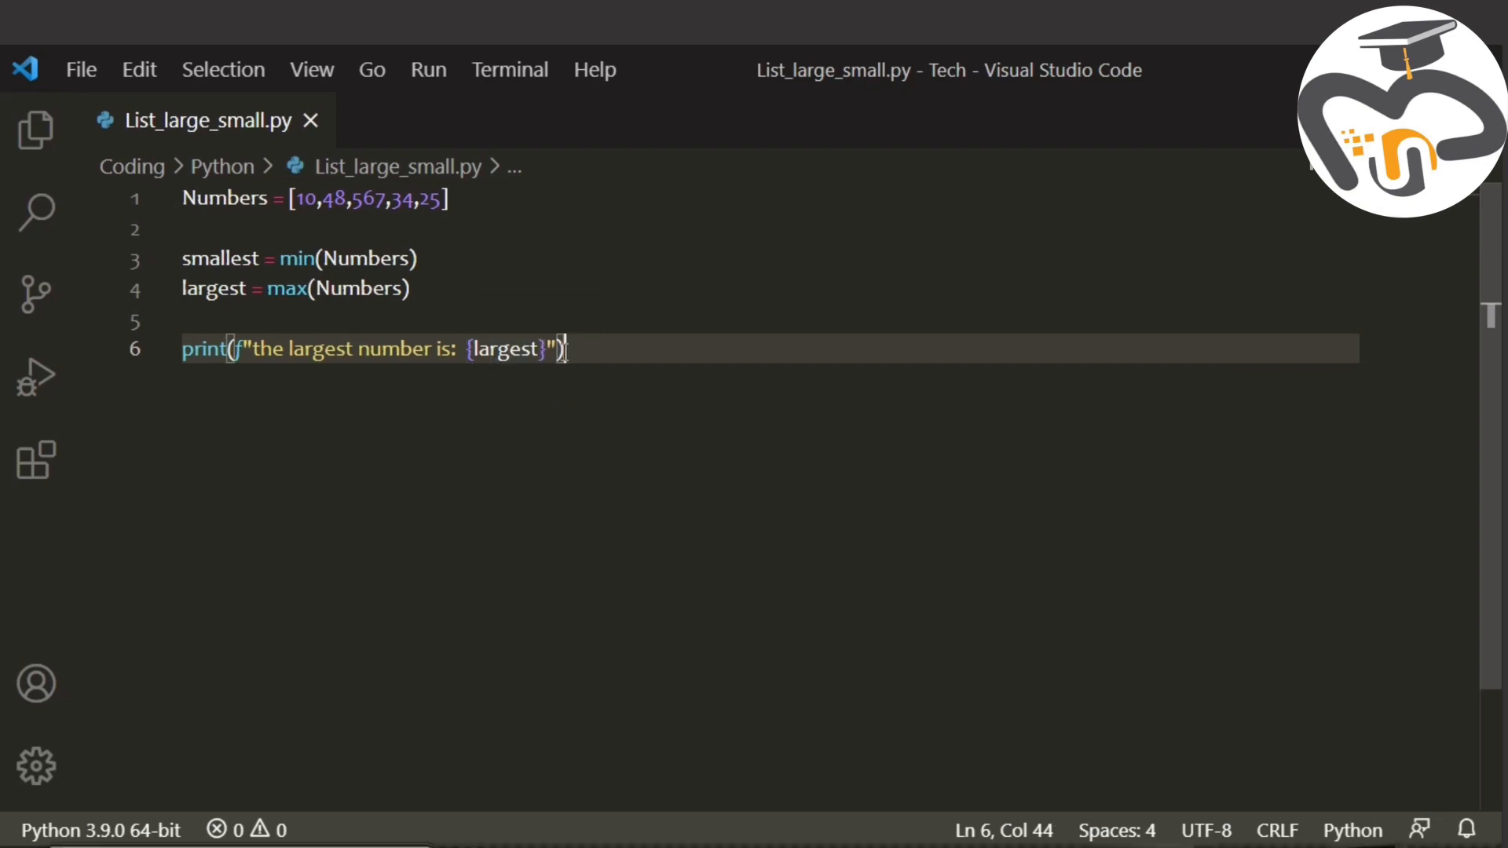
{"action": "type", "text": "p"}
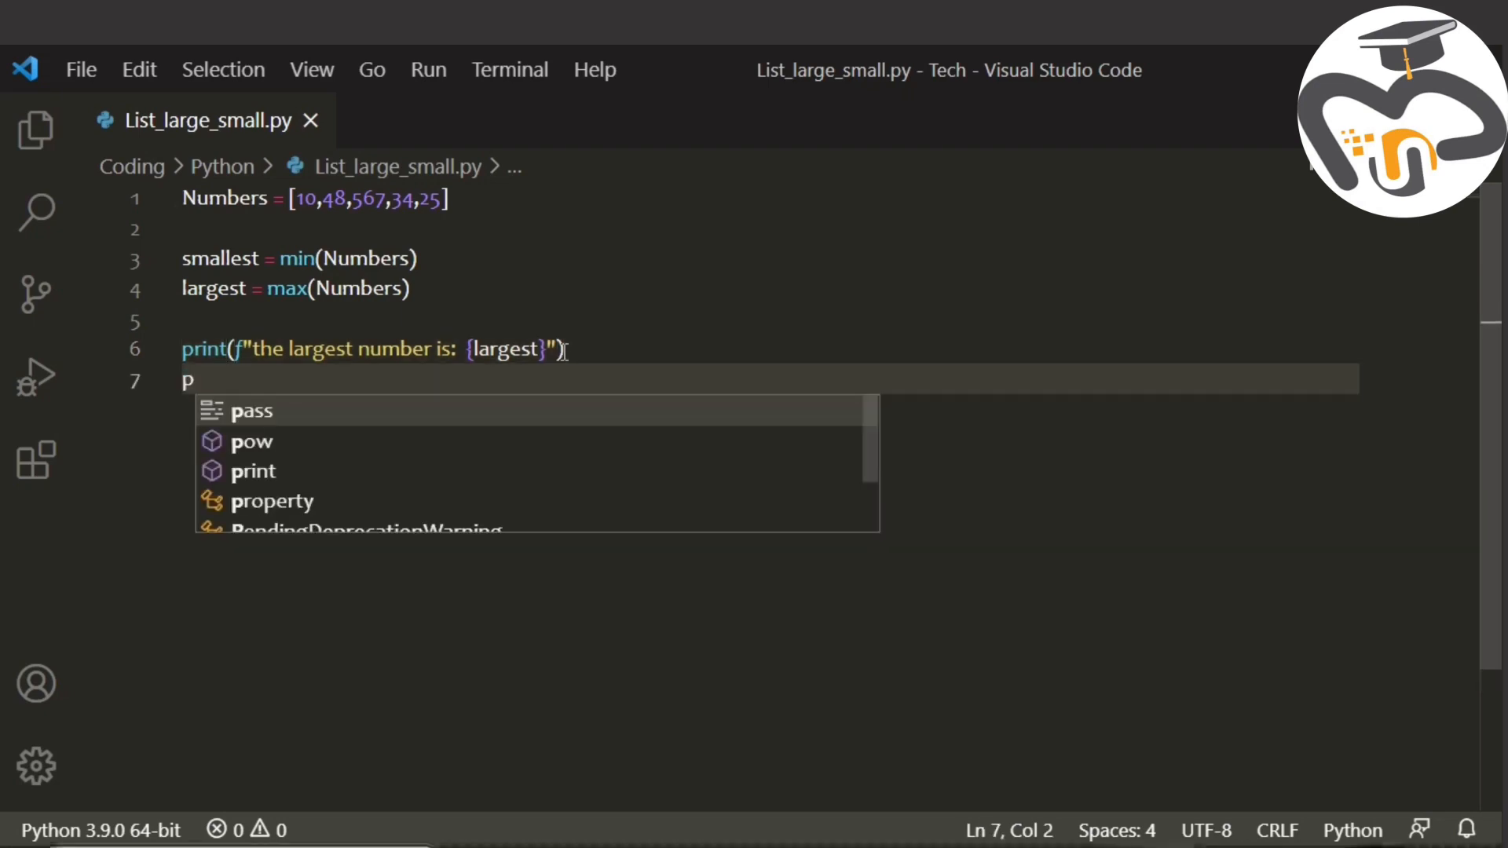
Make line 7 print f"the smallest number is: {smallest}" by swapping largest for smallest.
{"action": "key", "text": "Backspace"}
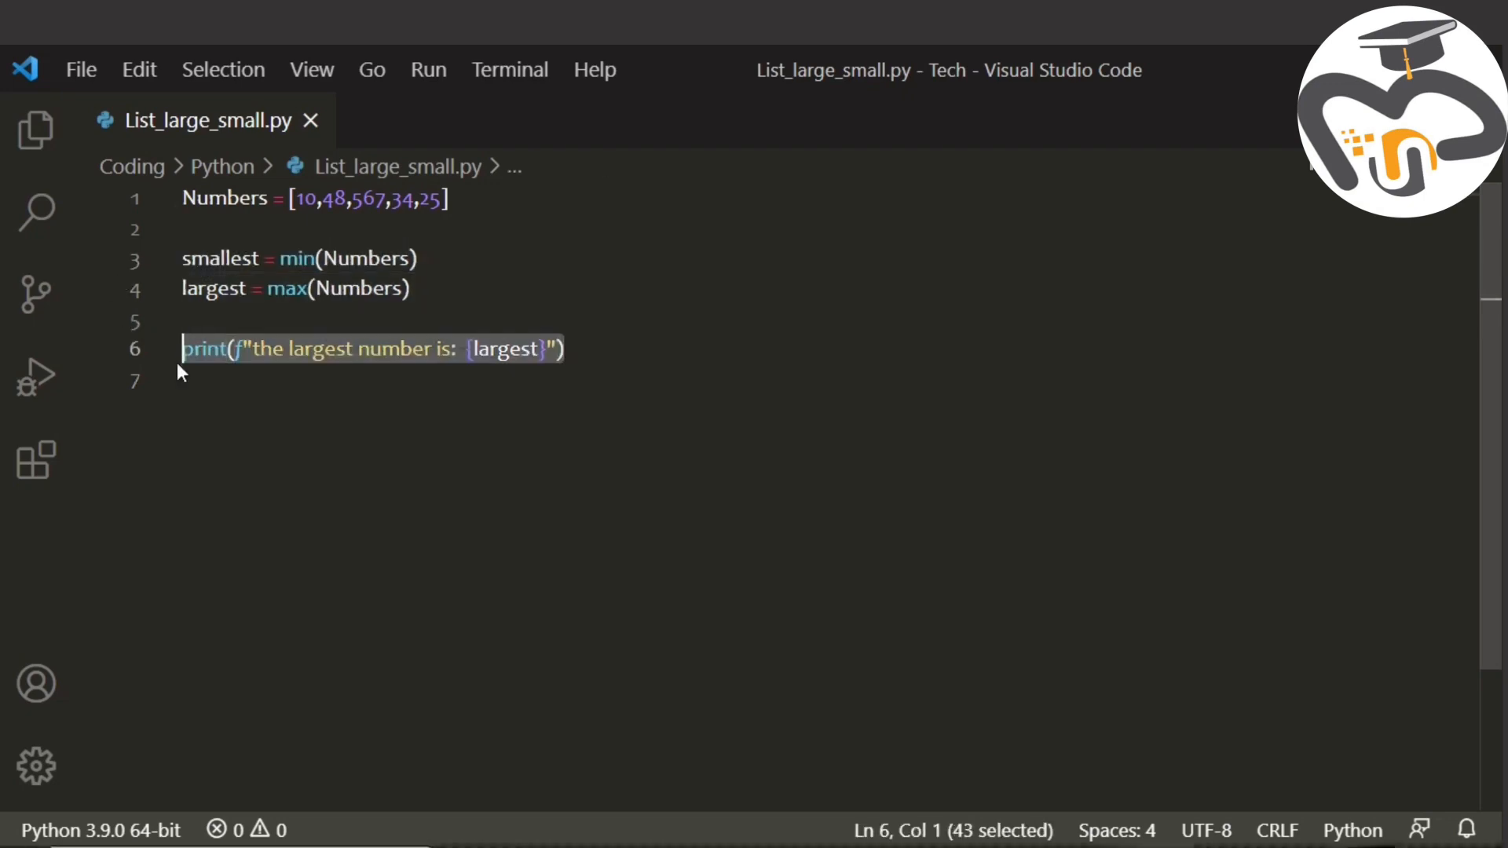
{"action": "mouse_move", "coordinate": [205, 348]}
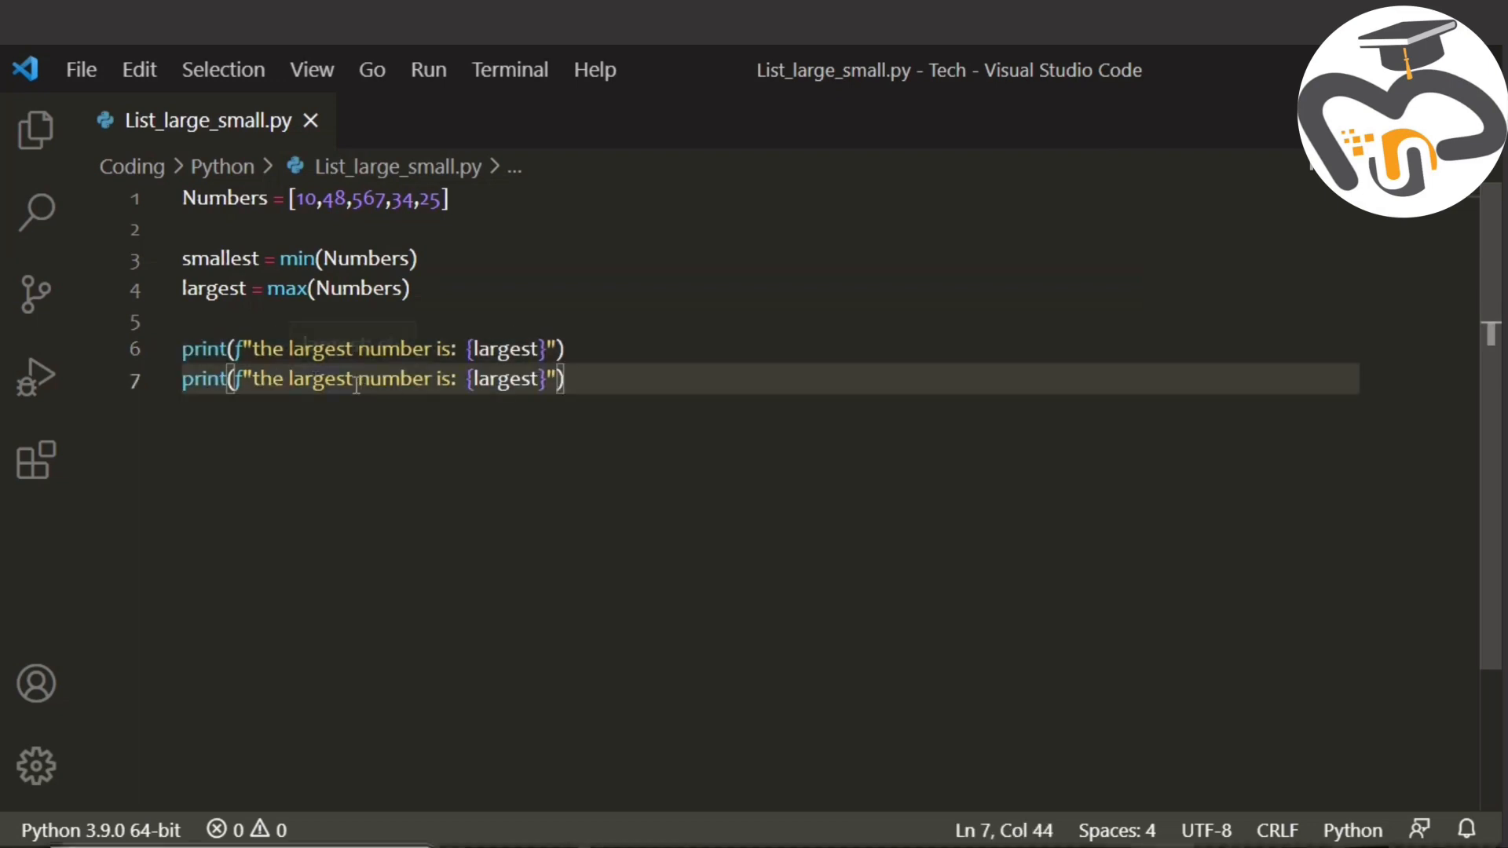
{"action": "key", "text": "backspace"}
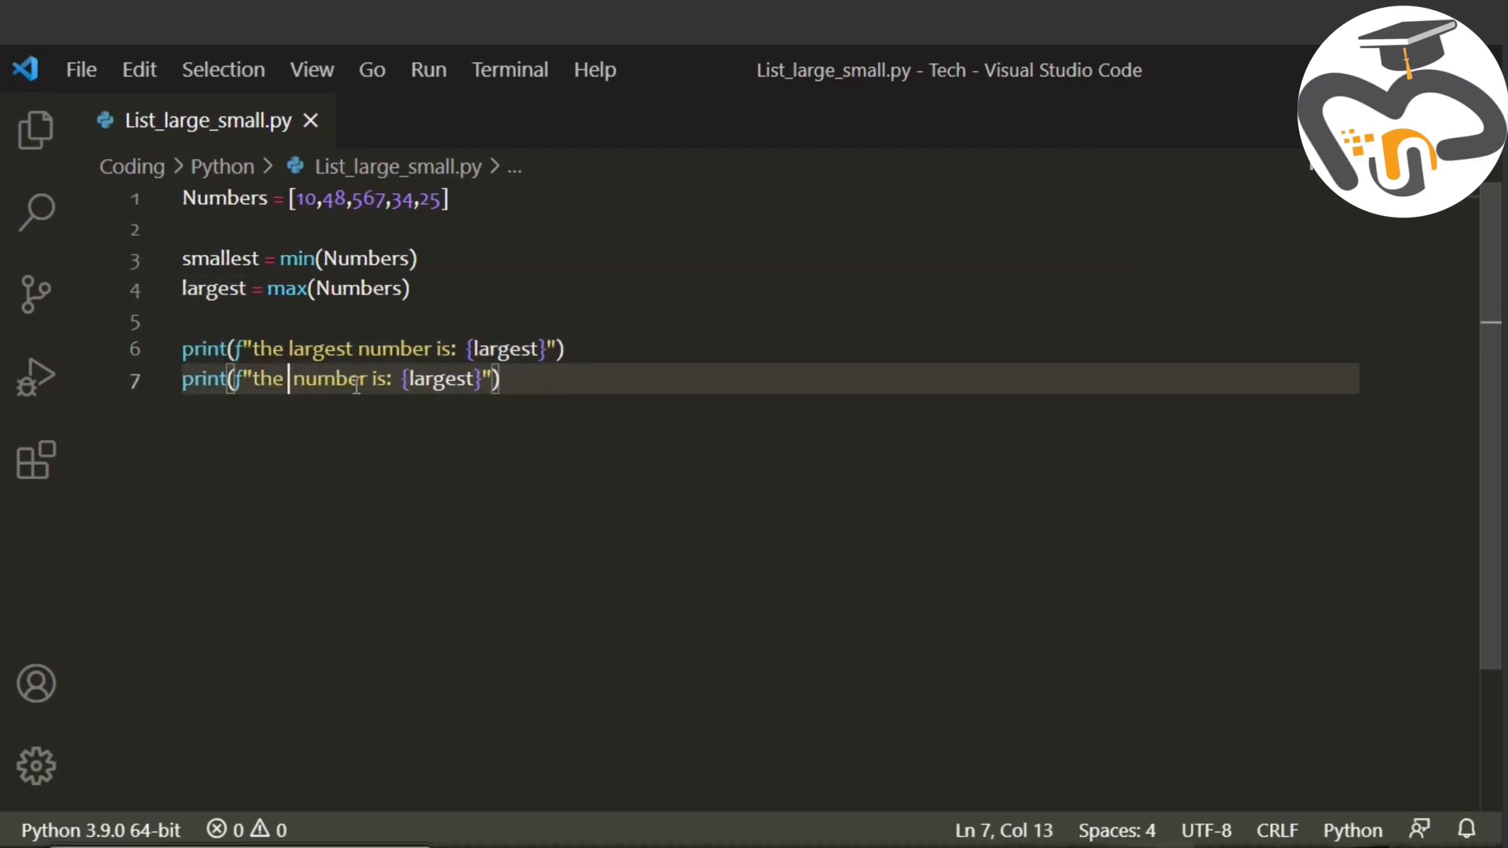
{"action": "type", "text": "smallest"}
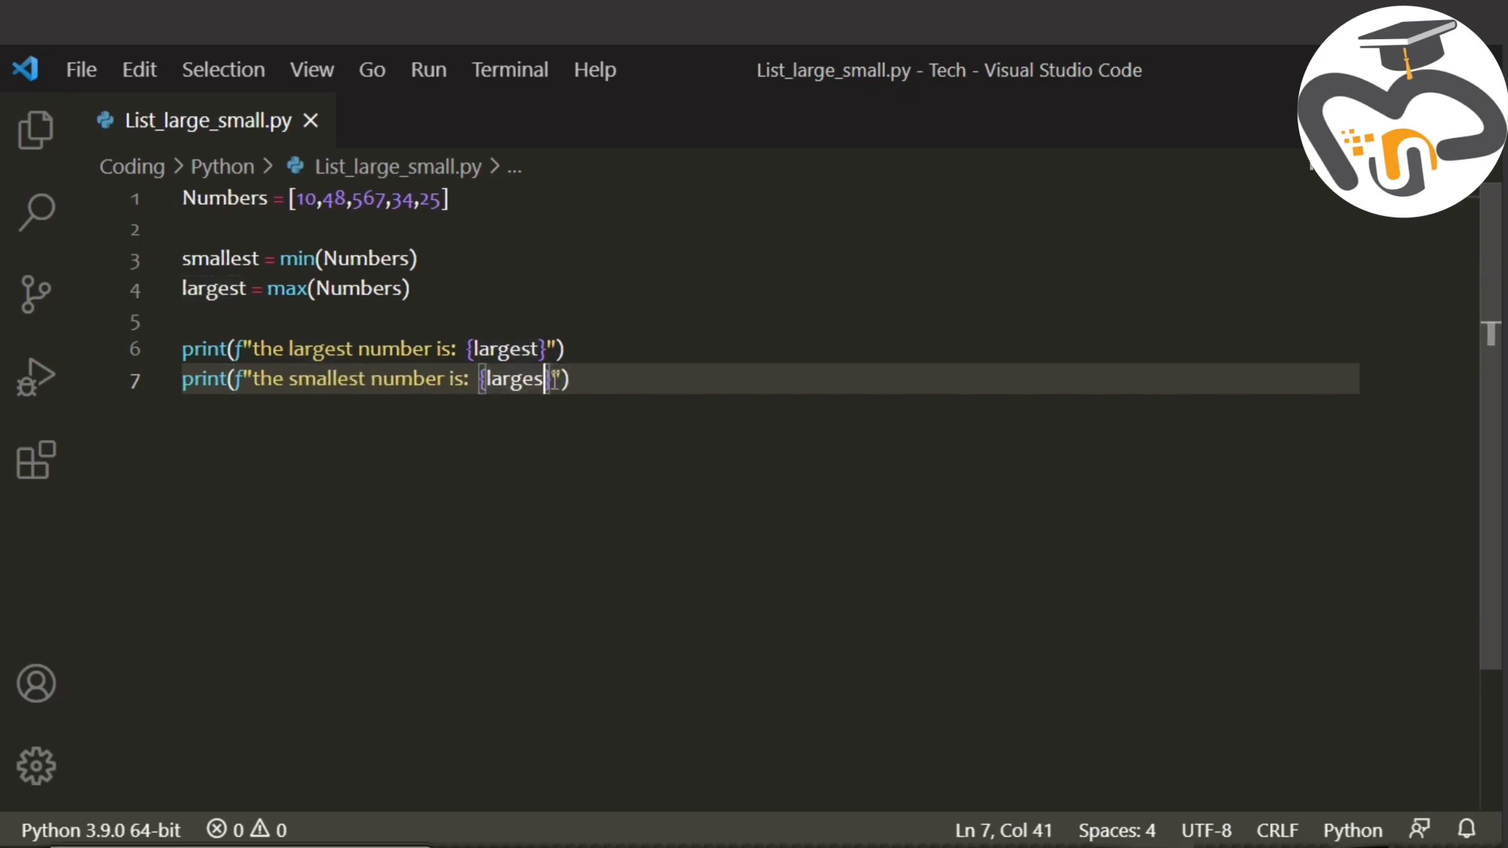
{"action": "type", "text": "smallest"}
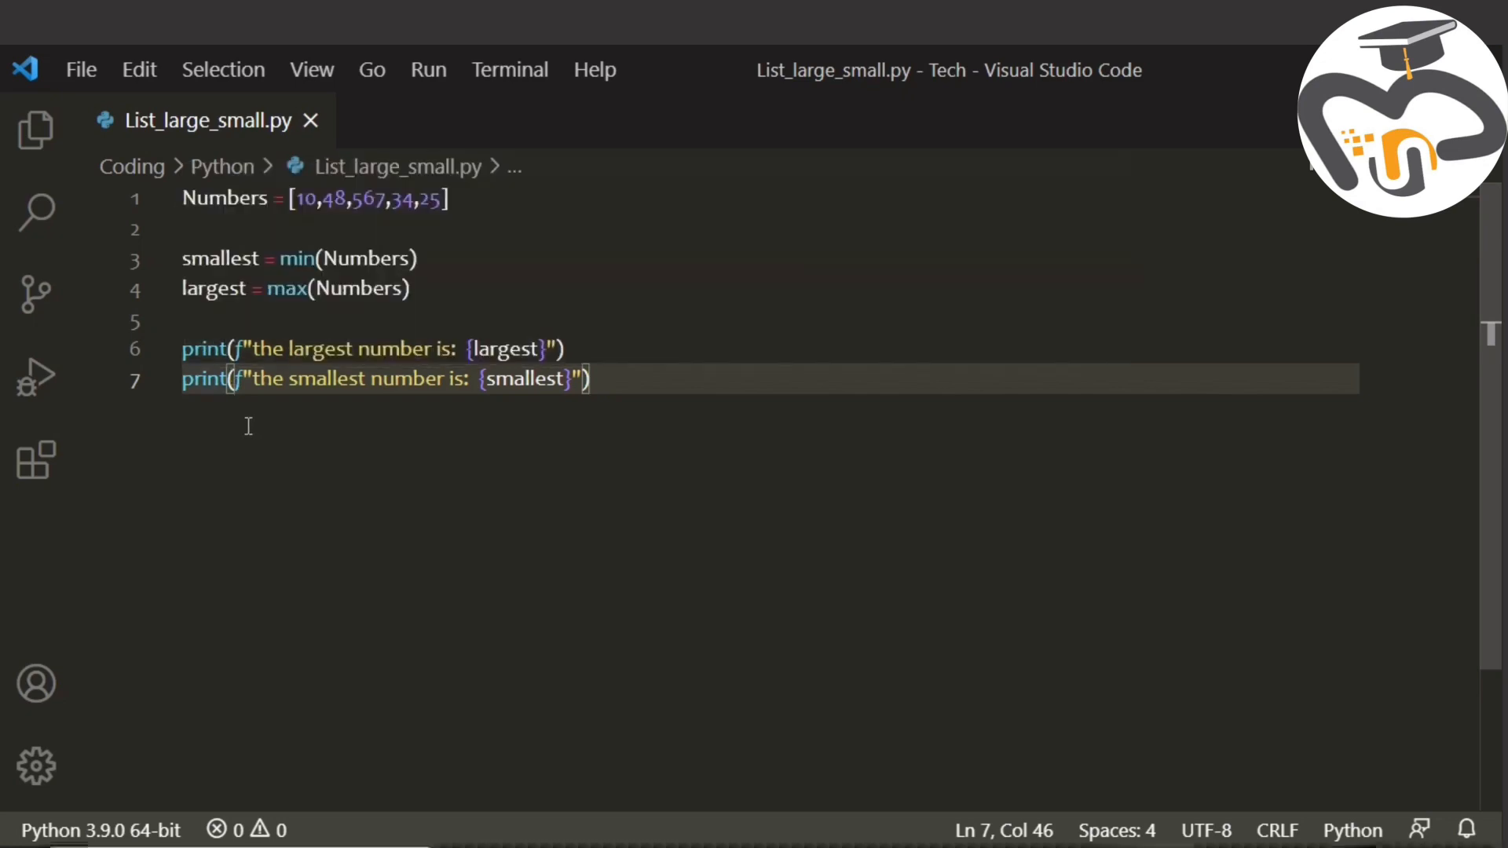
{"action": "mouse_move", "coordinate": [236, 348]}
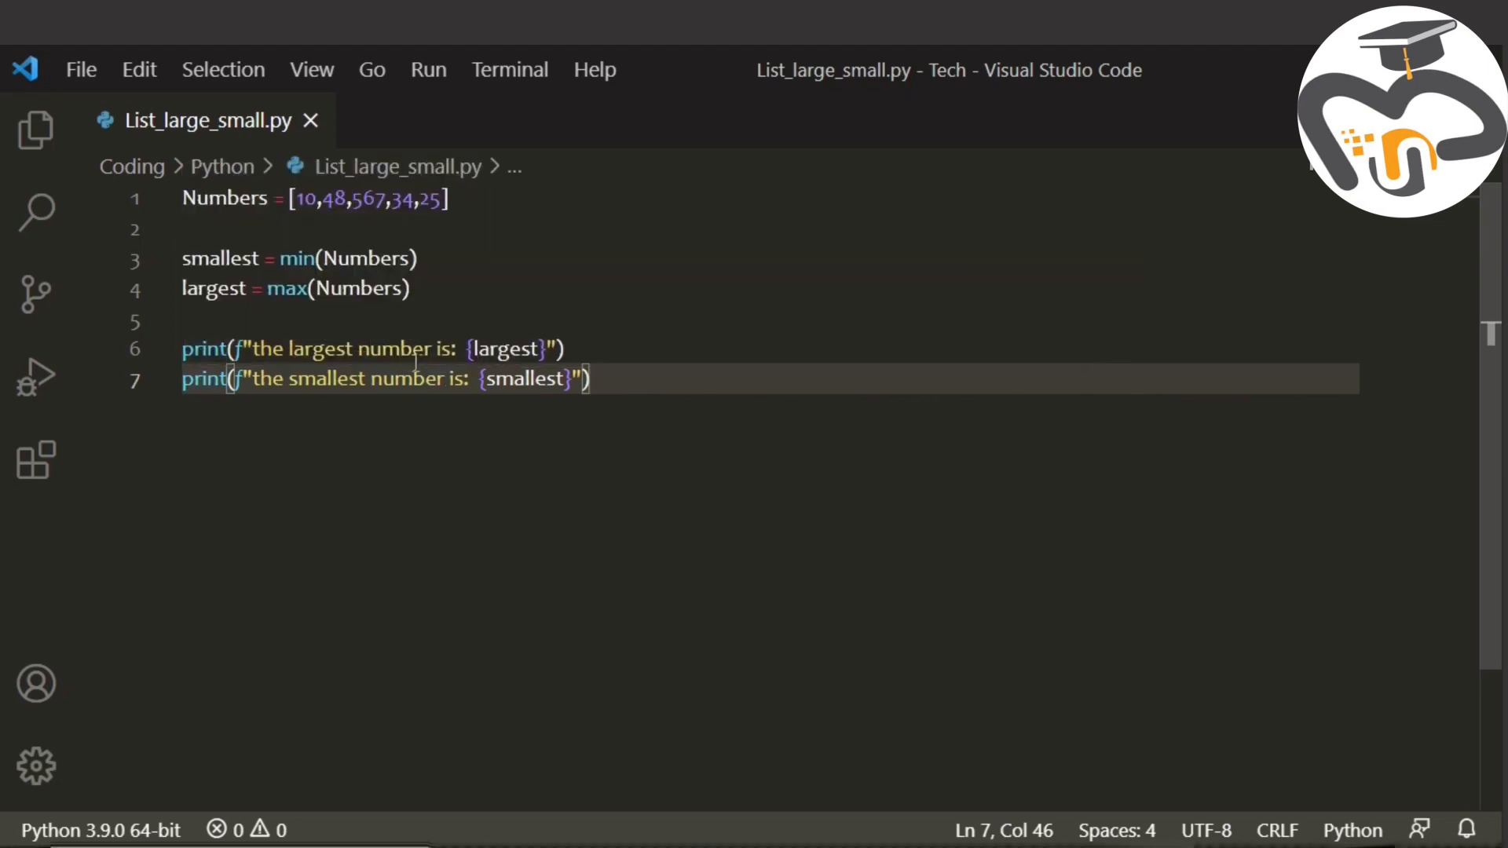
{"action": "mouse_move", "coordinate": [517, 404]}
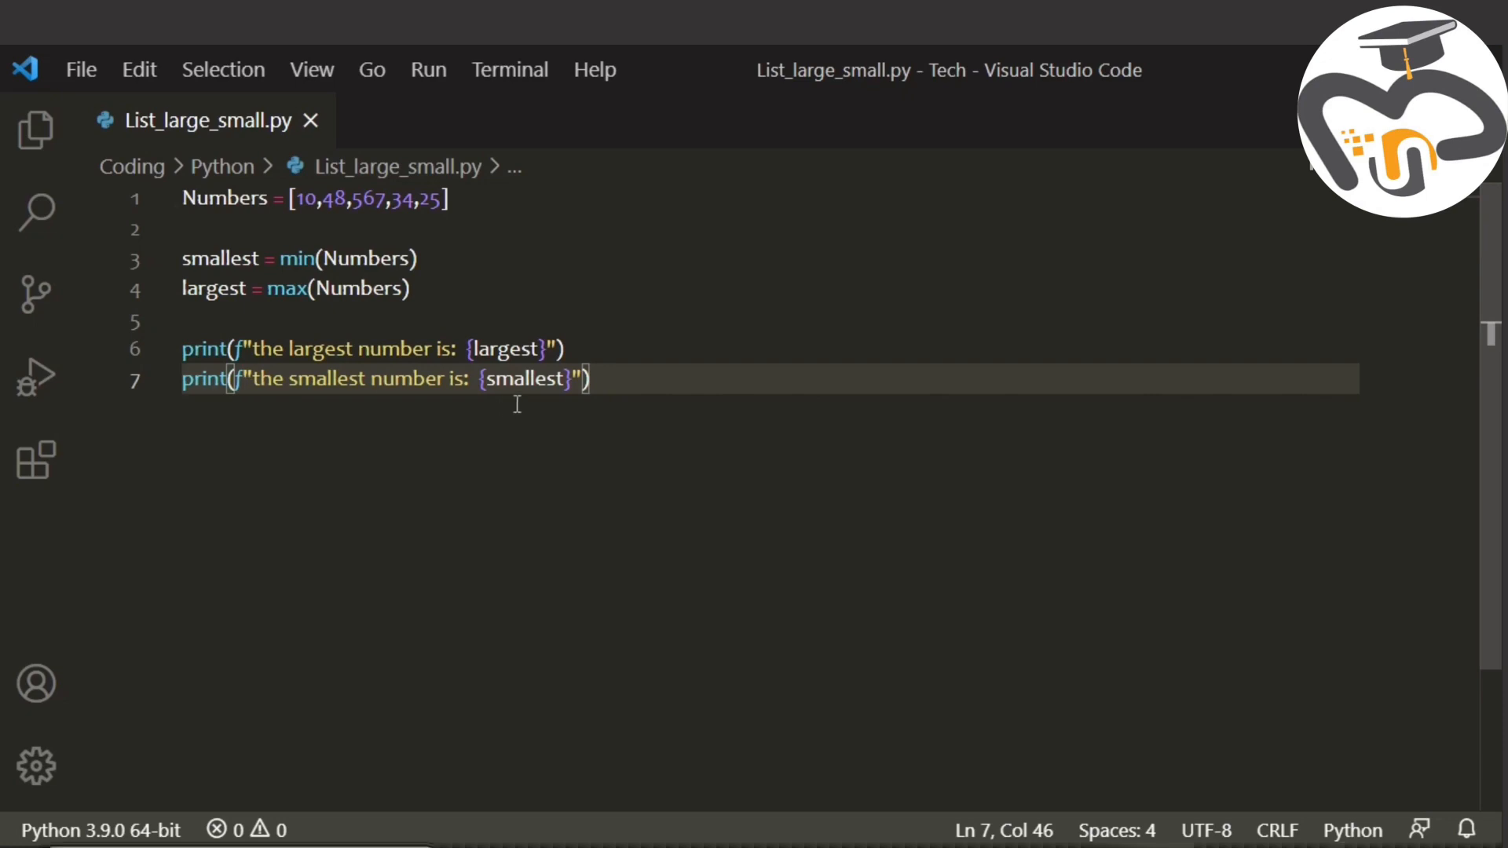
{"action": "mouse_move", "coordinate": [346, 236]}
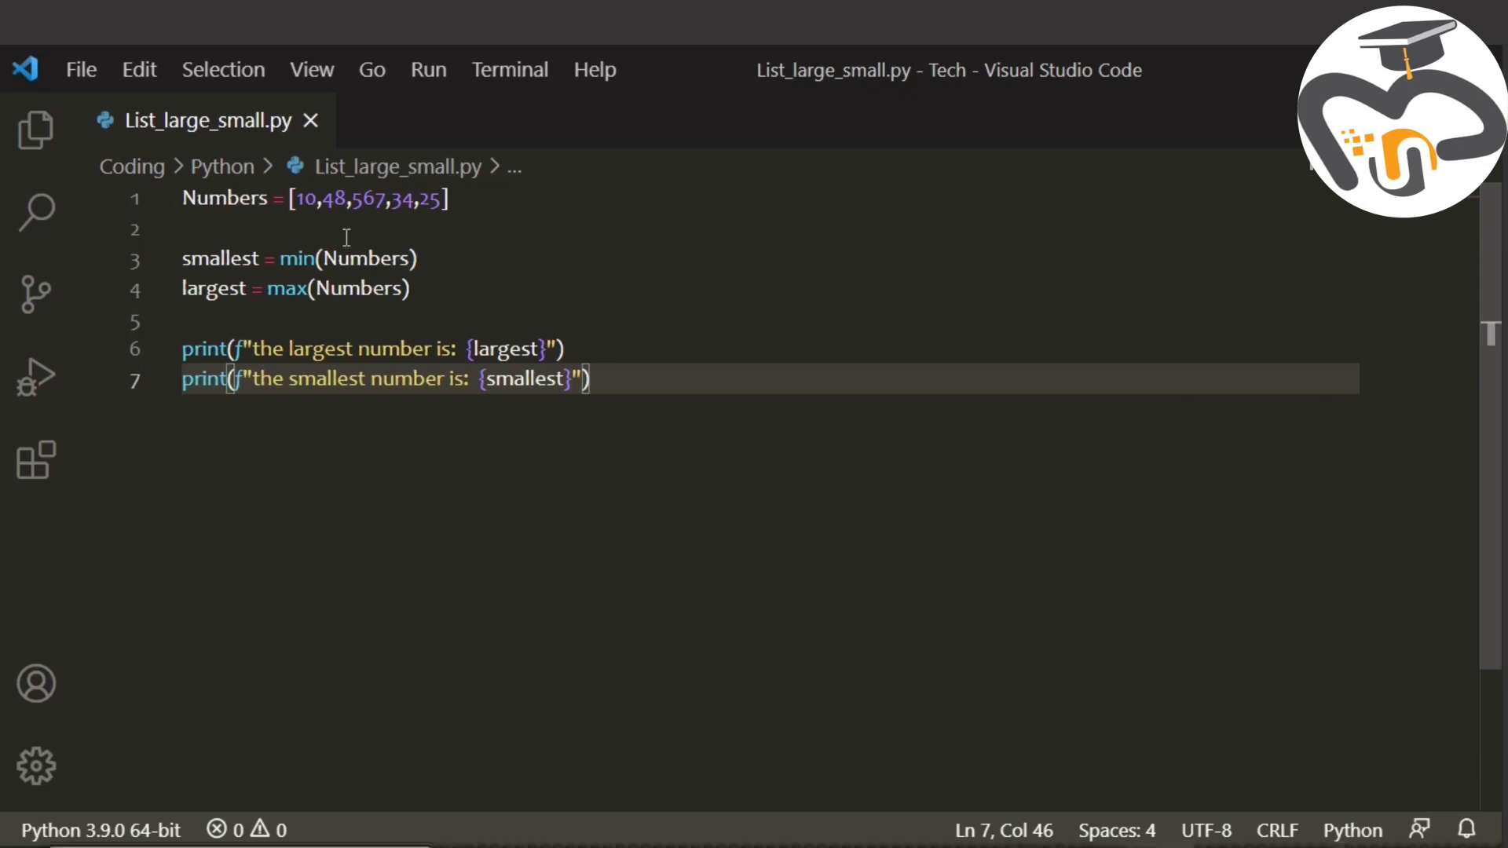
{"action": "mouse_move", "coordinate": [224, 198]}
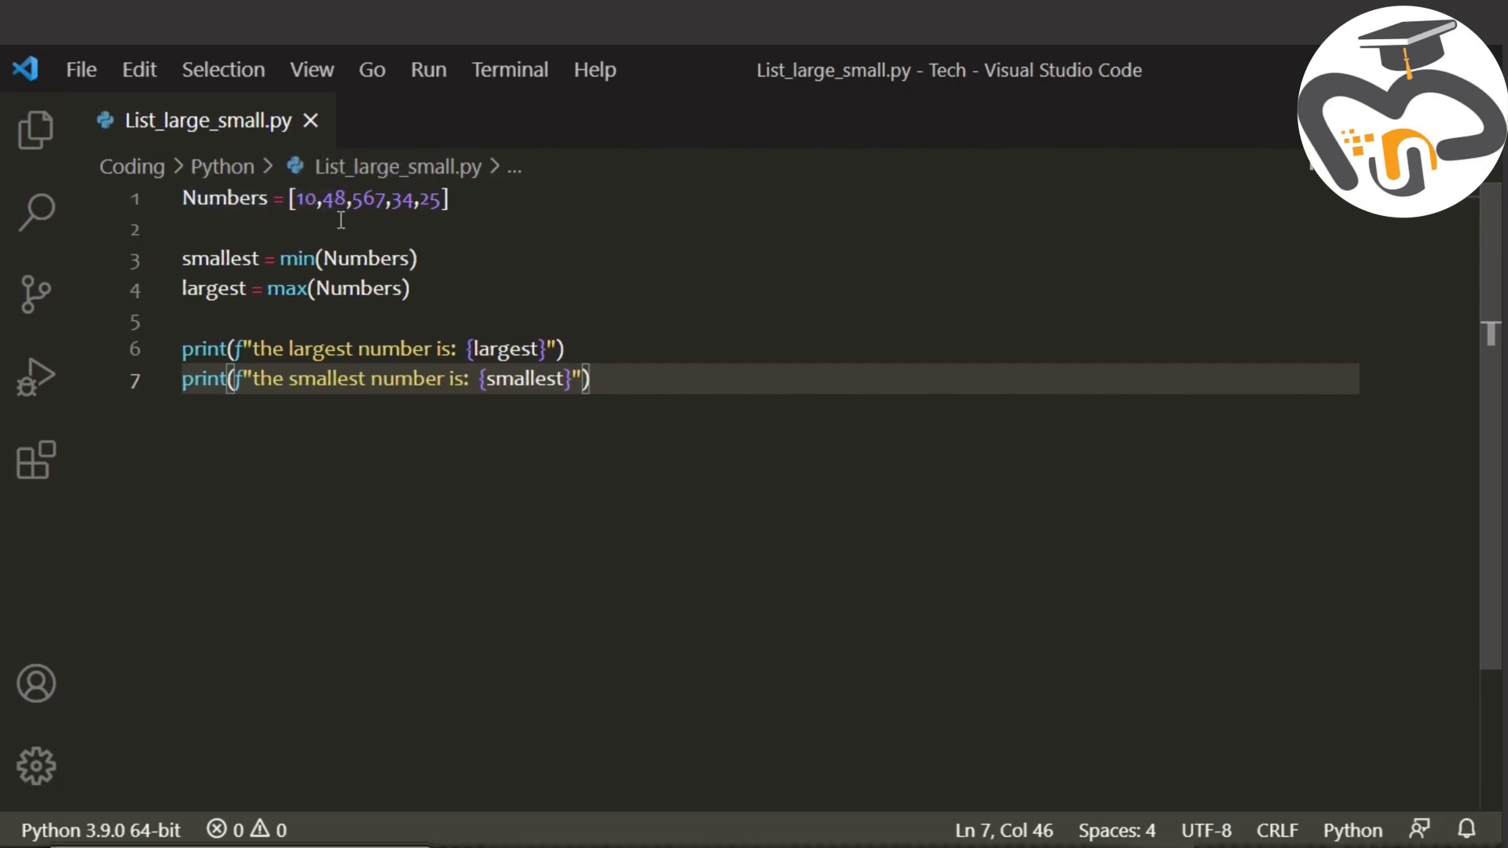
{"action": "mouse_move", "coordinate": [412, 227]}
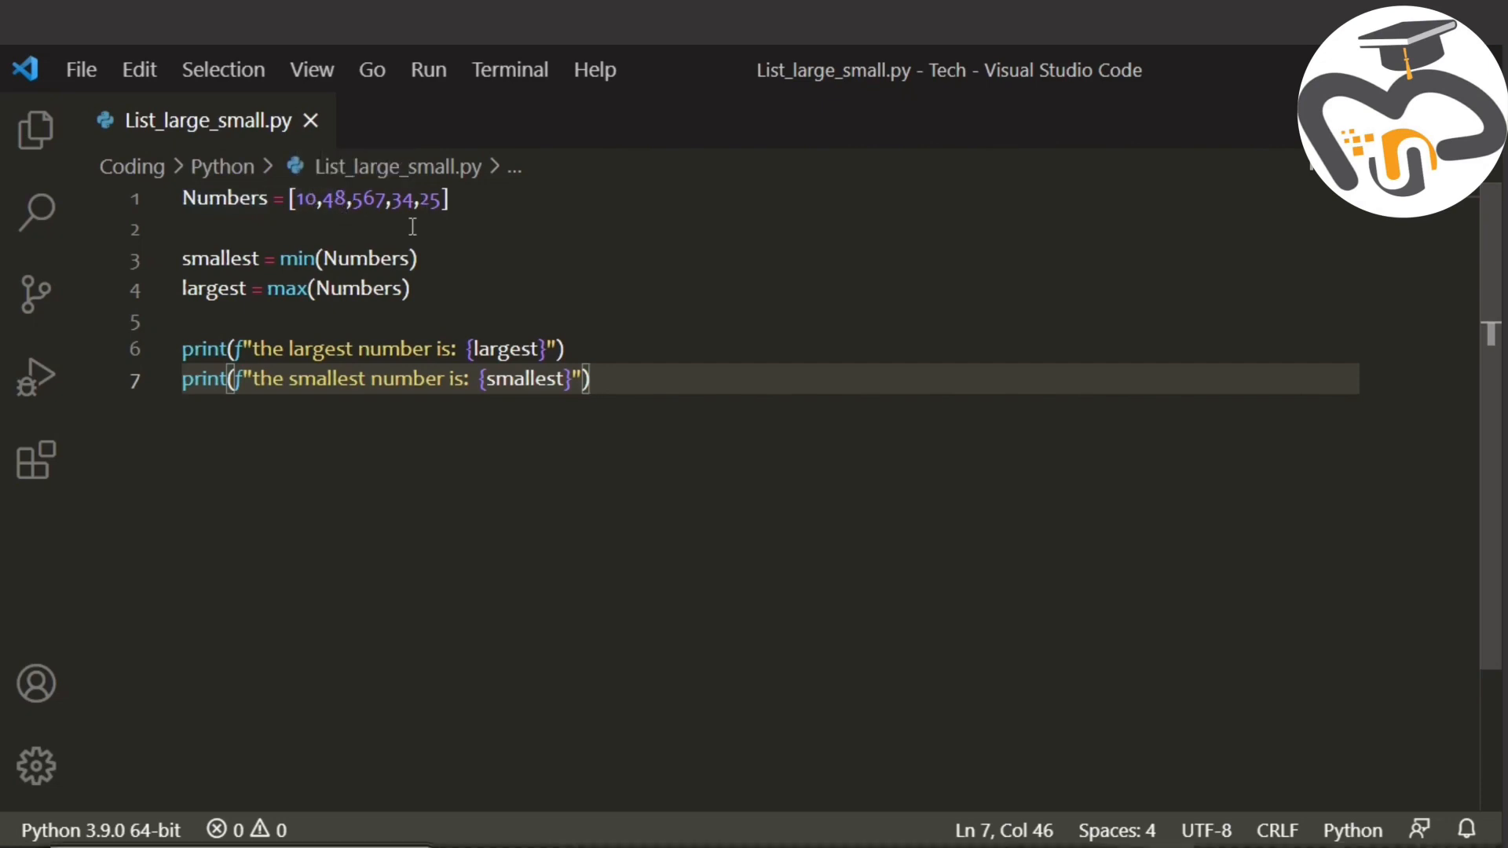
{"action": "mouse_move", "coordinate": [219, 258]}
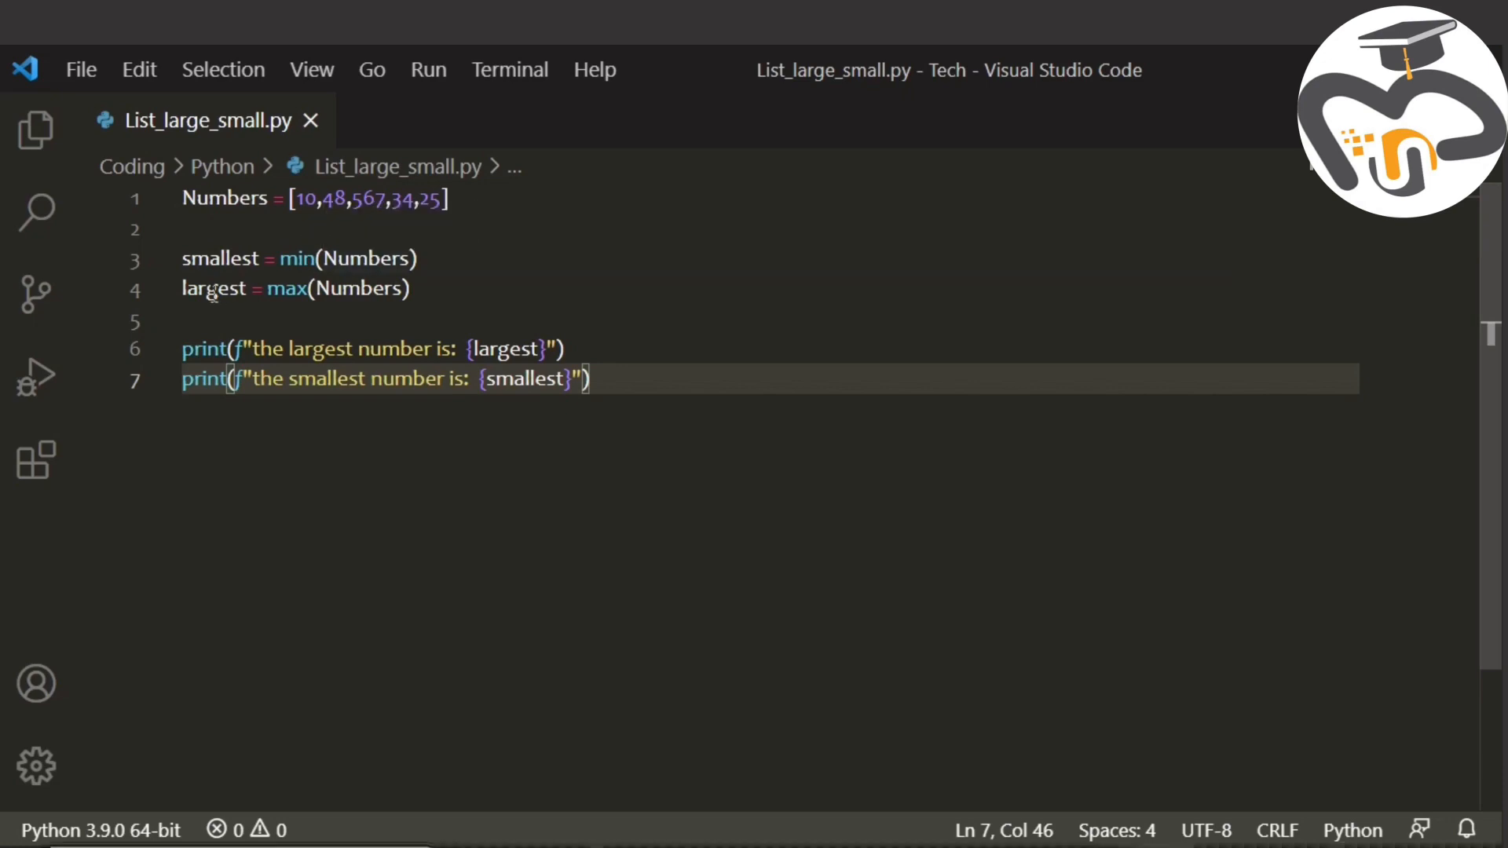
{"action": "mouse_move", "coordinate": [445, 262]}
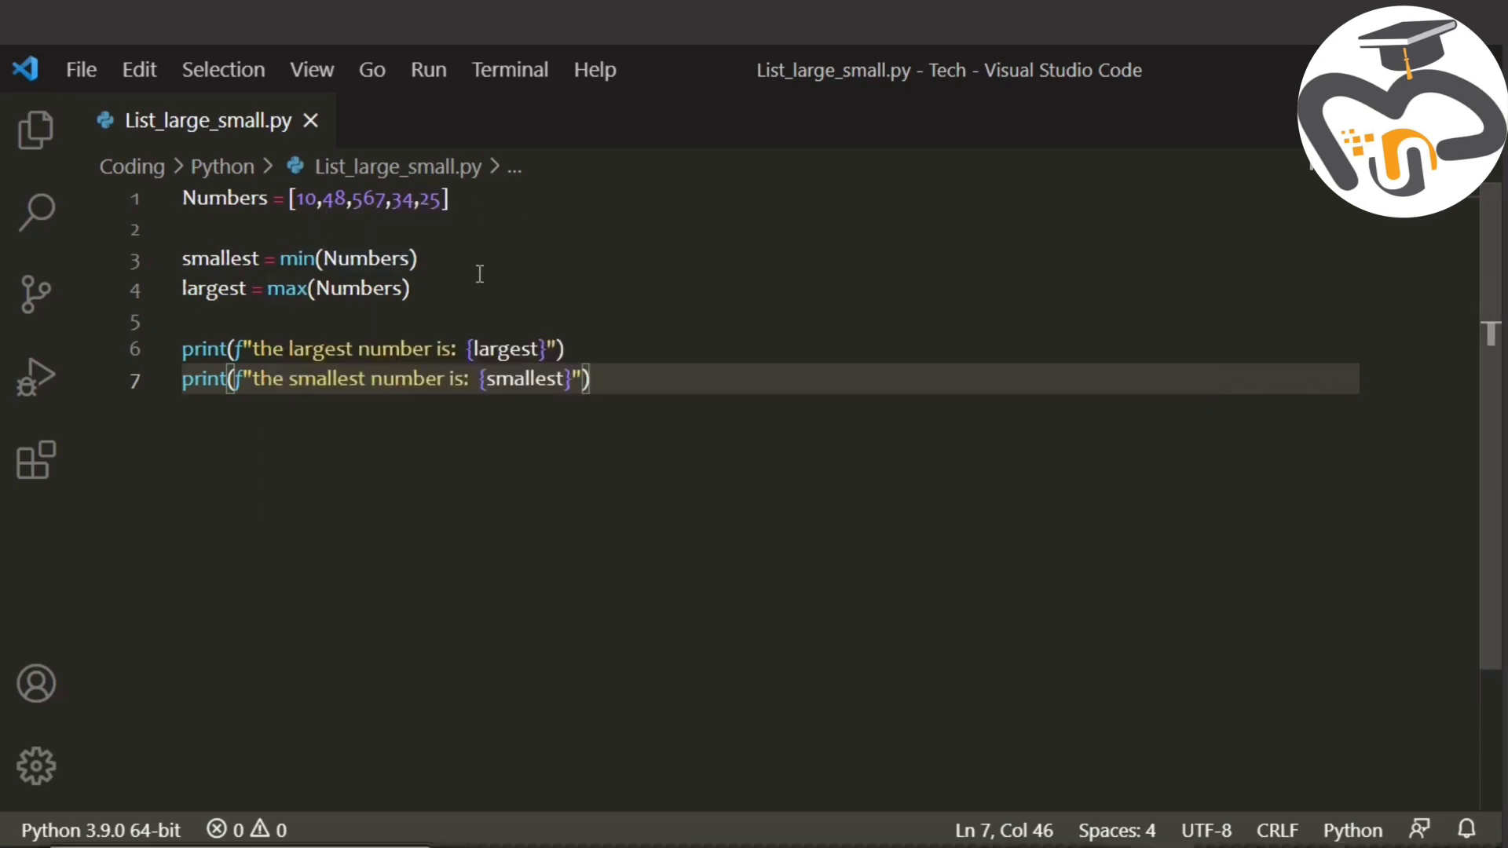
{"action": "mouse_move", "coordinate": [374, 225]}
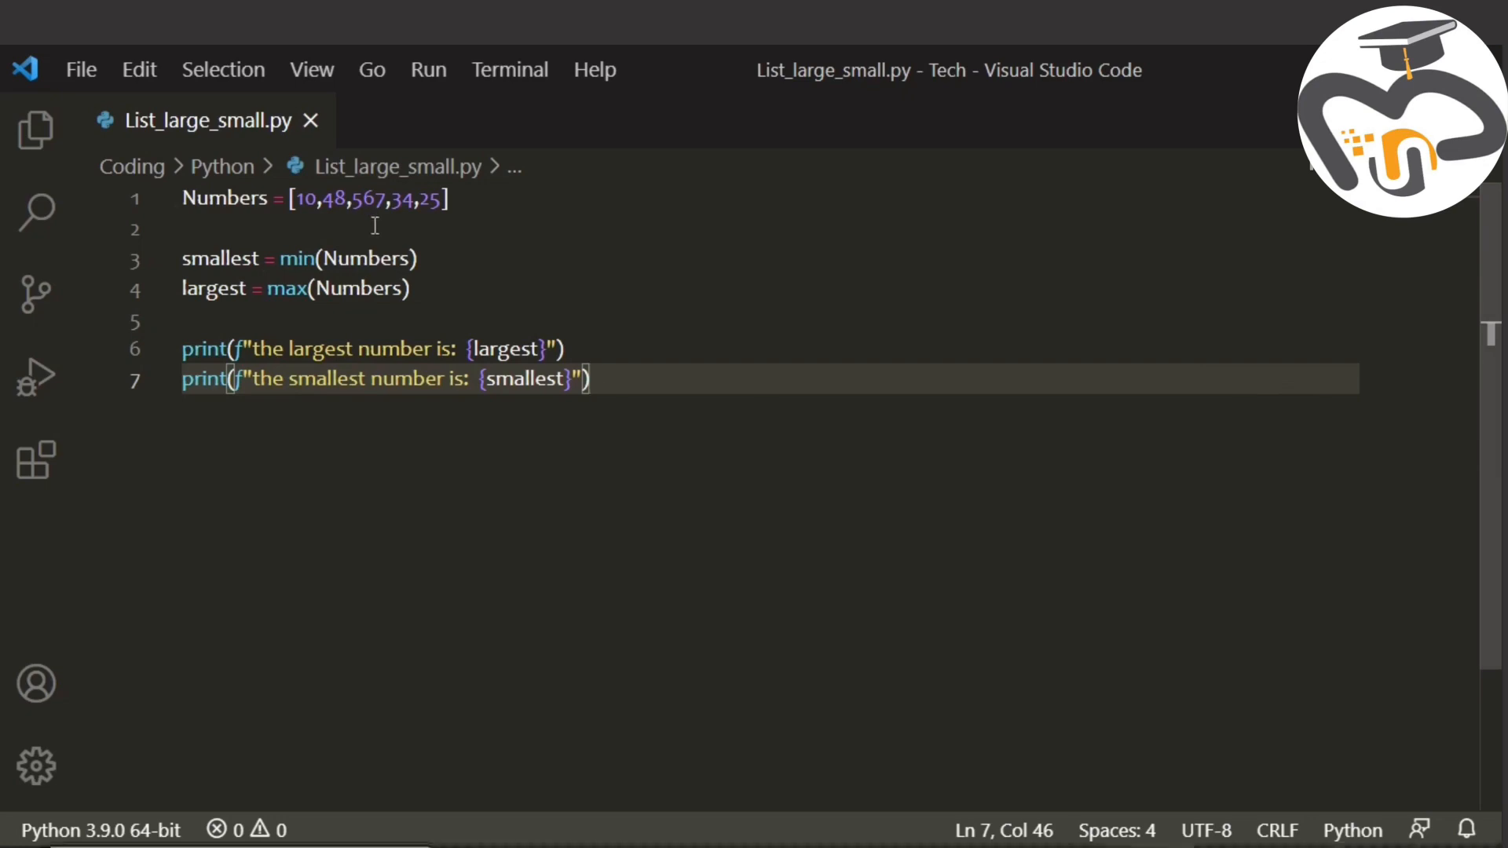
{"action": "mouse_move", "coordinate": [570, 435]}
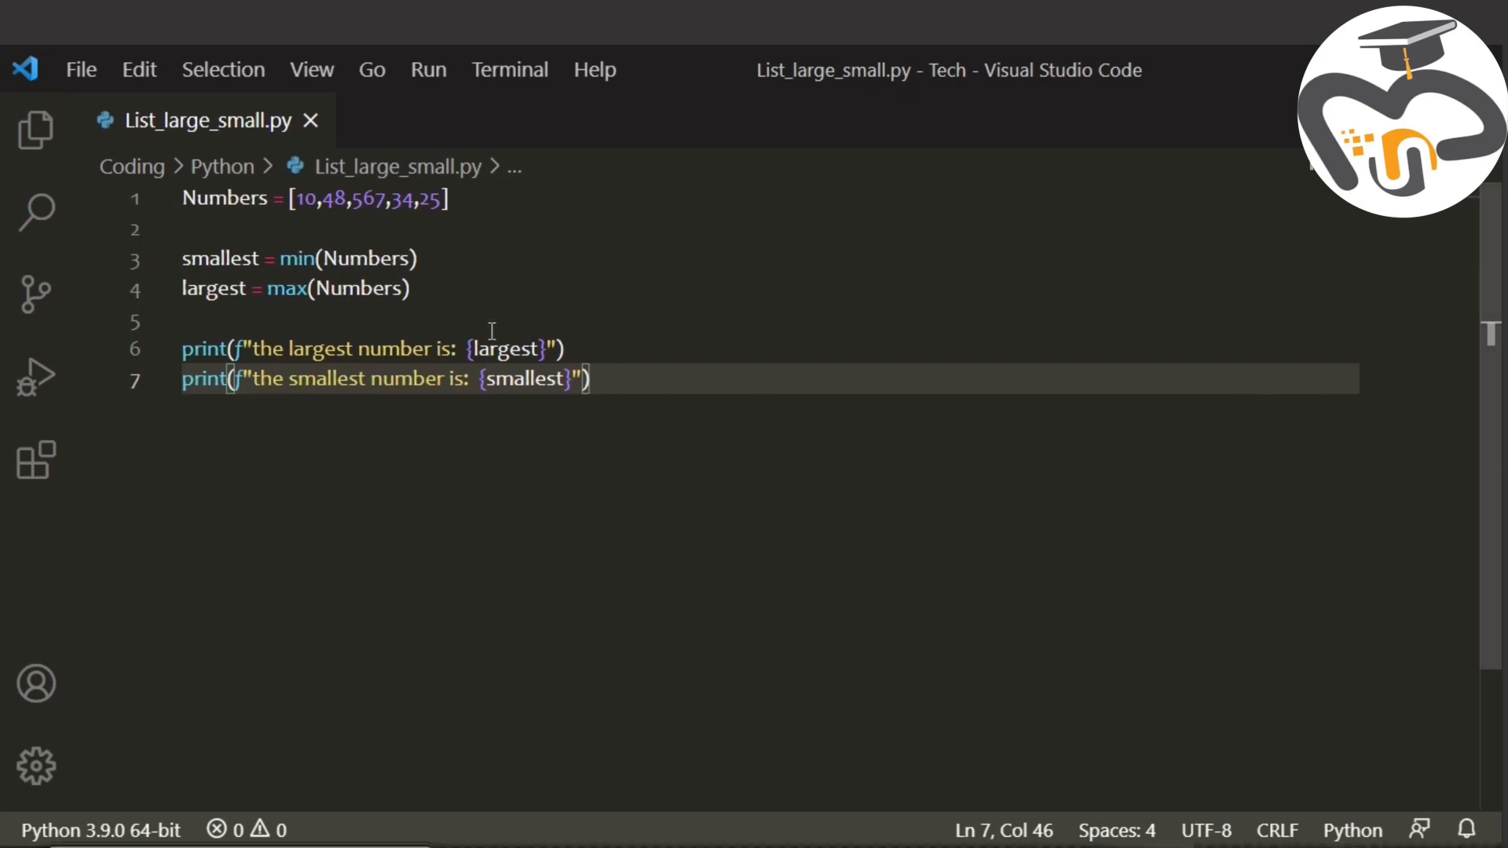
{"action": "mouse_move", "coordinate": [197, 258]}
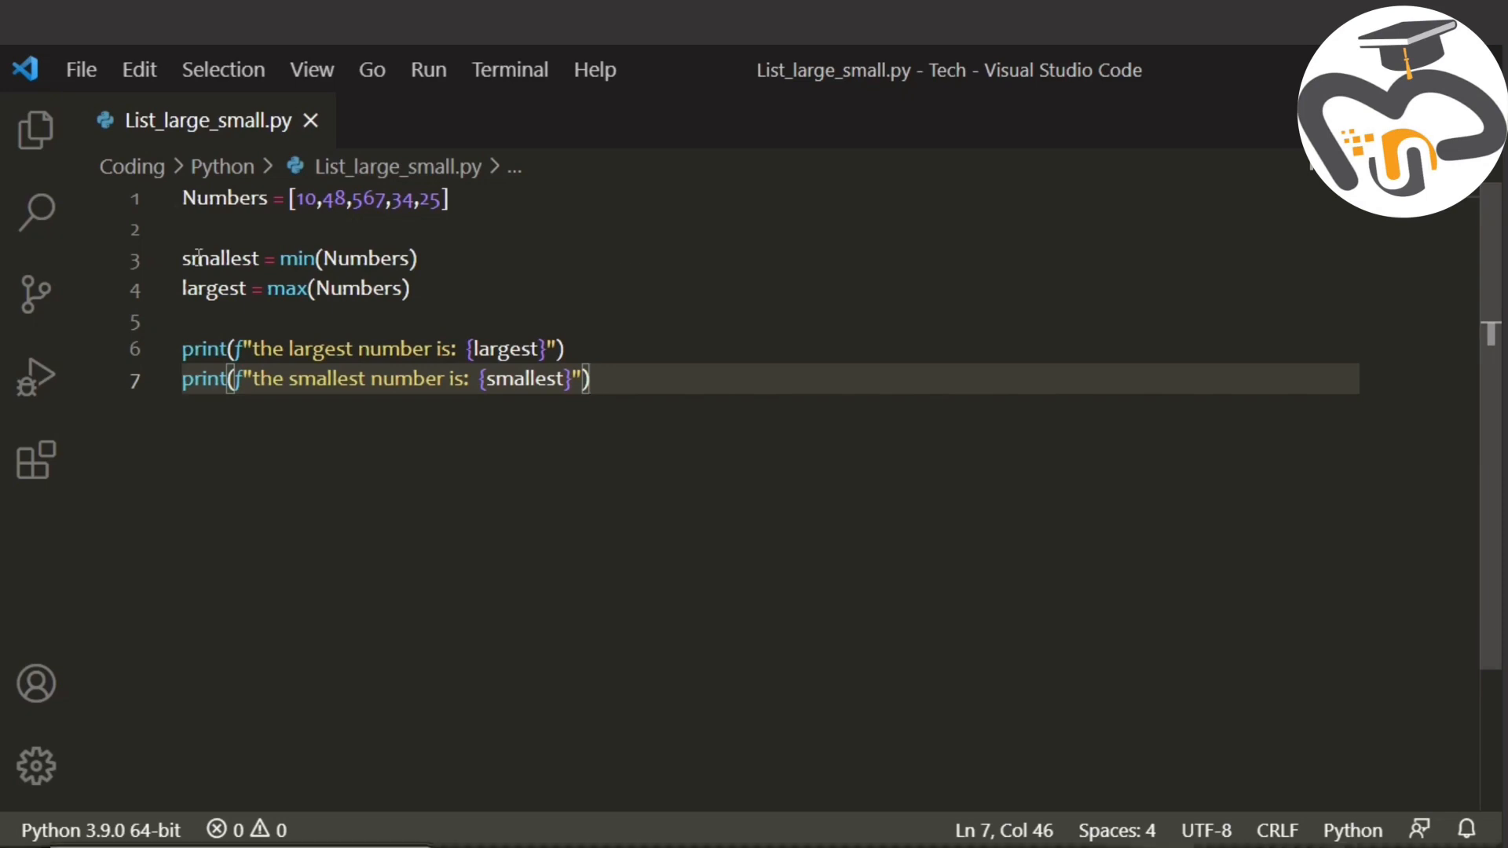
{"action": "left_click", "coordinate": [140, 70]}
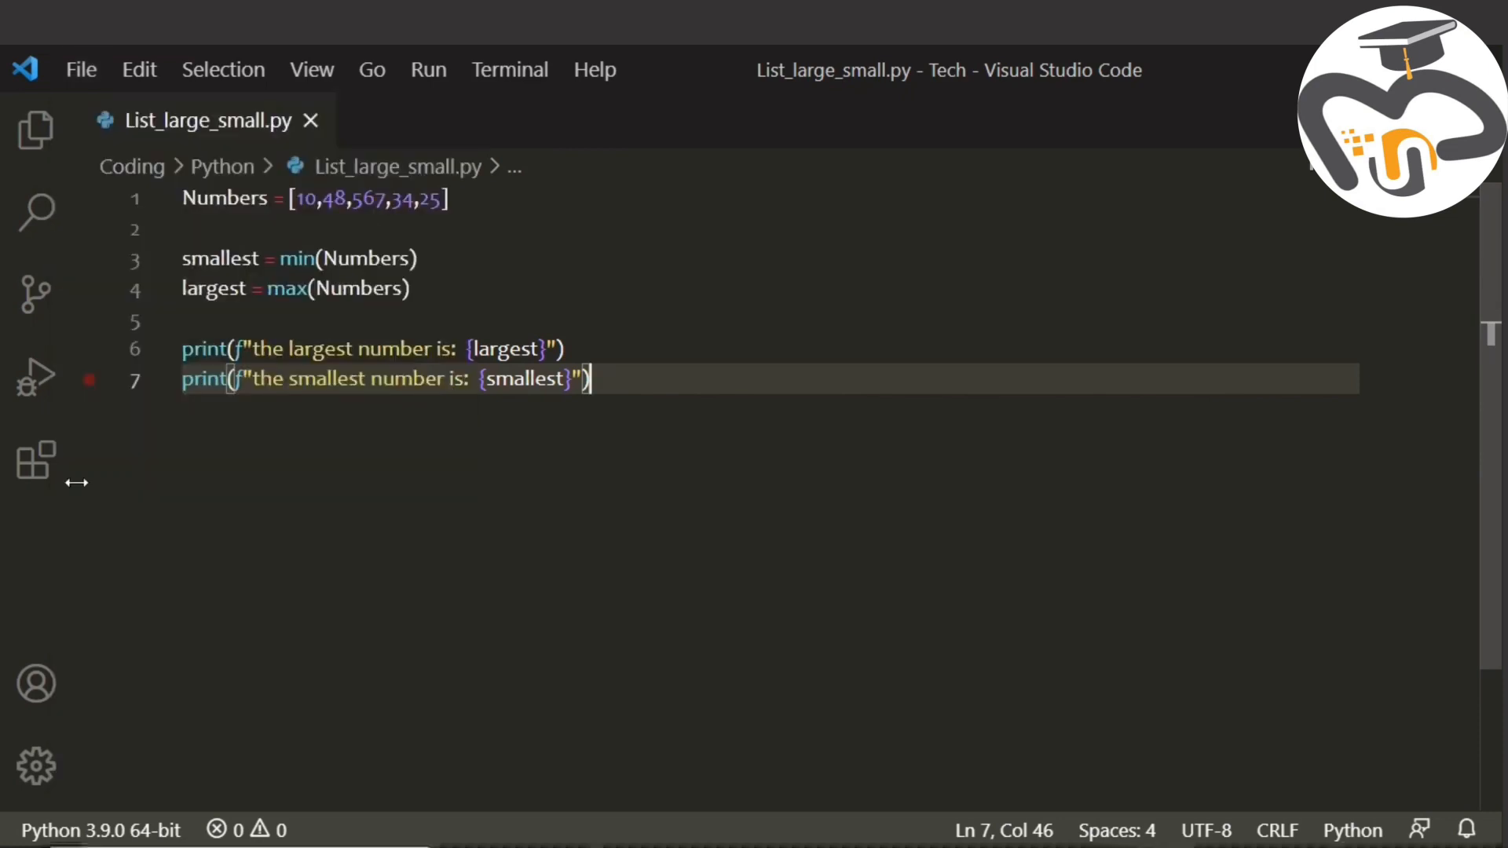
{"action": "left_click", "coordinate": [81, 69]}
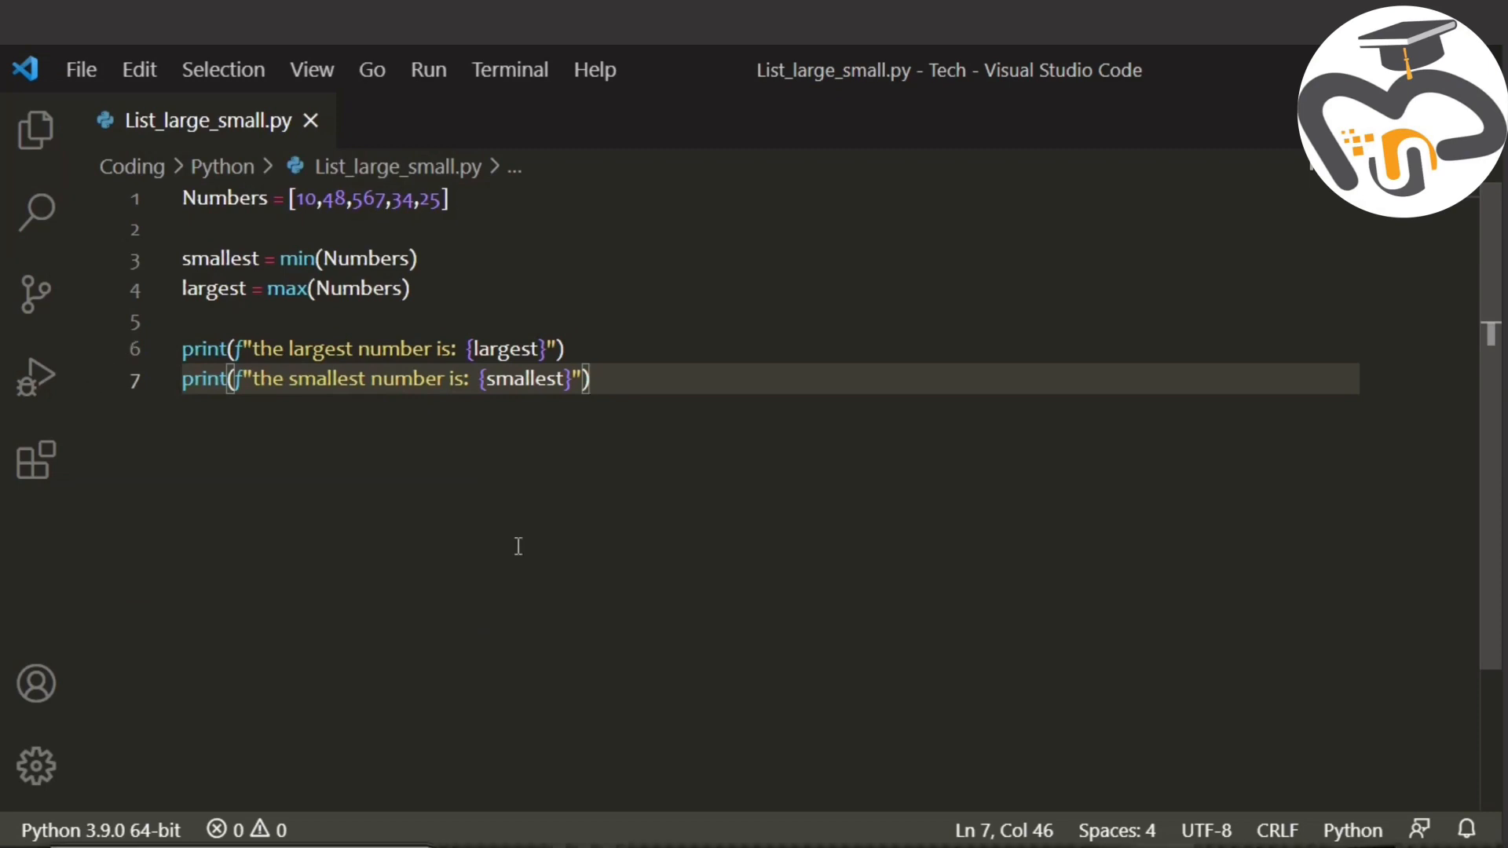
{"action": "mouse_move", "coordinate": [310, 565]}
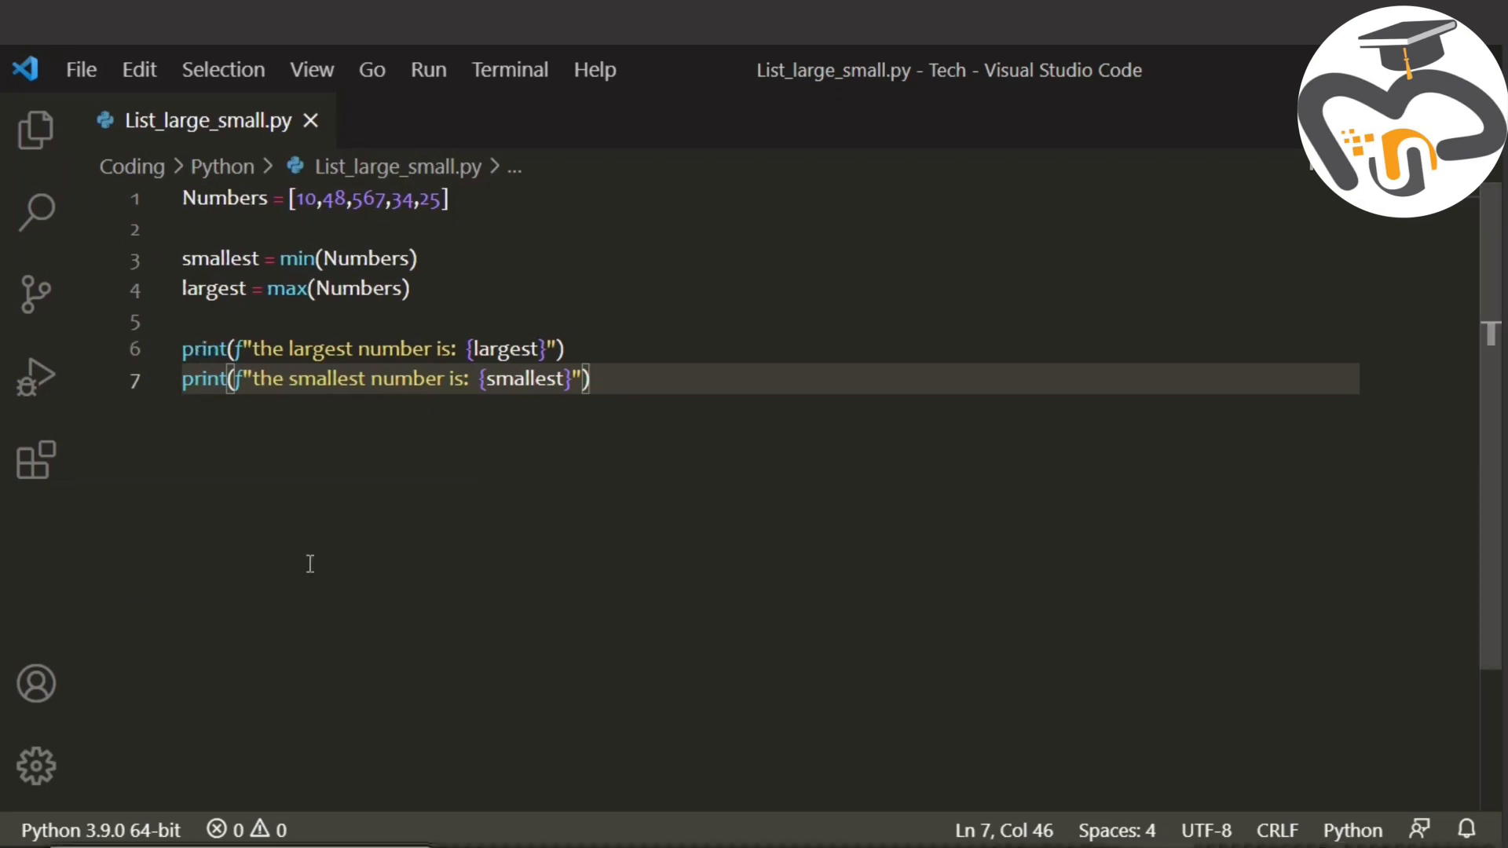
{"action": "mouse_move", "coordinate": [609, 404]}
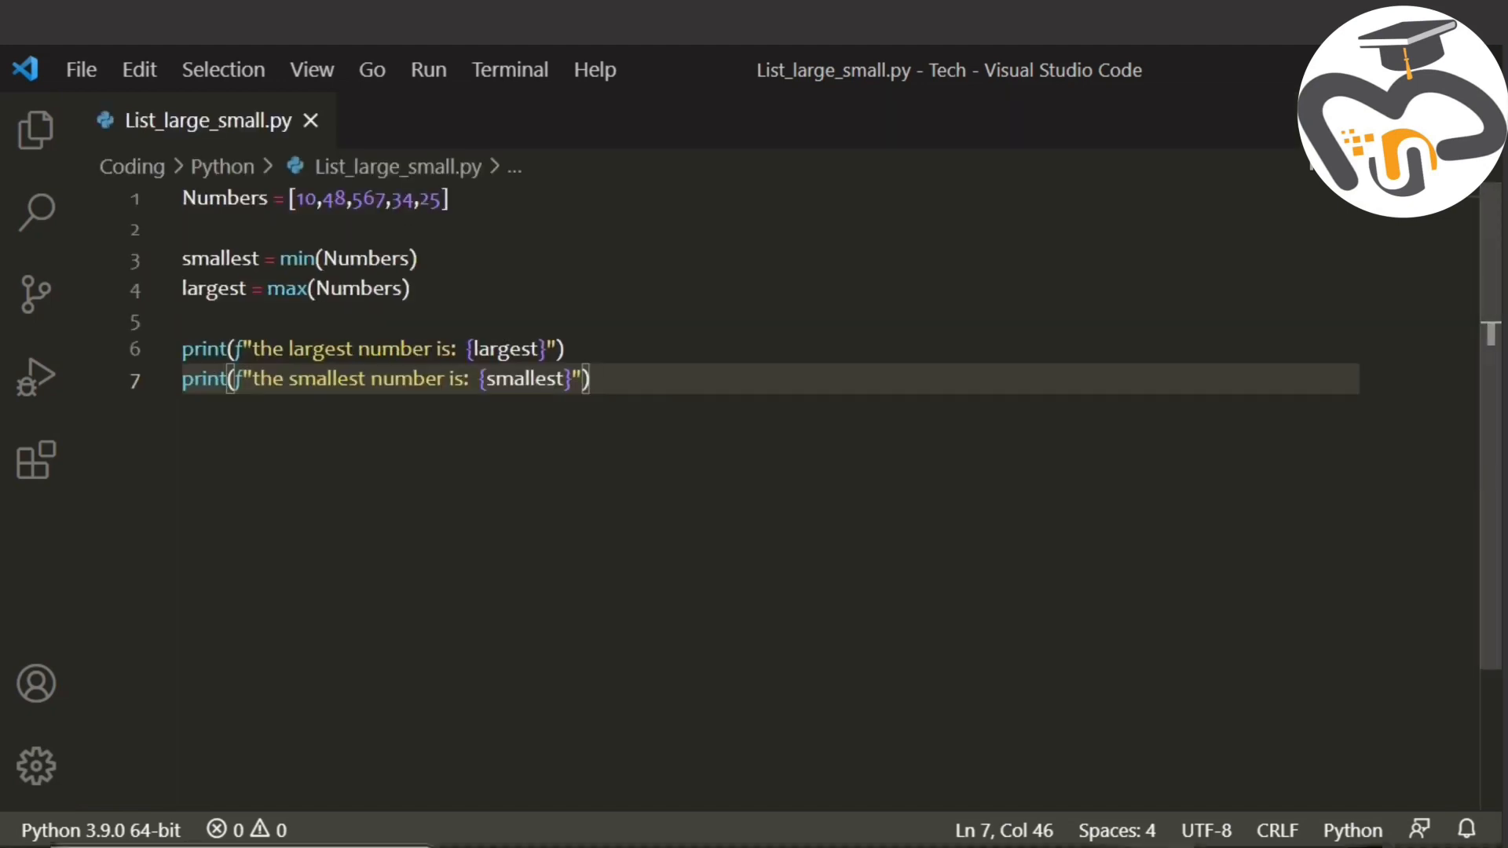
{"action": "mouse_move", "coordinate": [365, 254]}
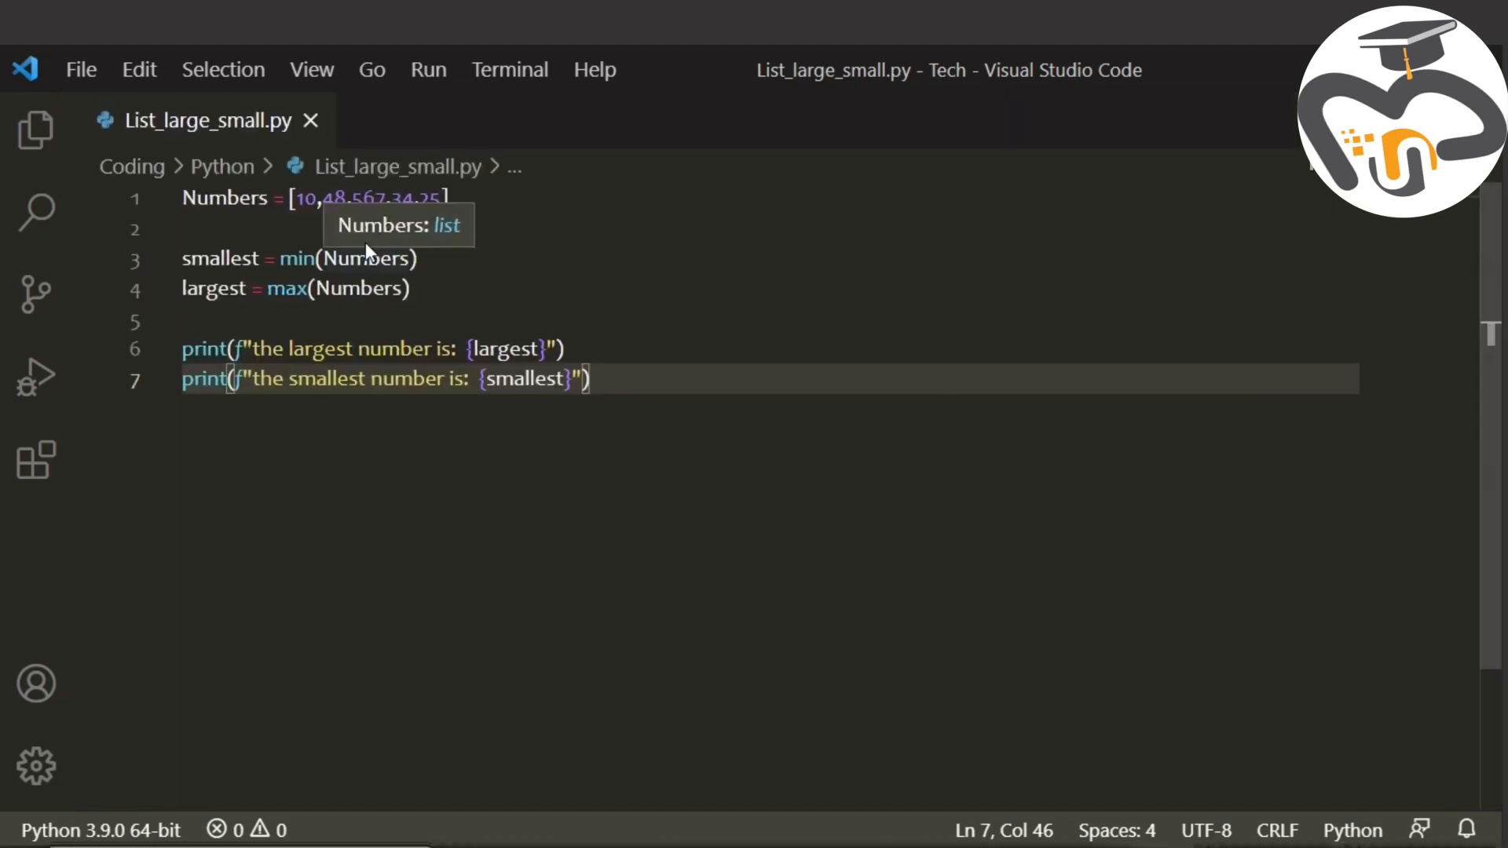
{"action": "mouse_move", "coordinate": [442, 231]}
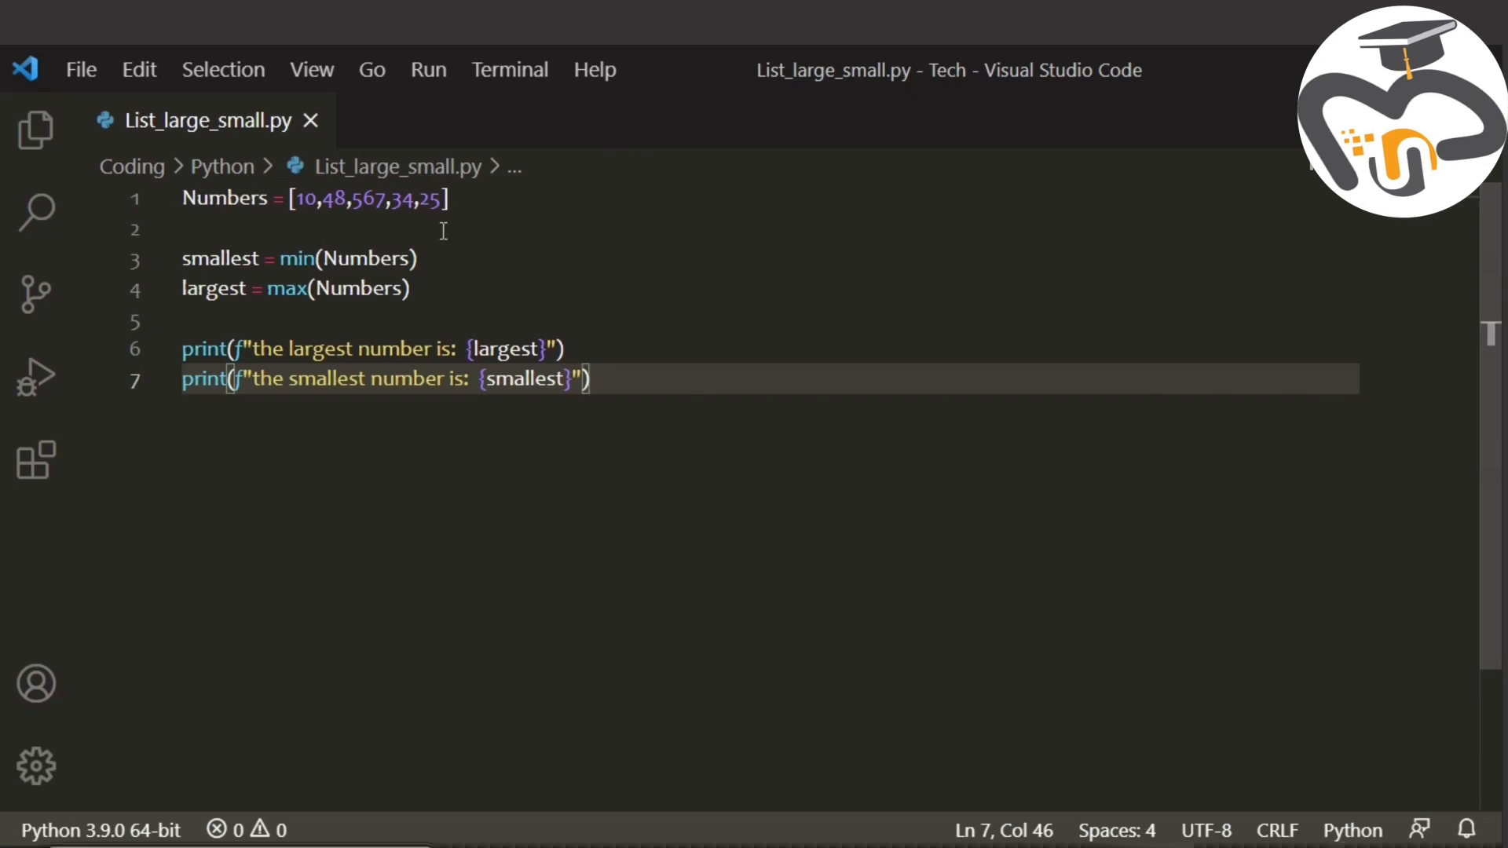